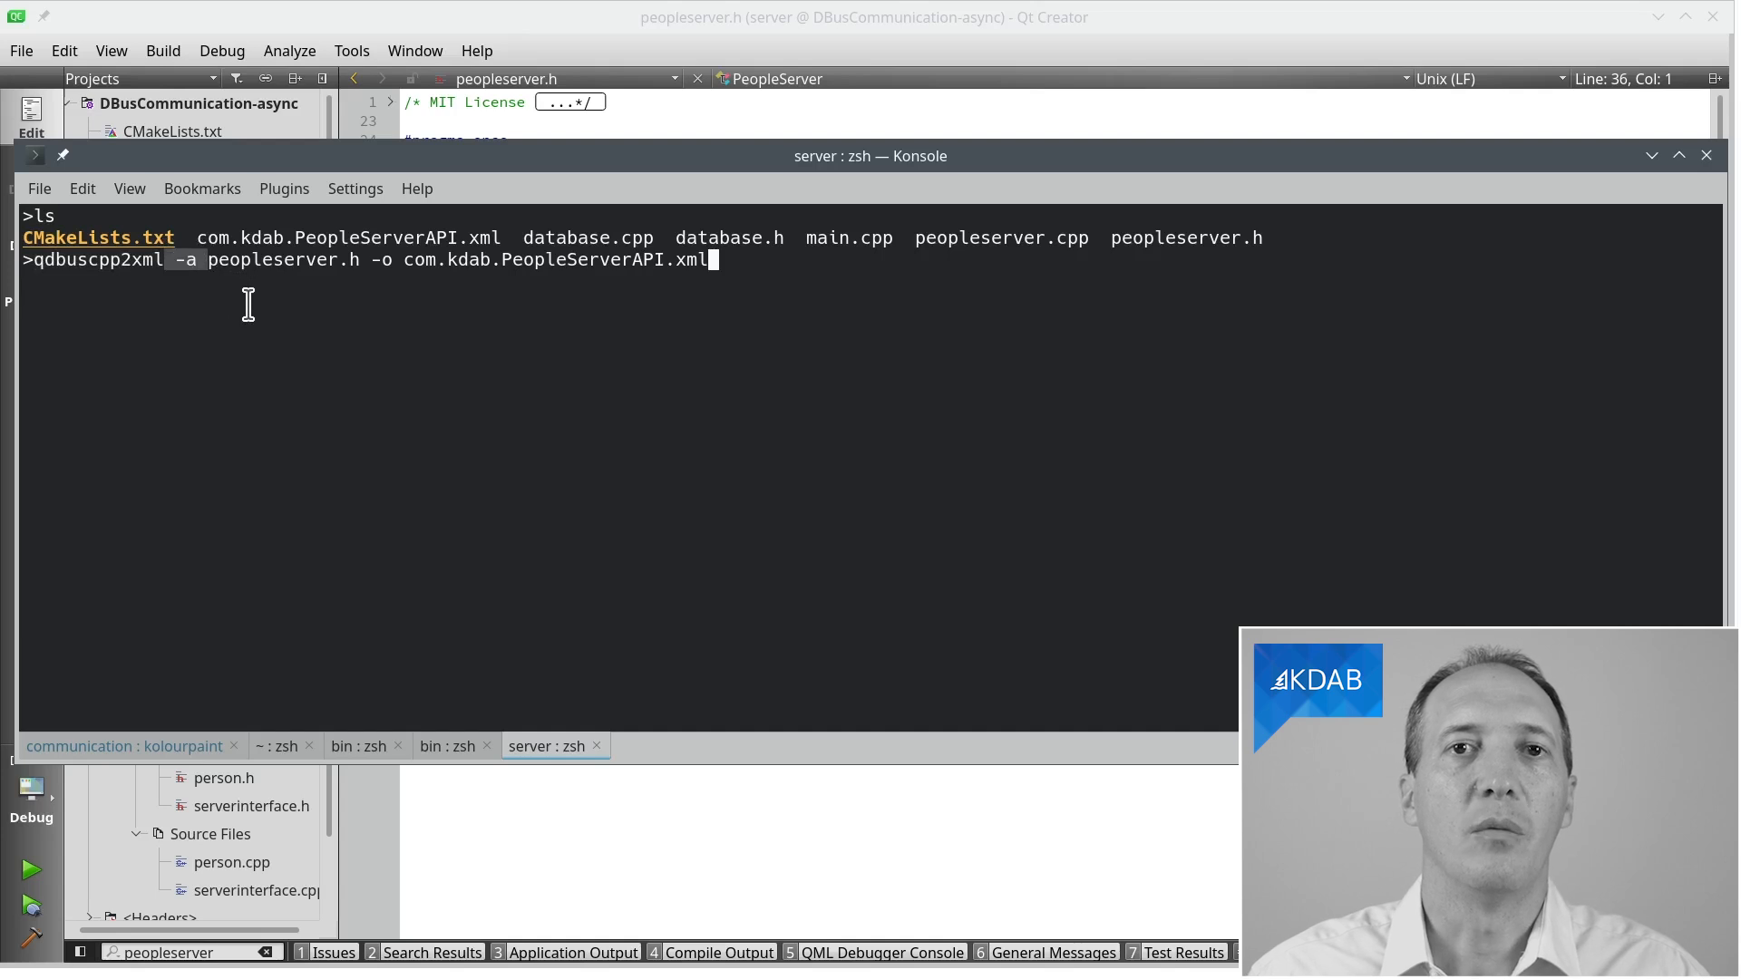
mouse_move(305, 271)
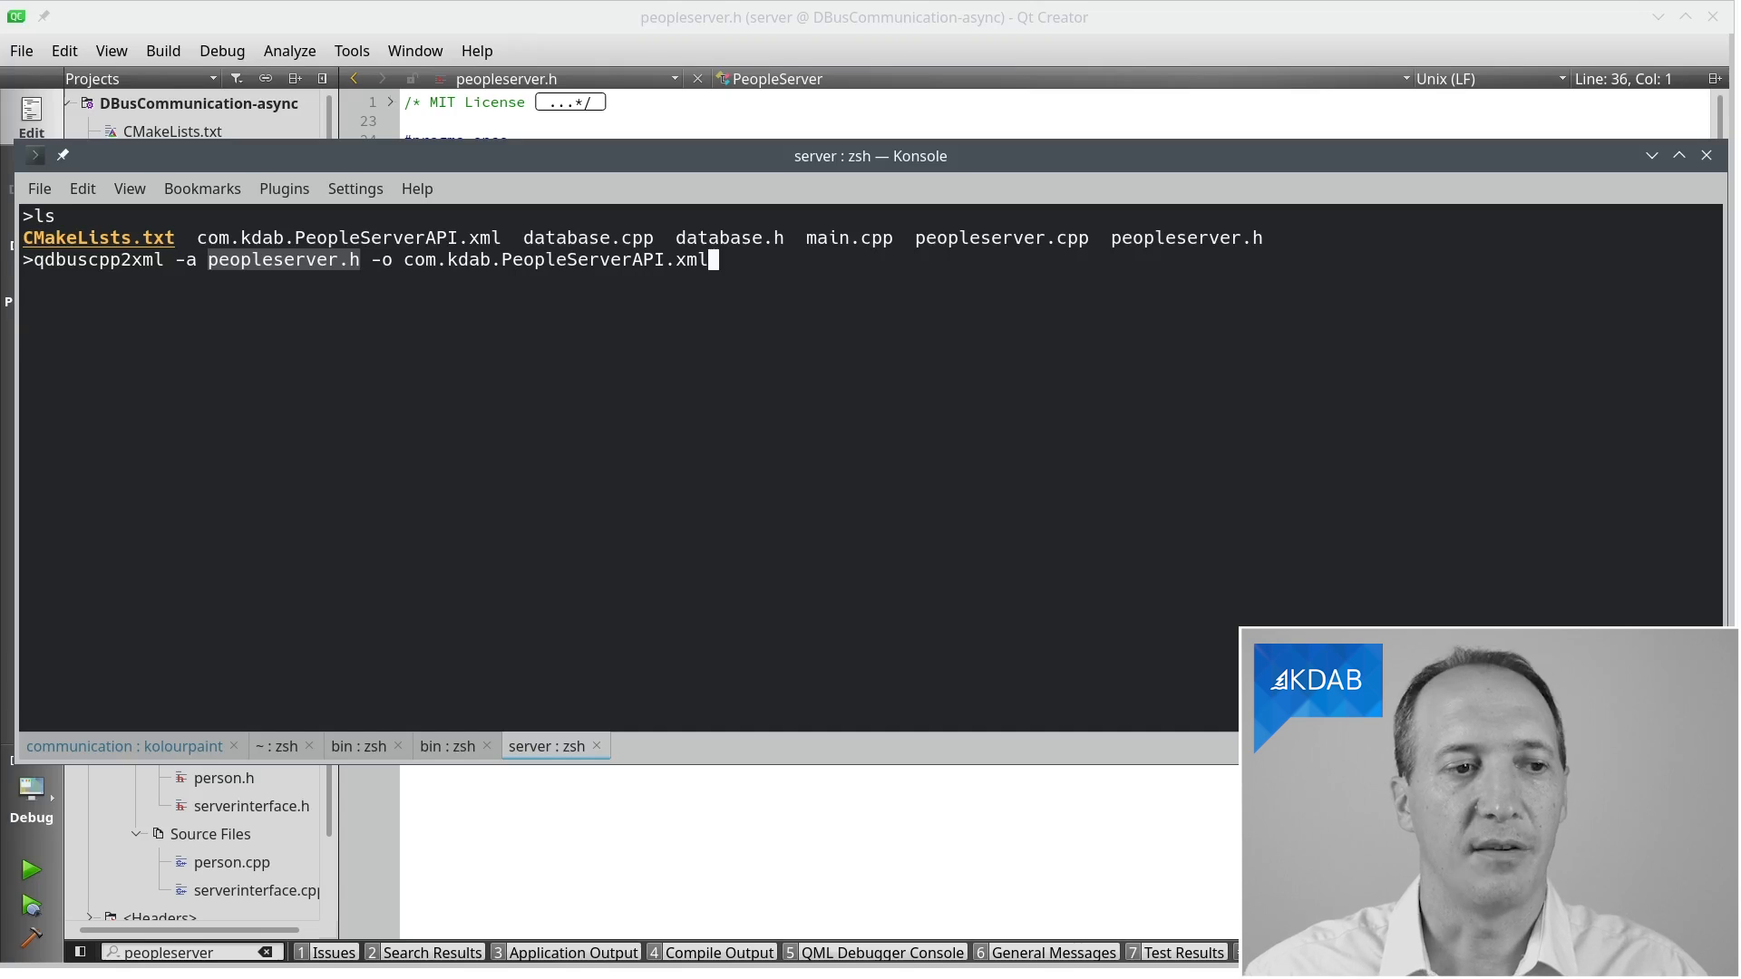
Step: Generate com.kdab.PeopleServerAPI.xml from peopleserver.h with qdbuscpp2xml and view it with less
key(Return)
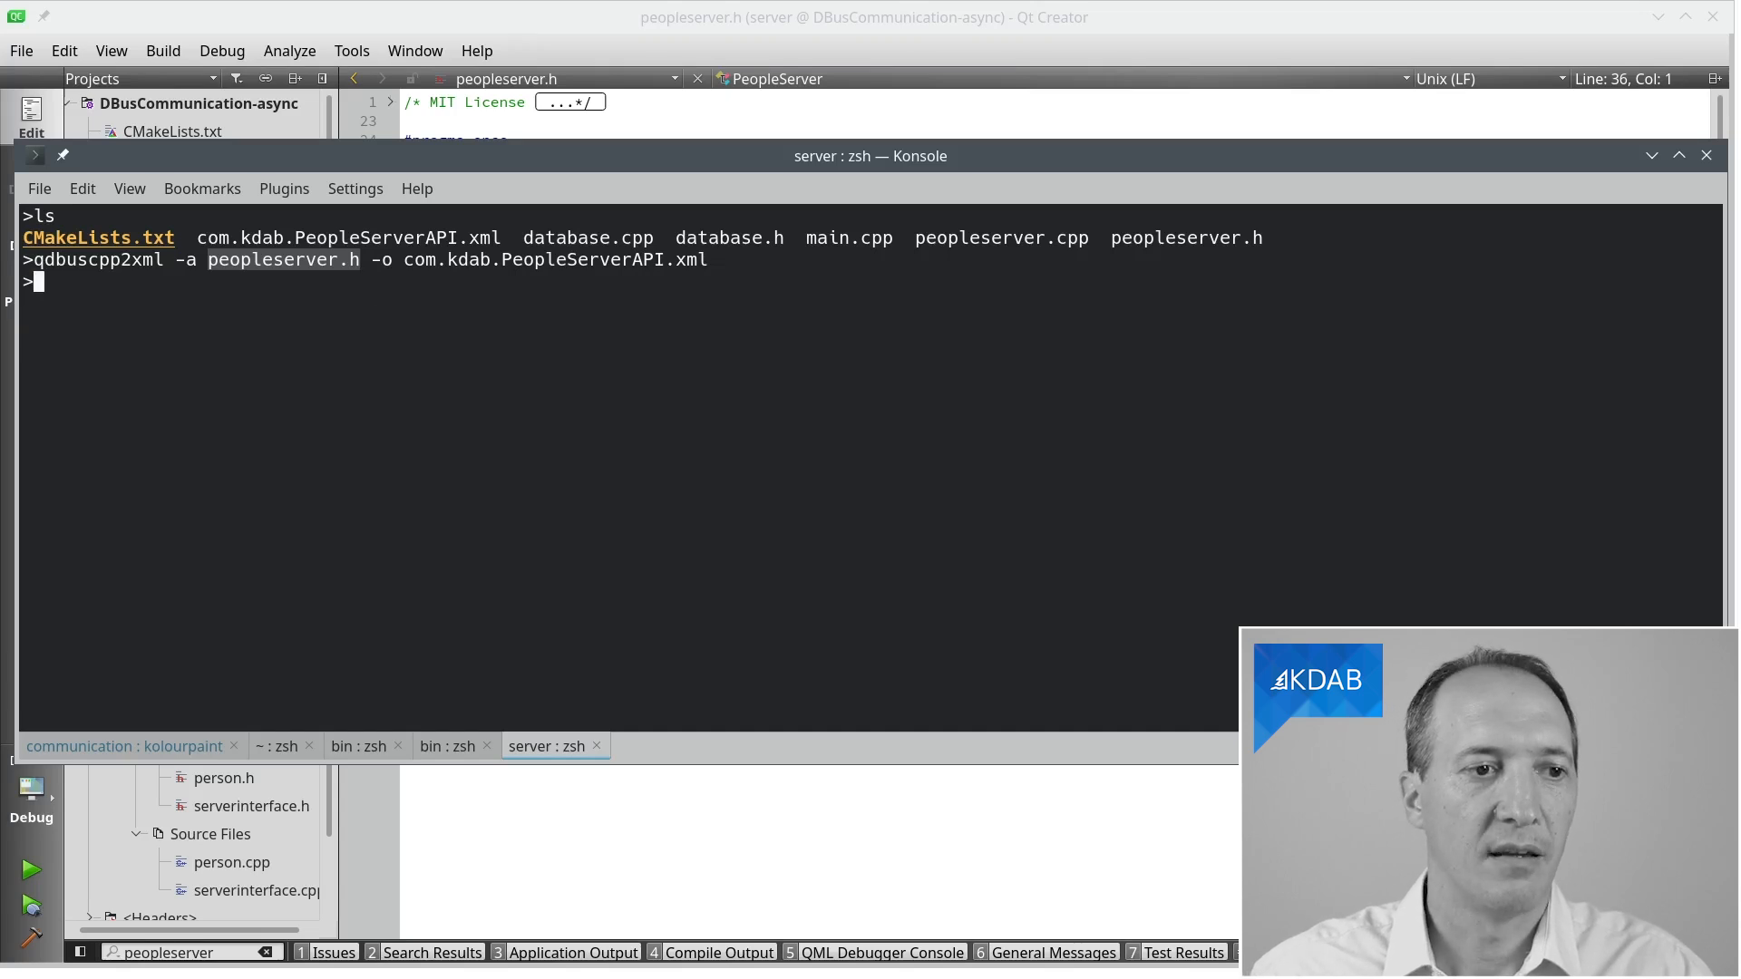
text(less com.kdab.PeopleServerAPI.xml)
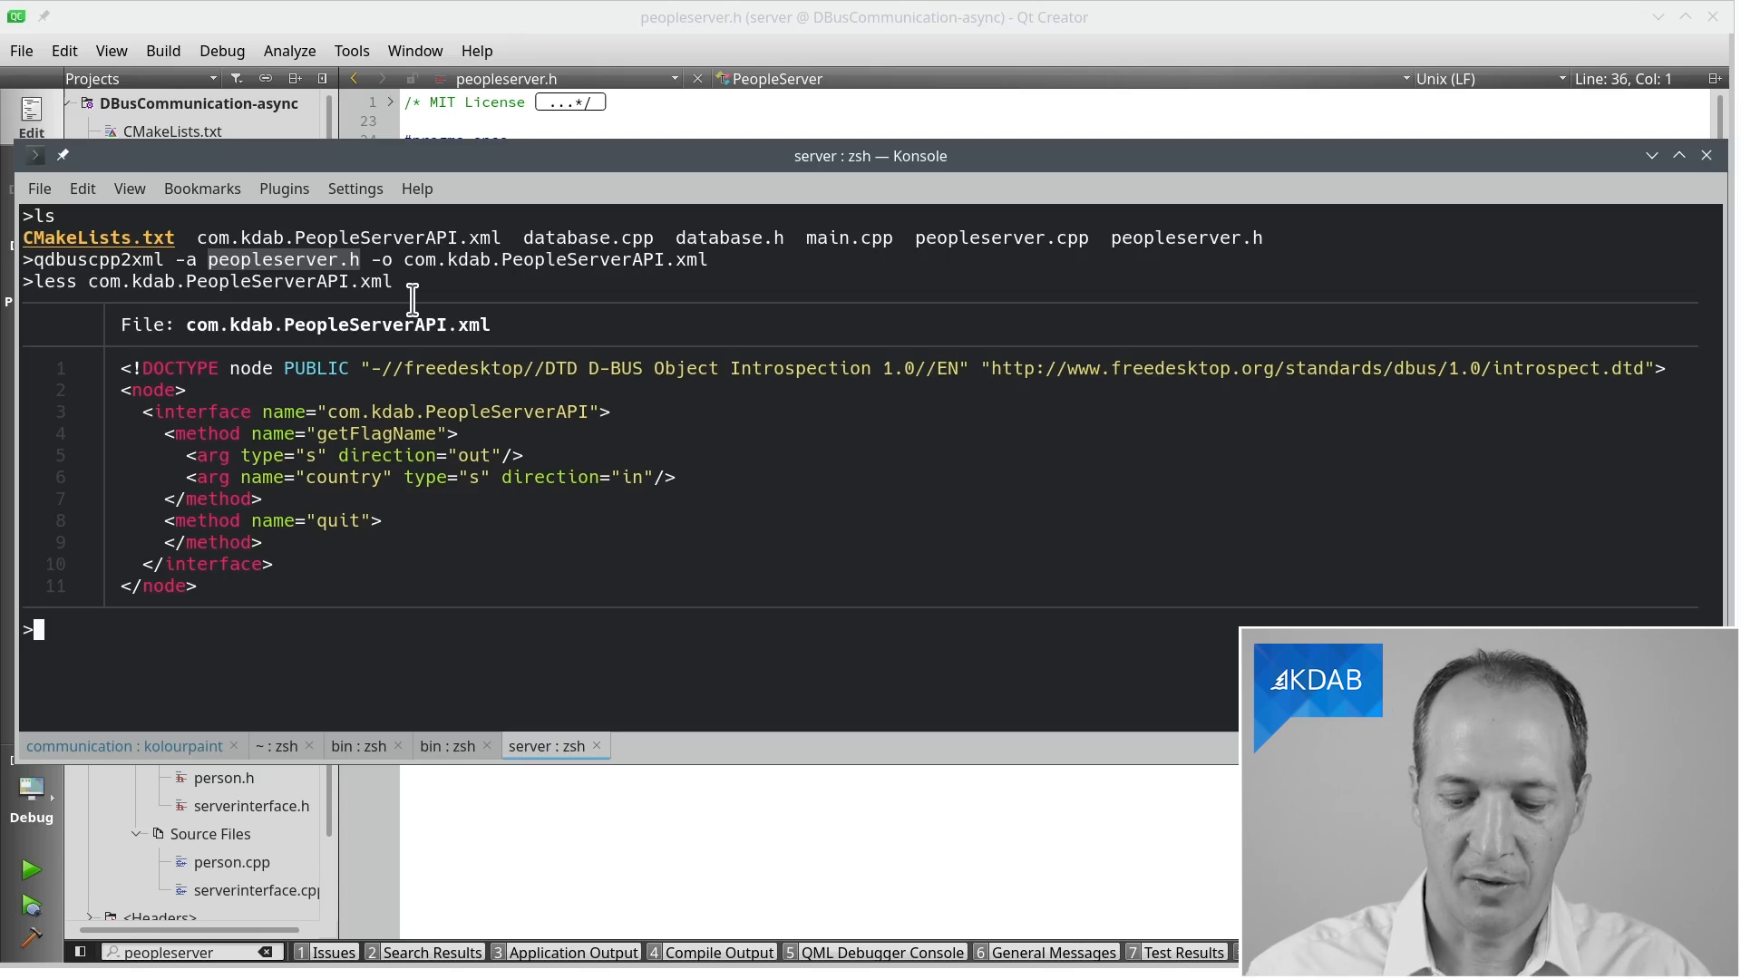
Step: Rerun the generator as qdbuscpp2xml-qt6 on peopleserver.h, hitting the unregistered QList<Person> warning
text(qdbuscpp2xml -a peopleserver.h -o com.kdab.PeopleServerAPI.xml)
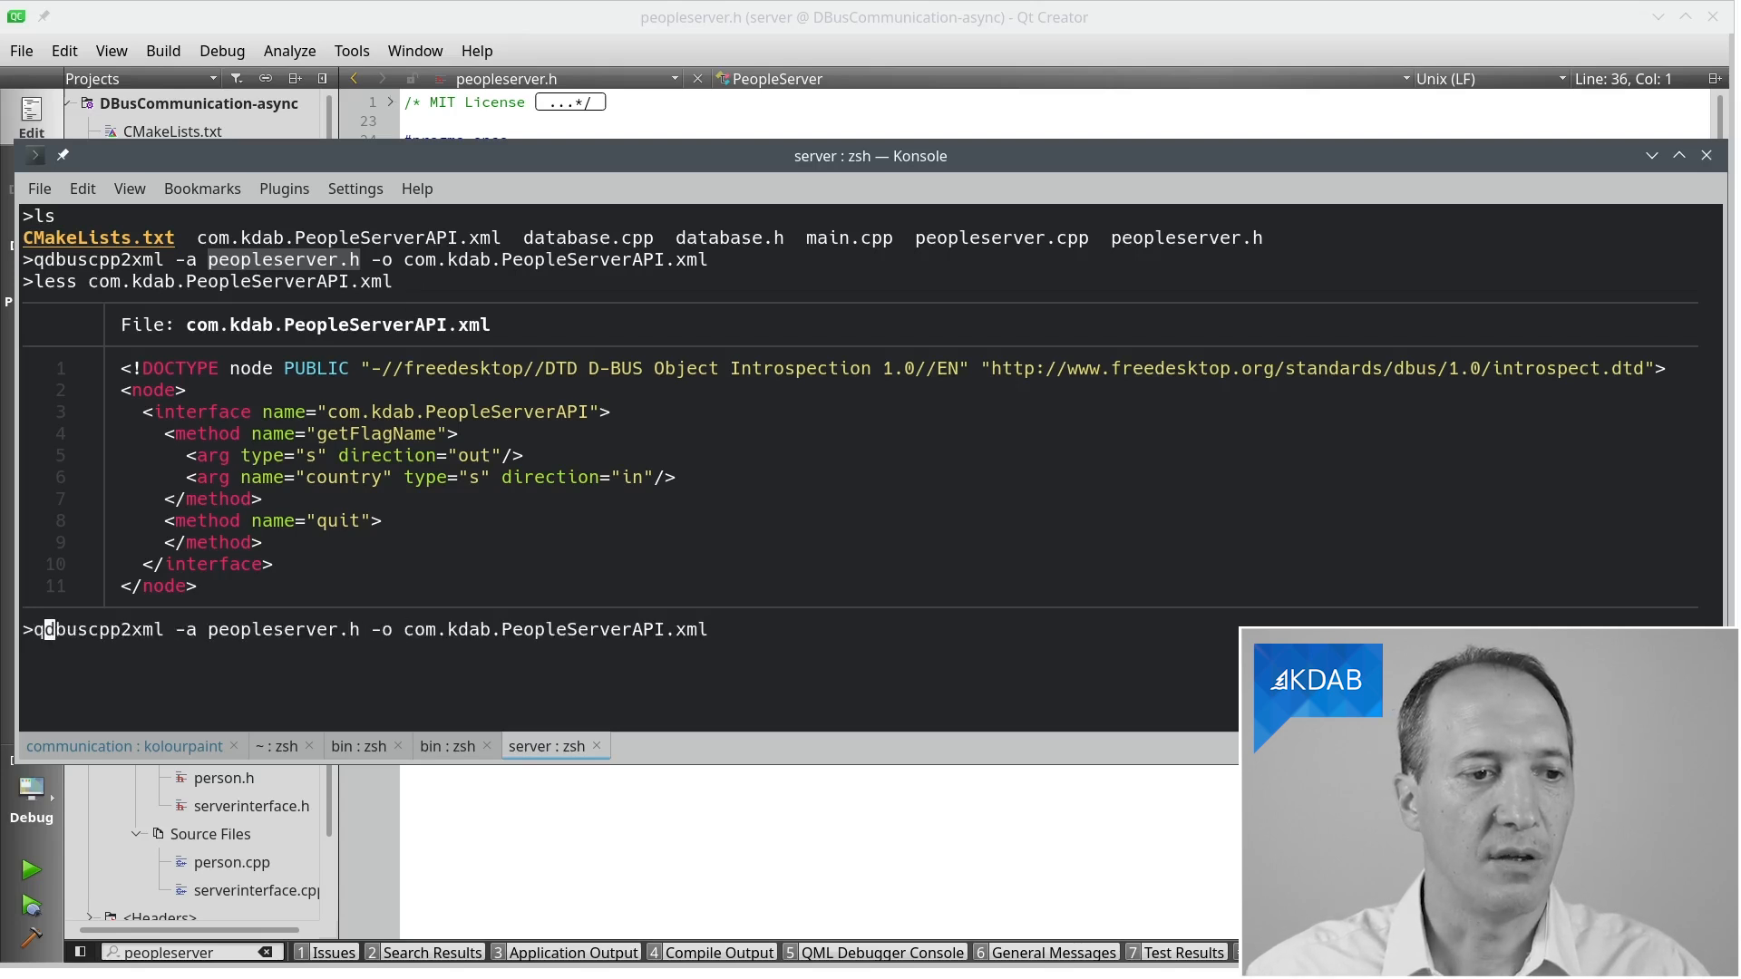
text(-qt)
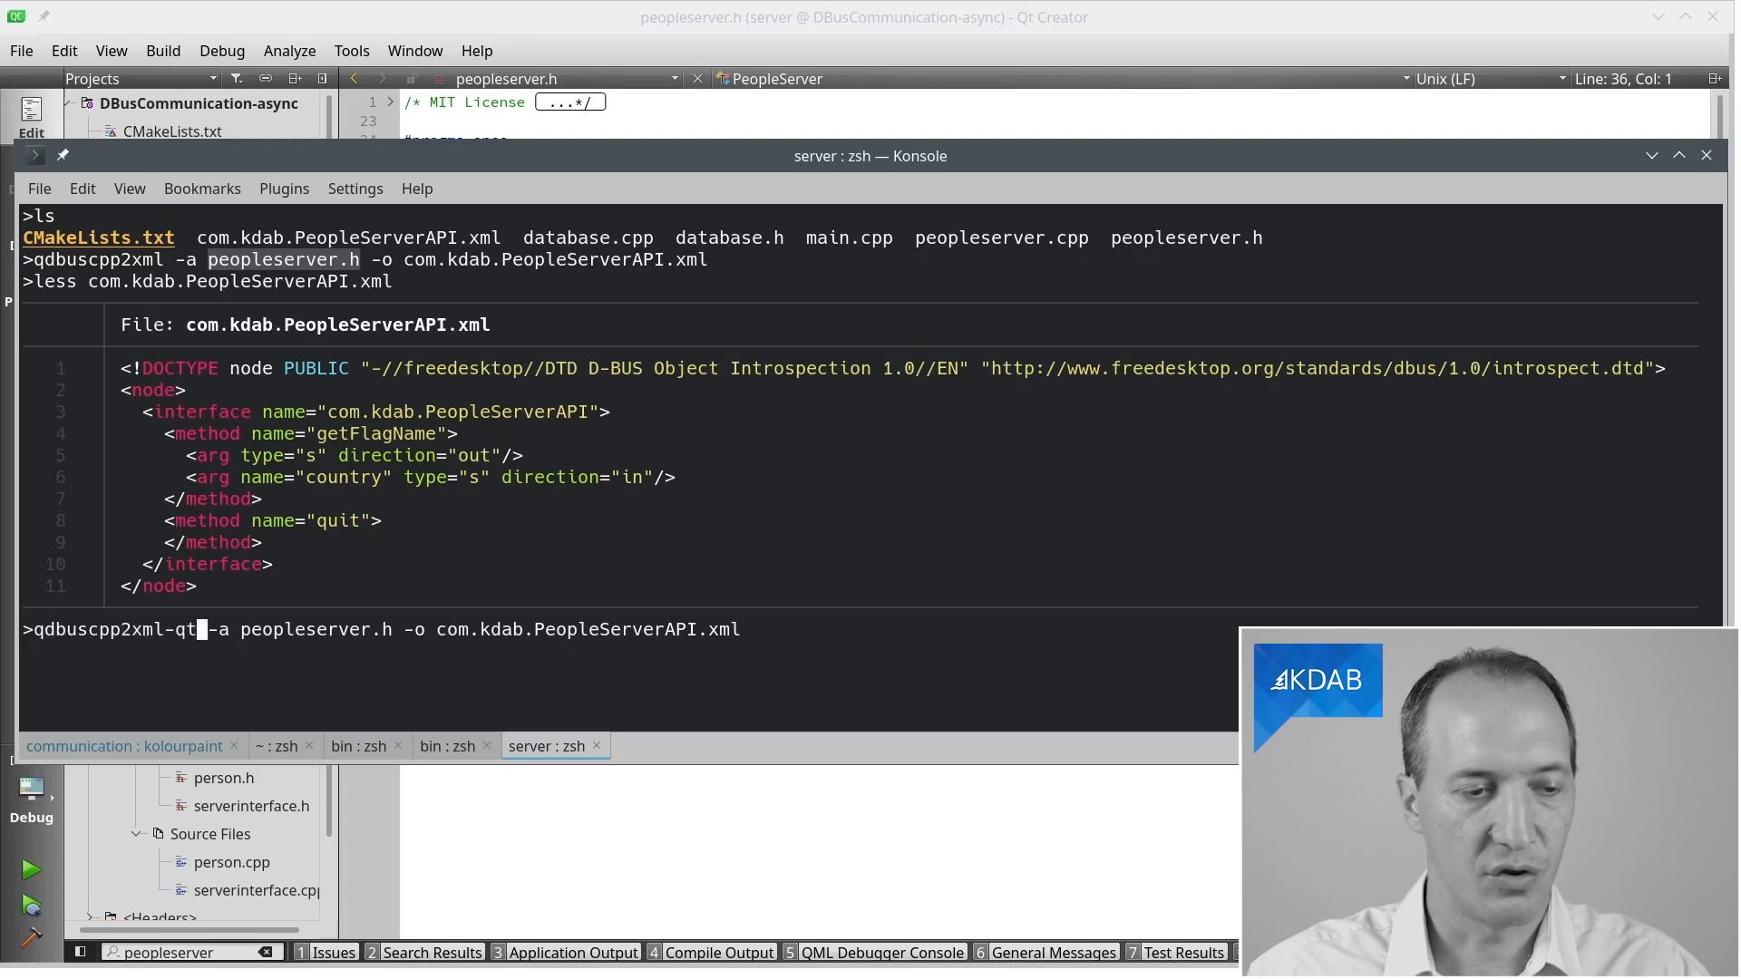
text(6)
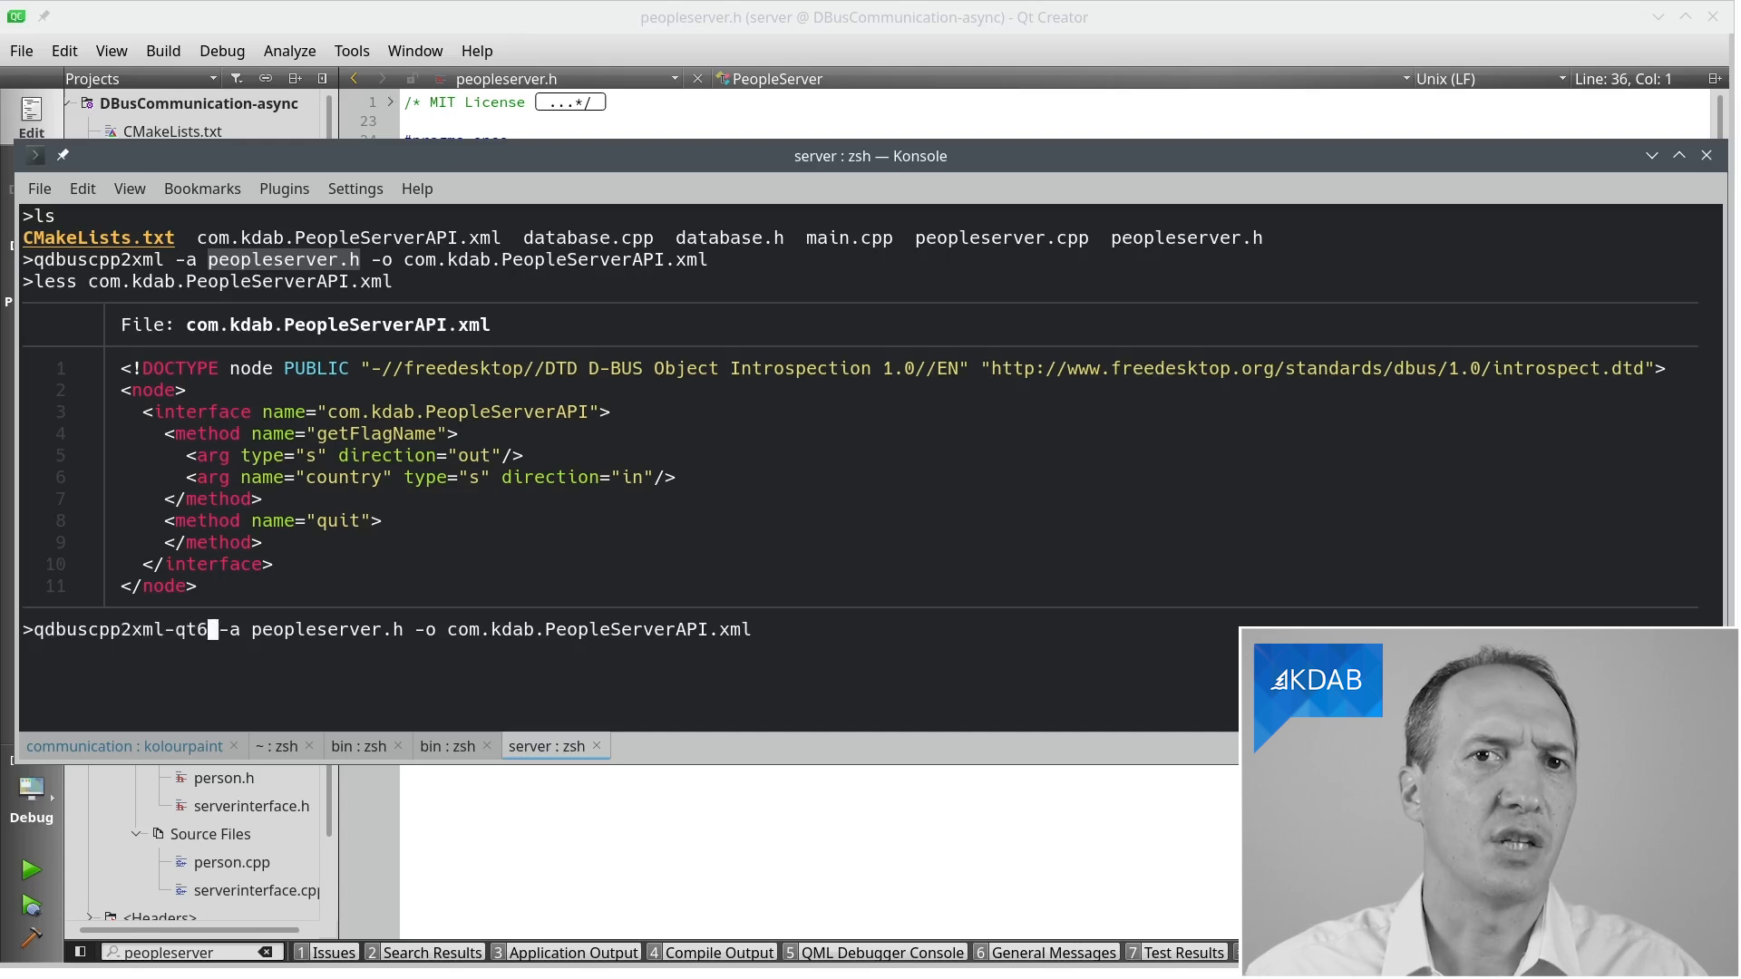
key(Return)
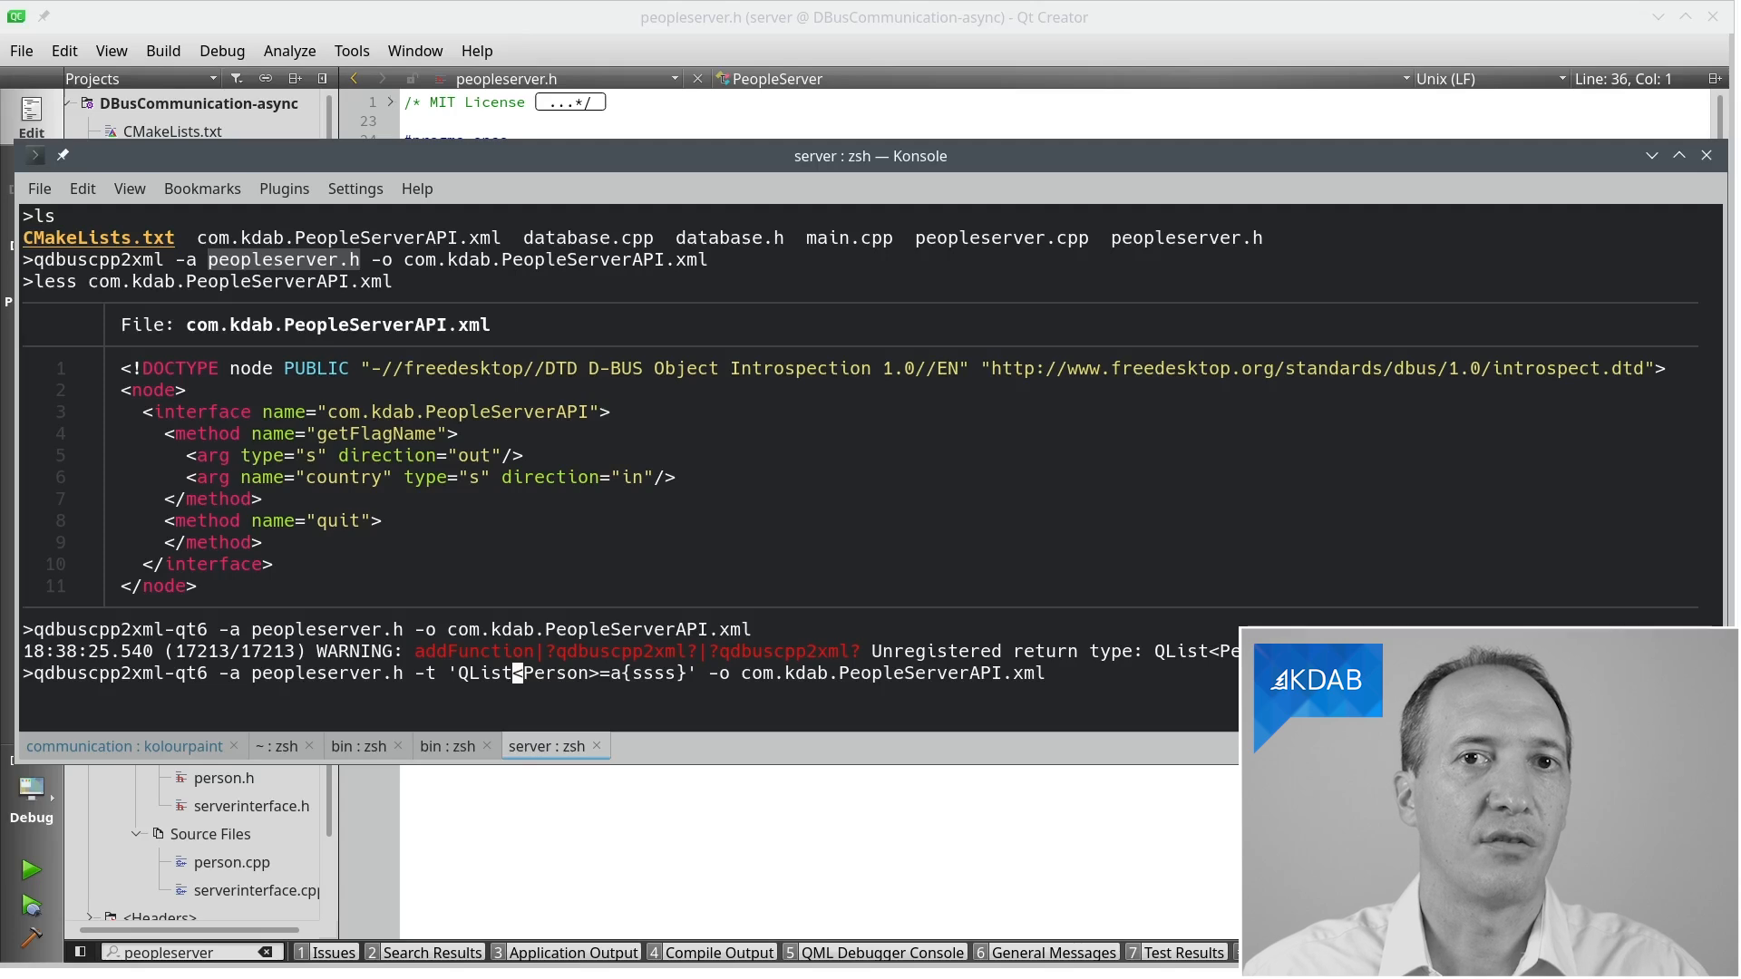
mouse_move(501, 674)
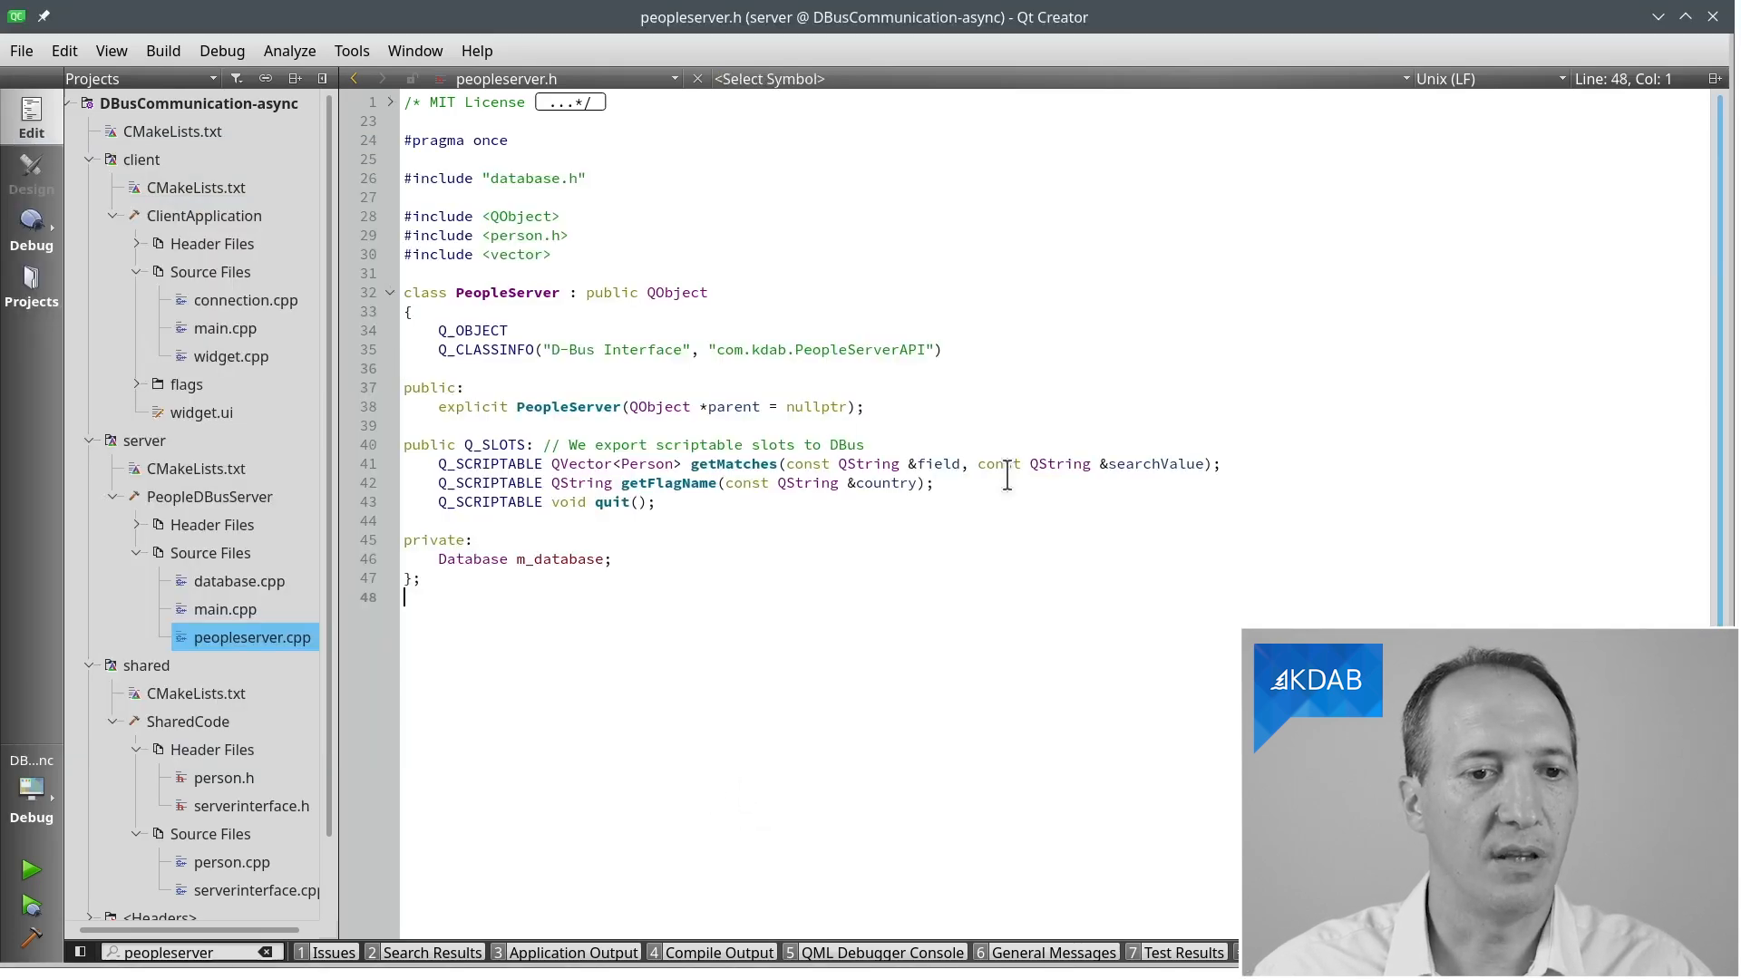
Step: Follow Person into person.h to see its firstName, lastName, city and country strings
click(633, 464)
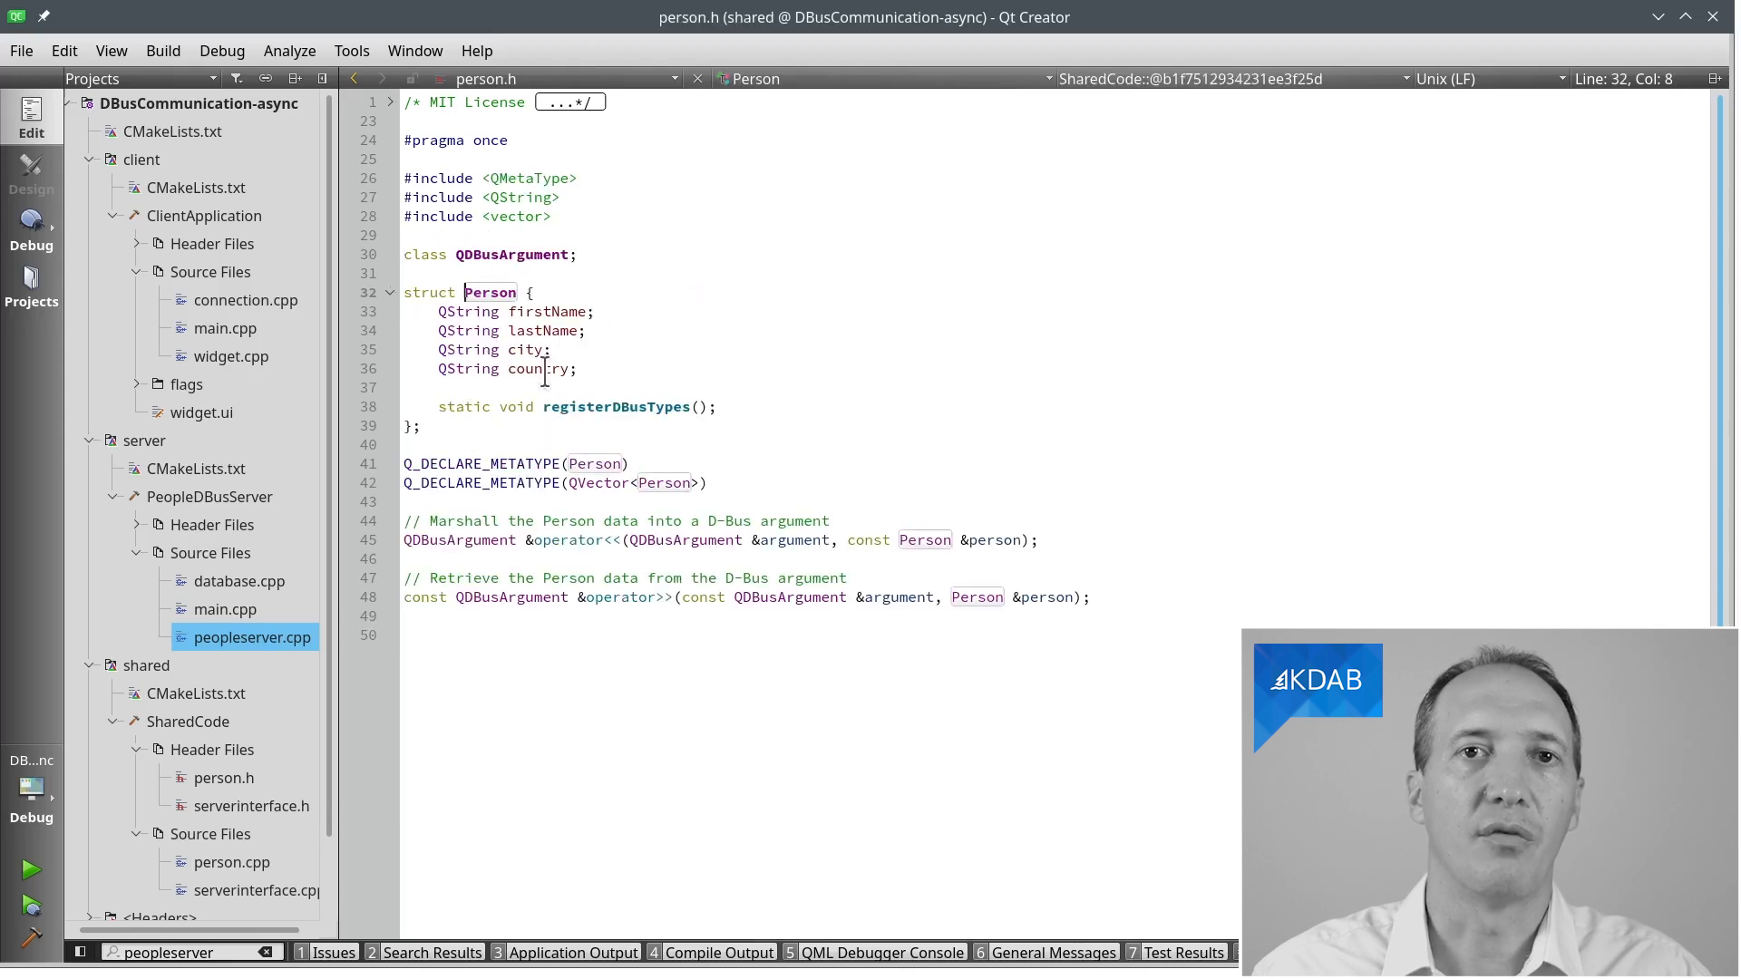
mouse_move(644, 569)
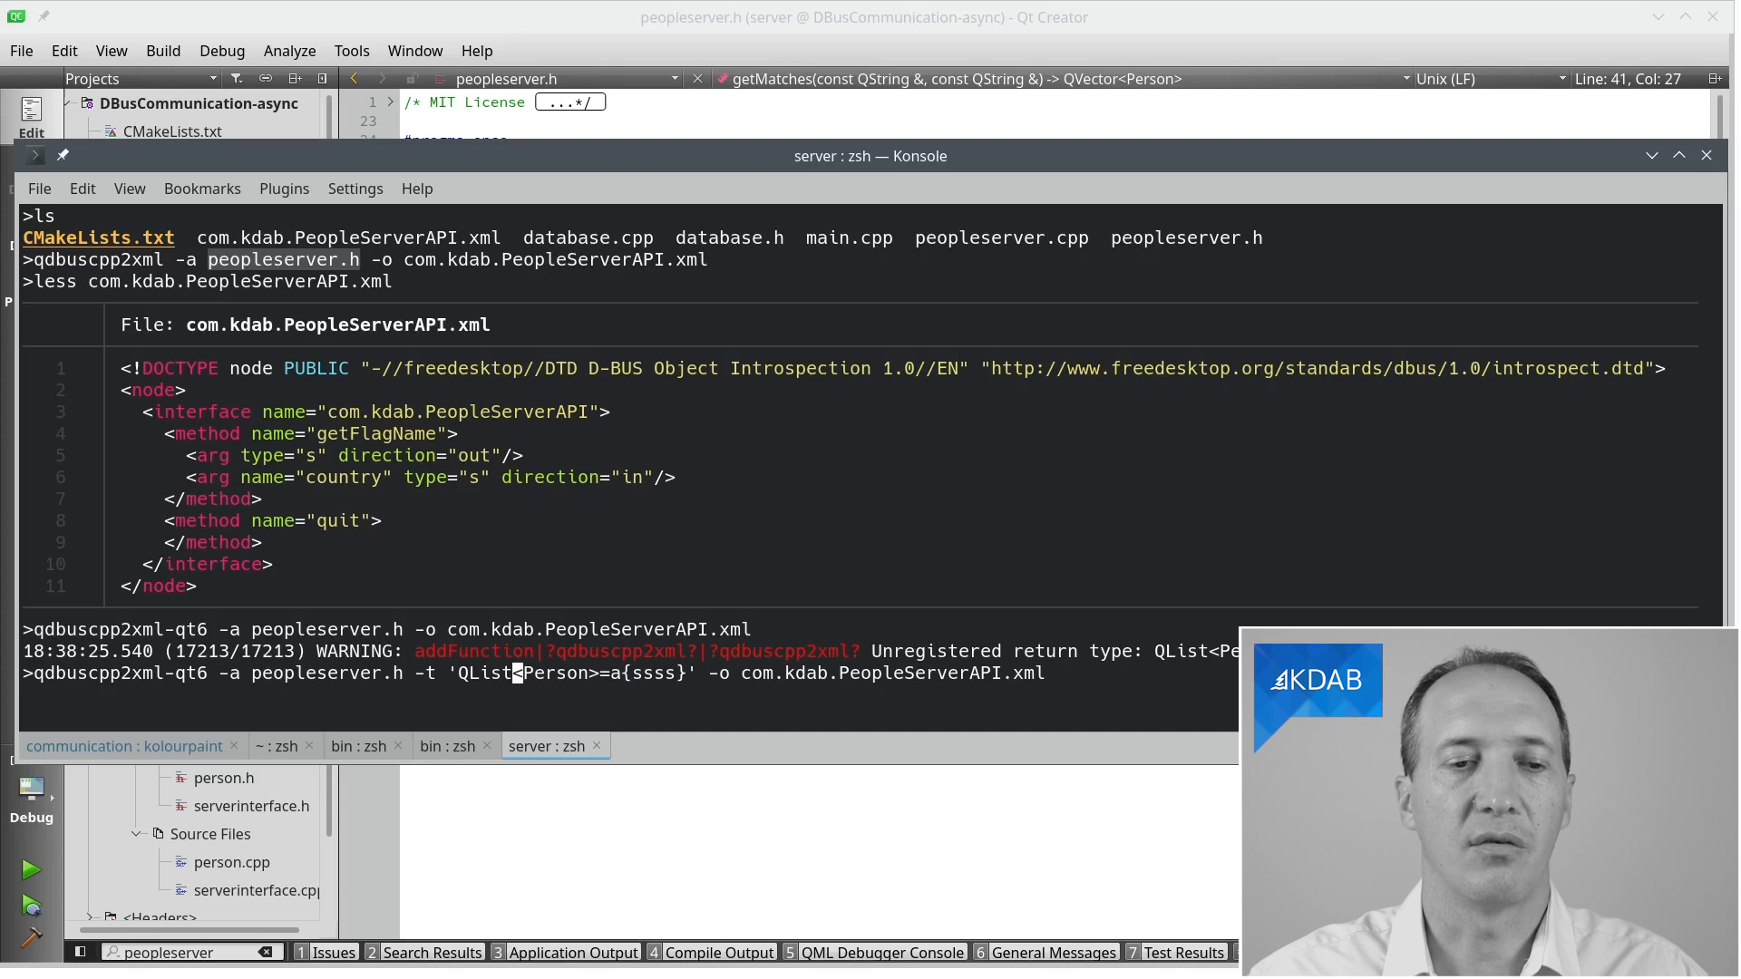
Step: Run qdbuscpp2xml-qt6 with -t mapping QList<Person> to a{ssss}
key(Return)
text(less !$)
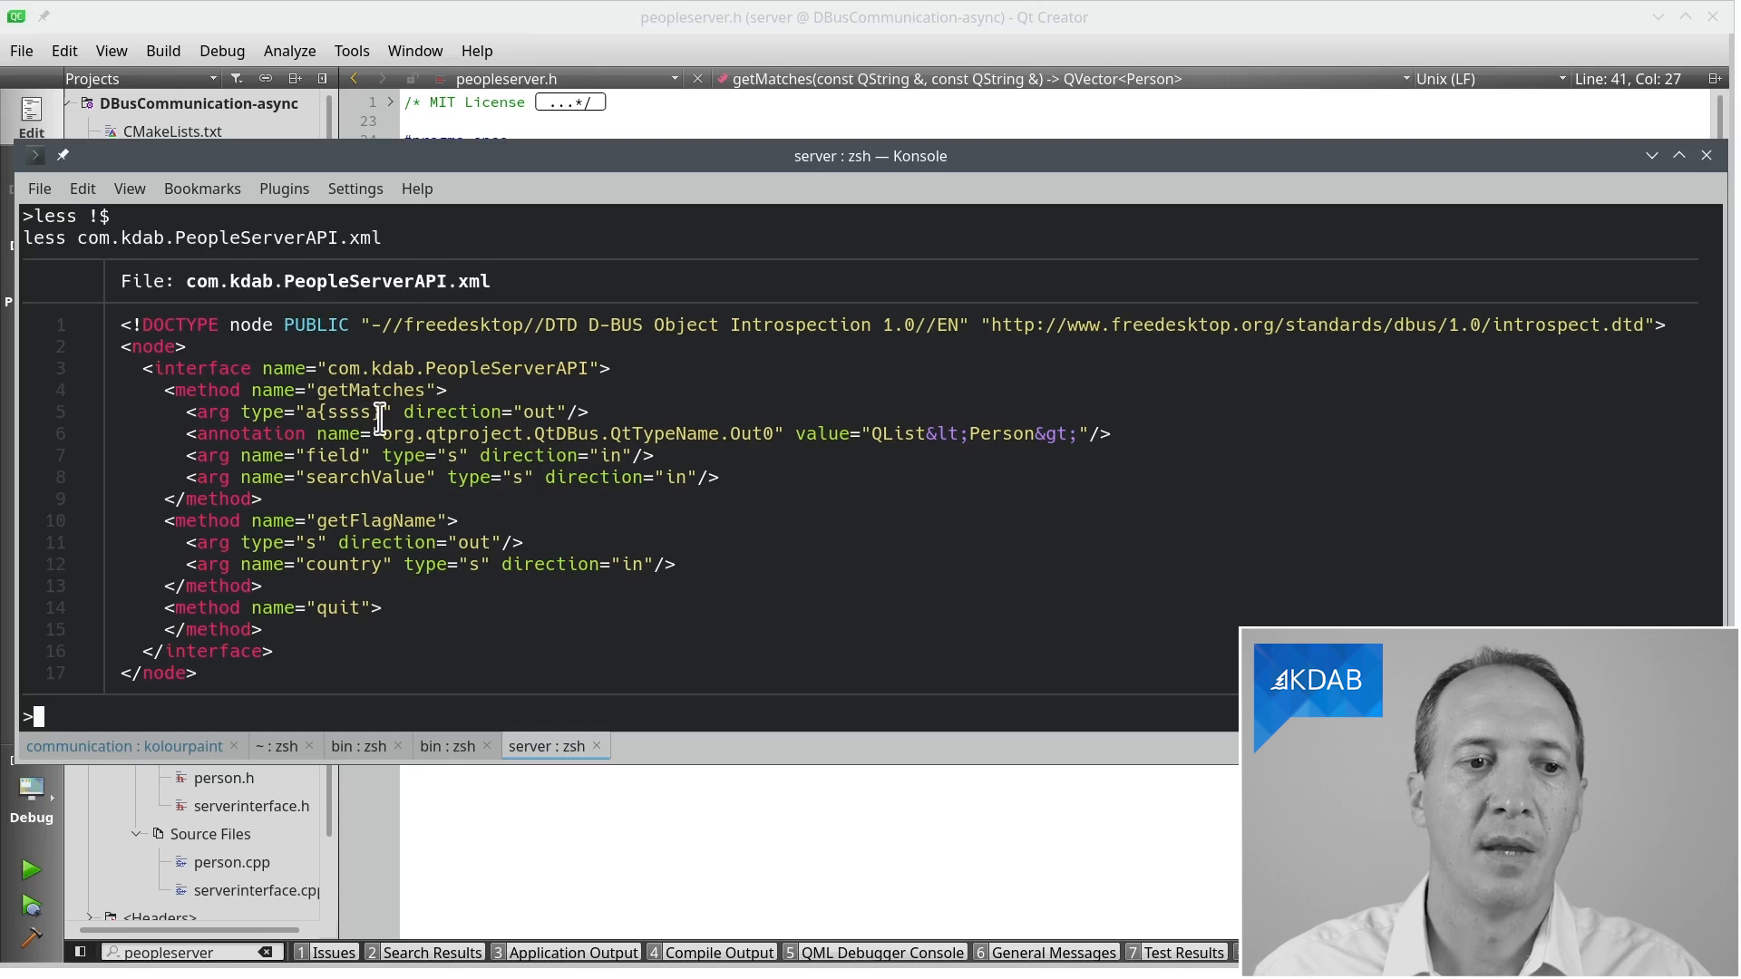
mouse_move(872, 468)
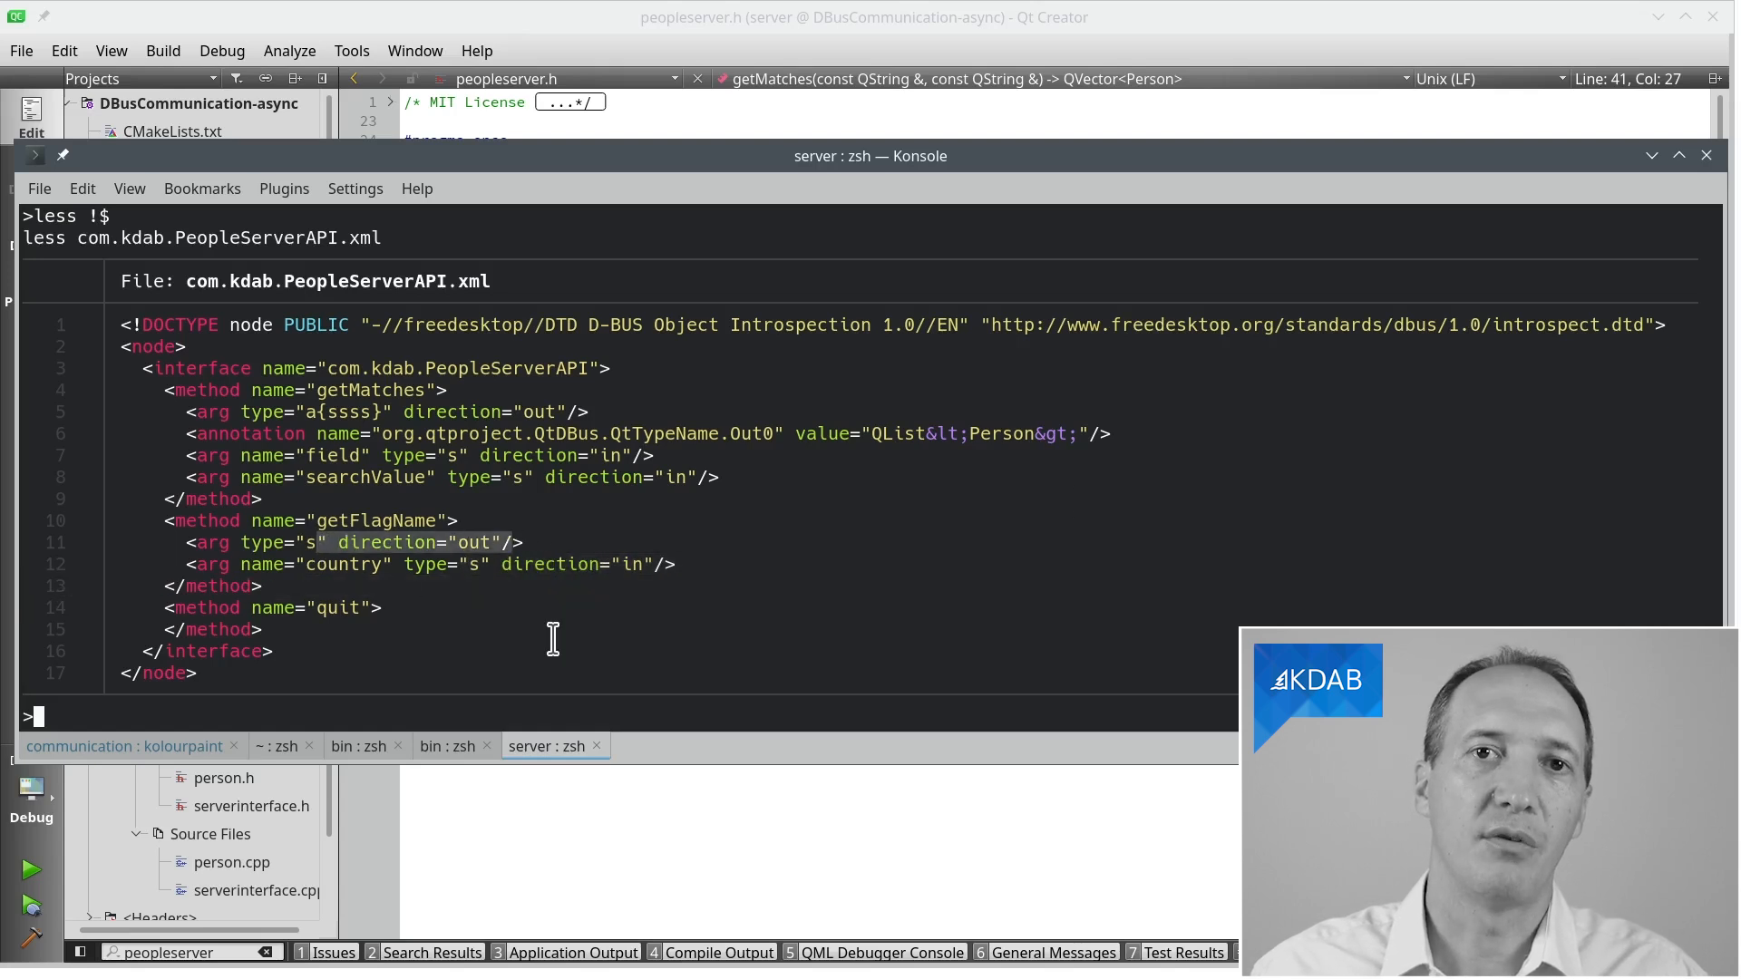
mouse_move(644, 717)
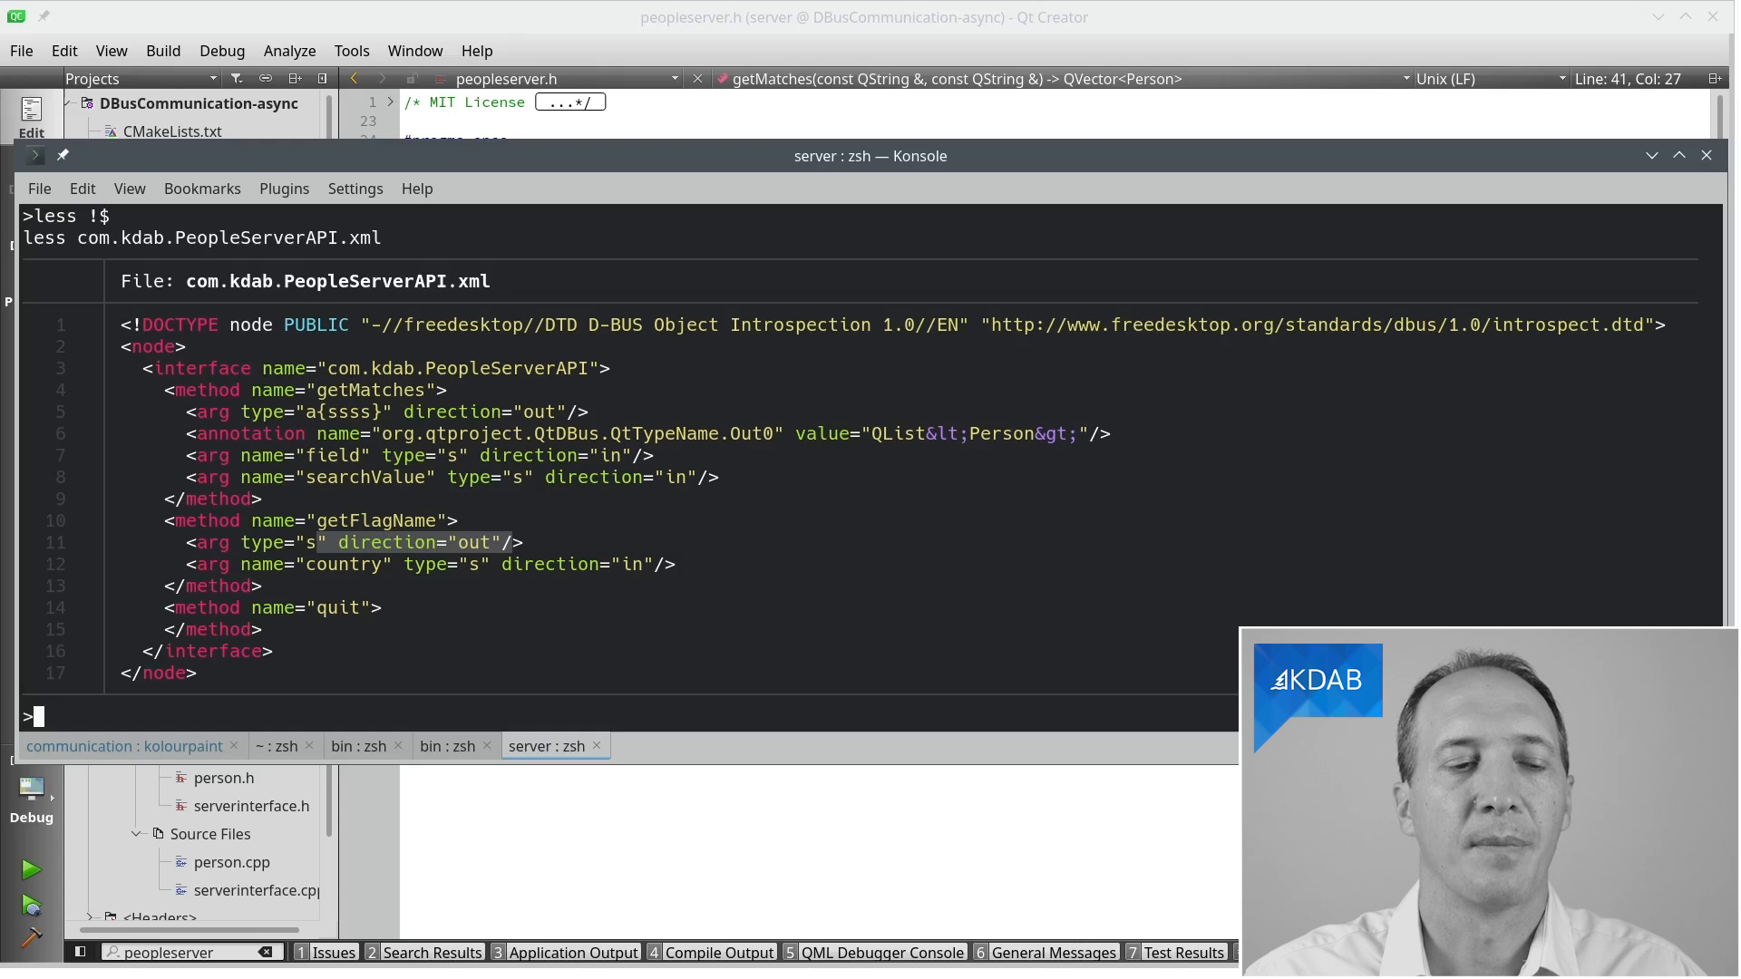
mouse_move(681, 721)
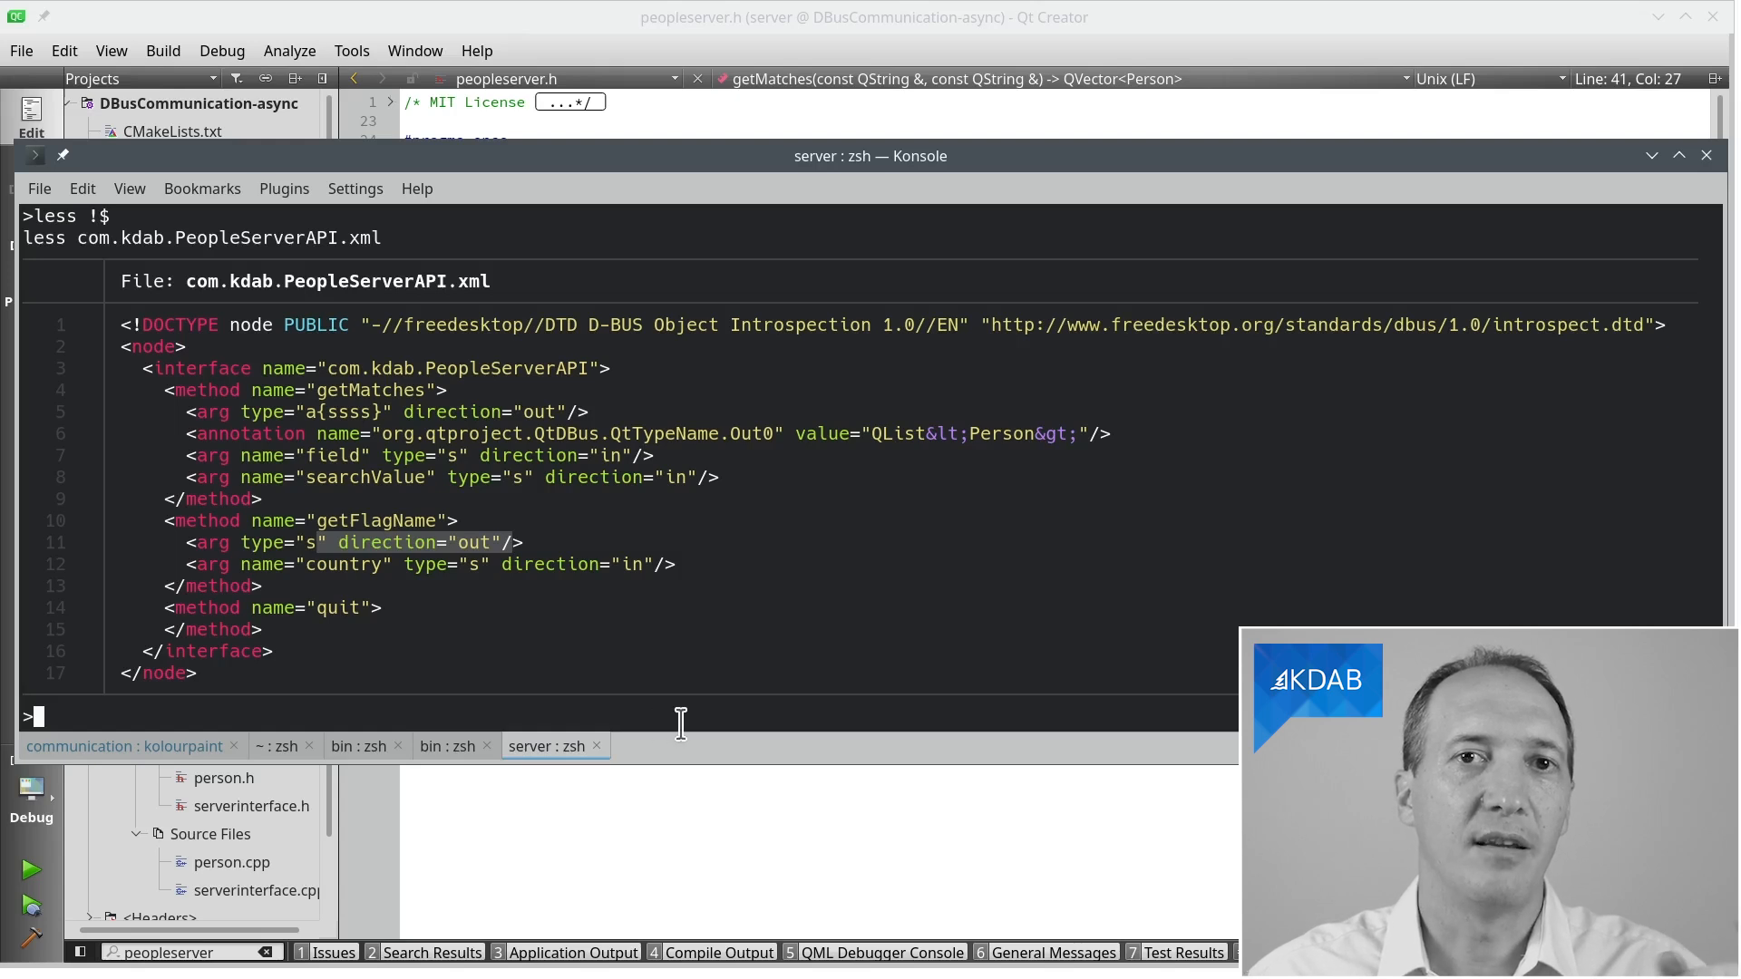
mouse_move(722, 727)
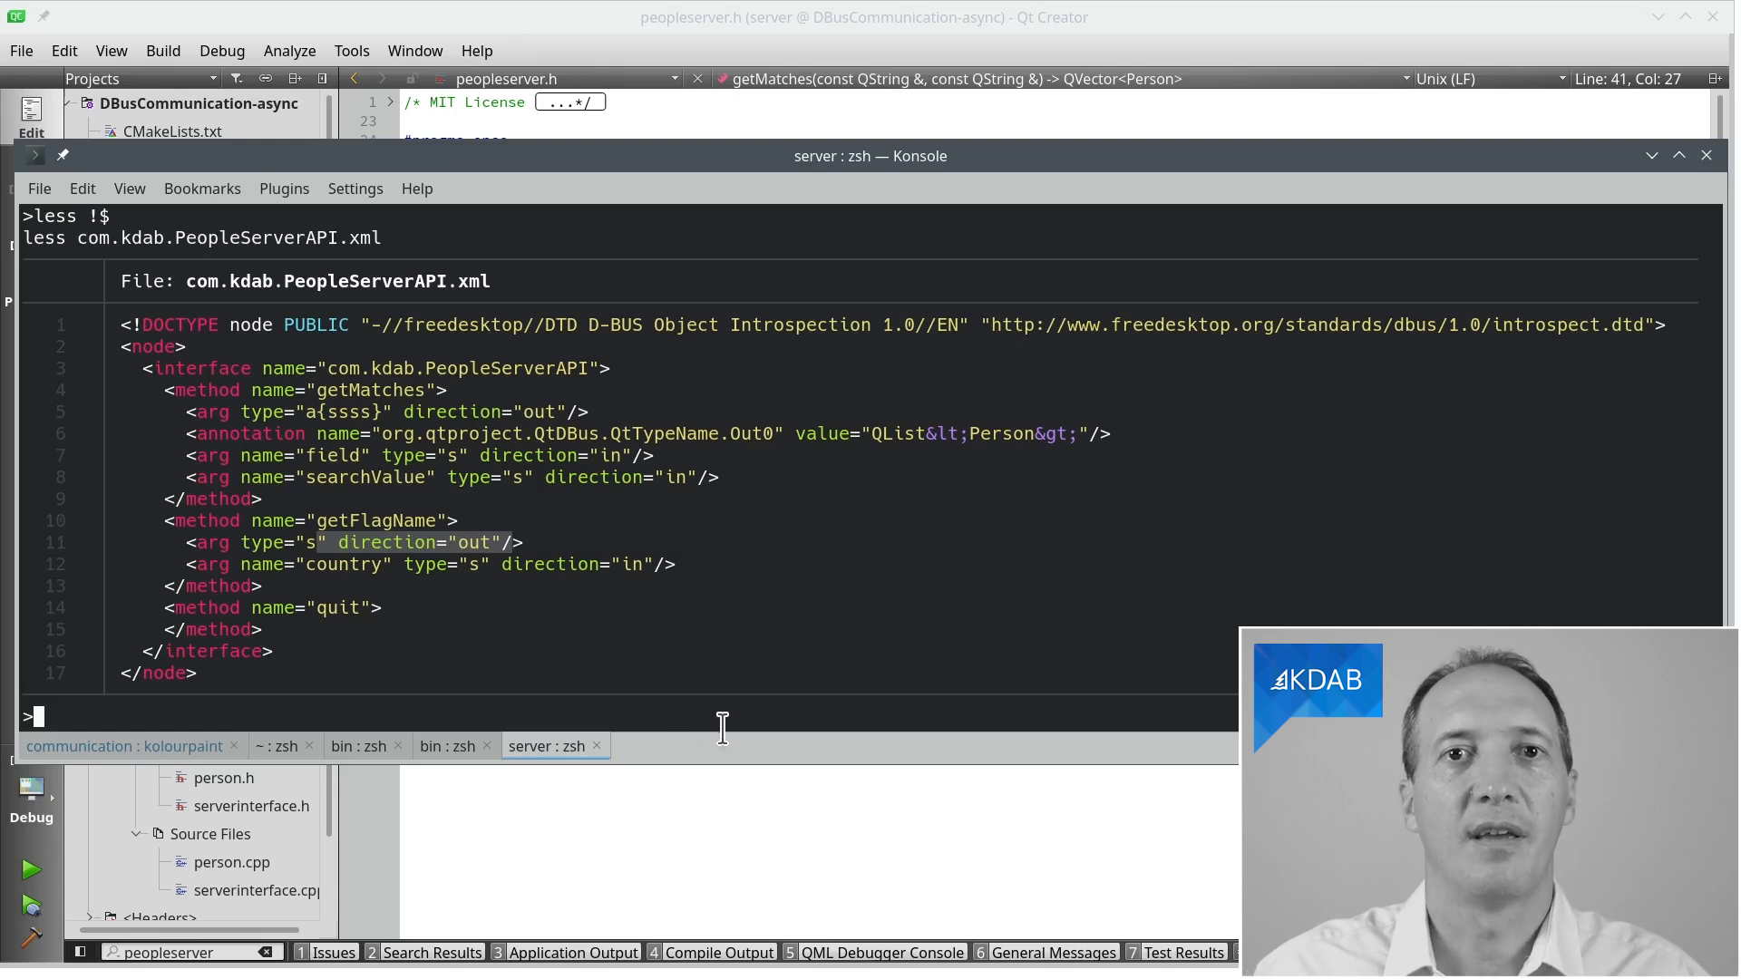
mouse_move(777, 771)
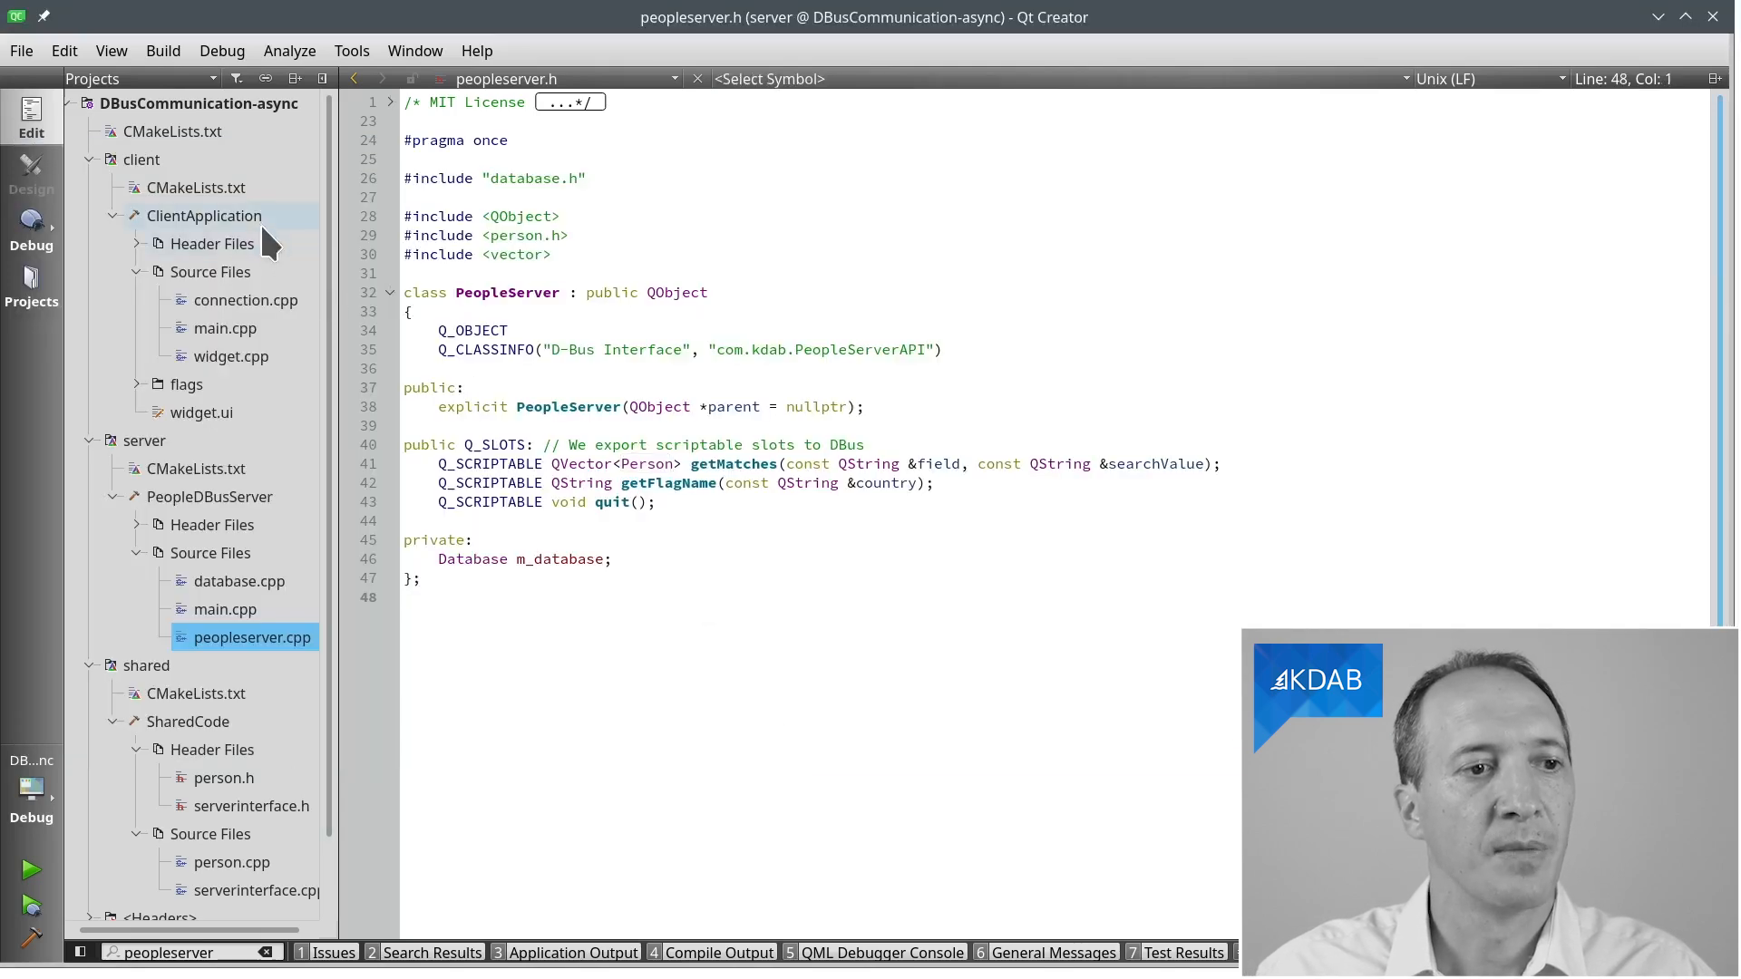
Step: Open client/CMakeLists.txt and select the qt_add_dbus_interface call
click(198, 186)
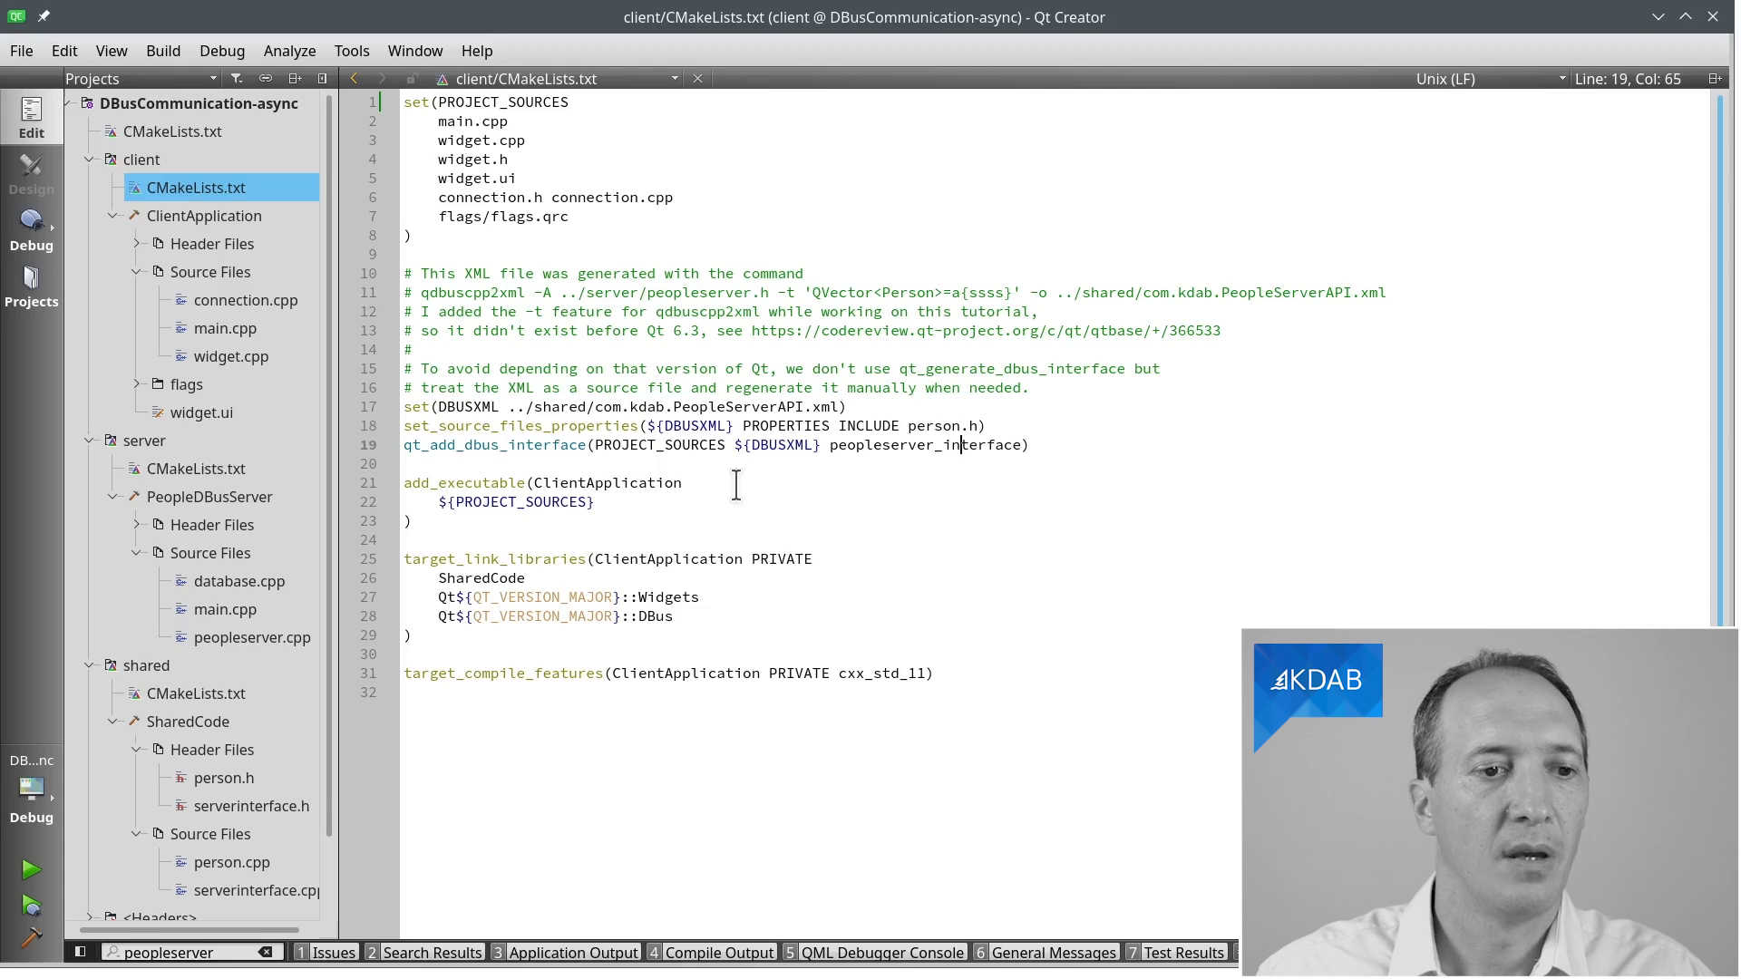
click(524, 445)
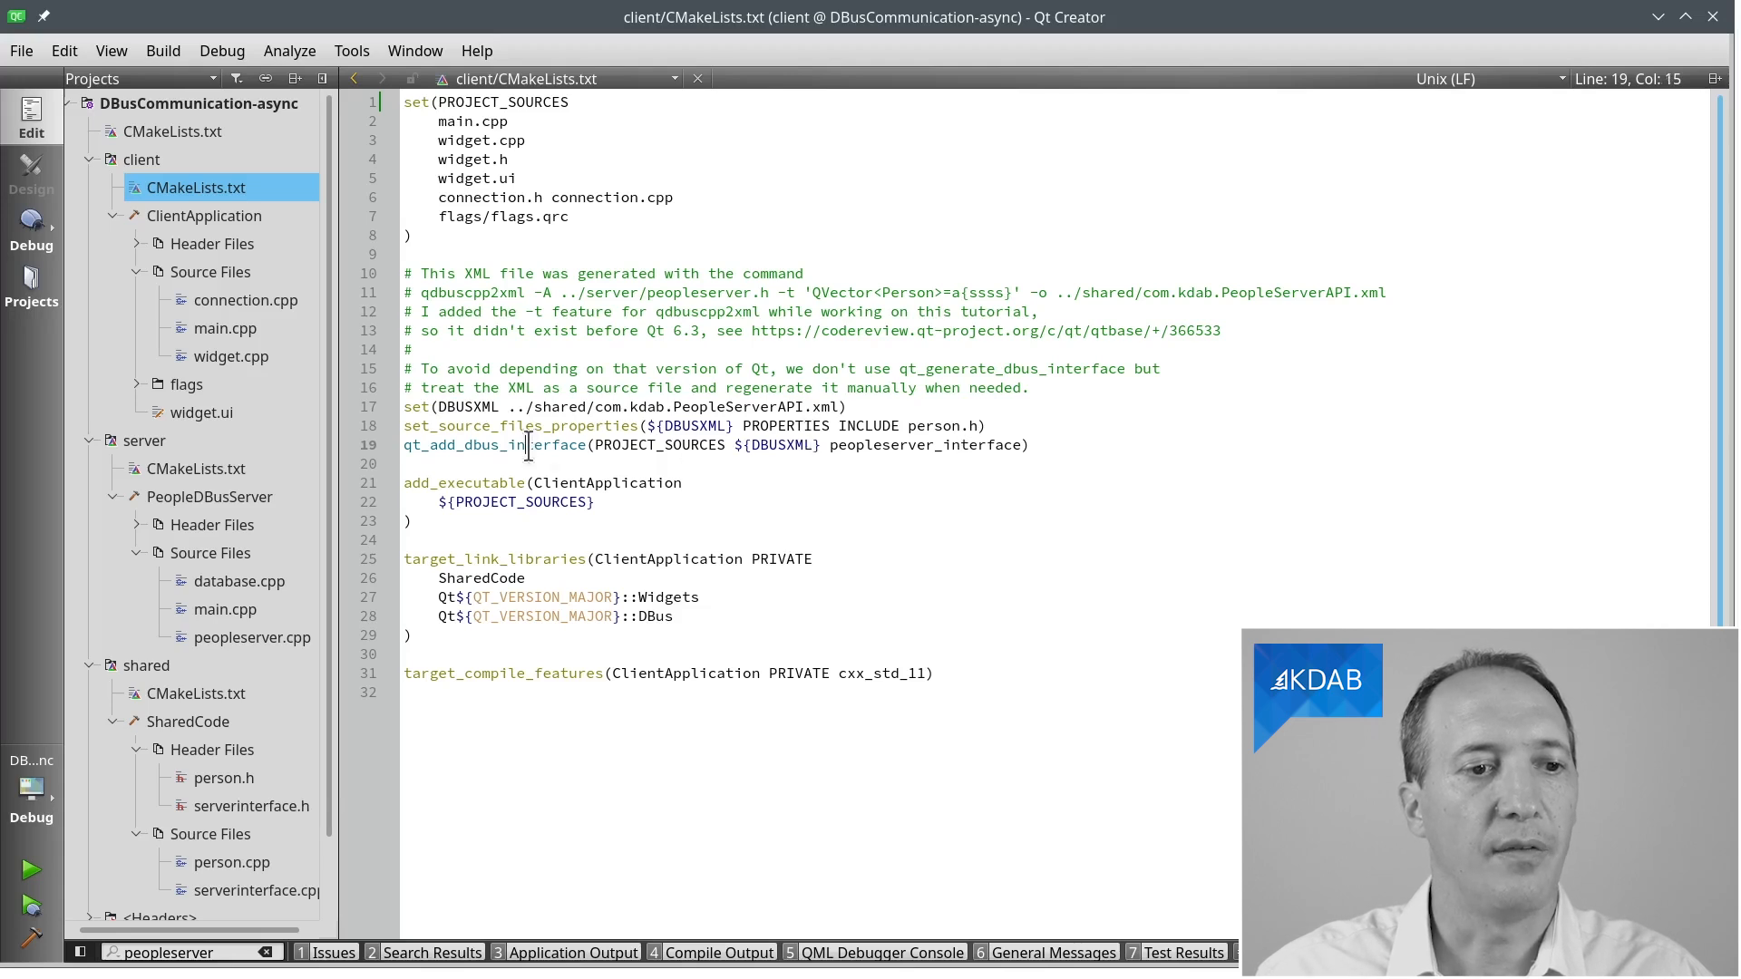
double_click(495, 445)
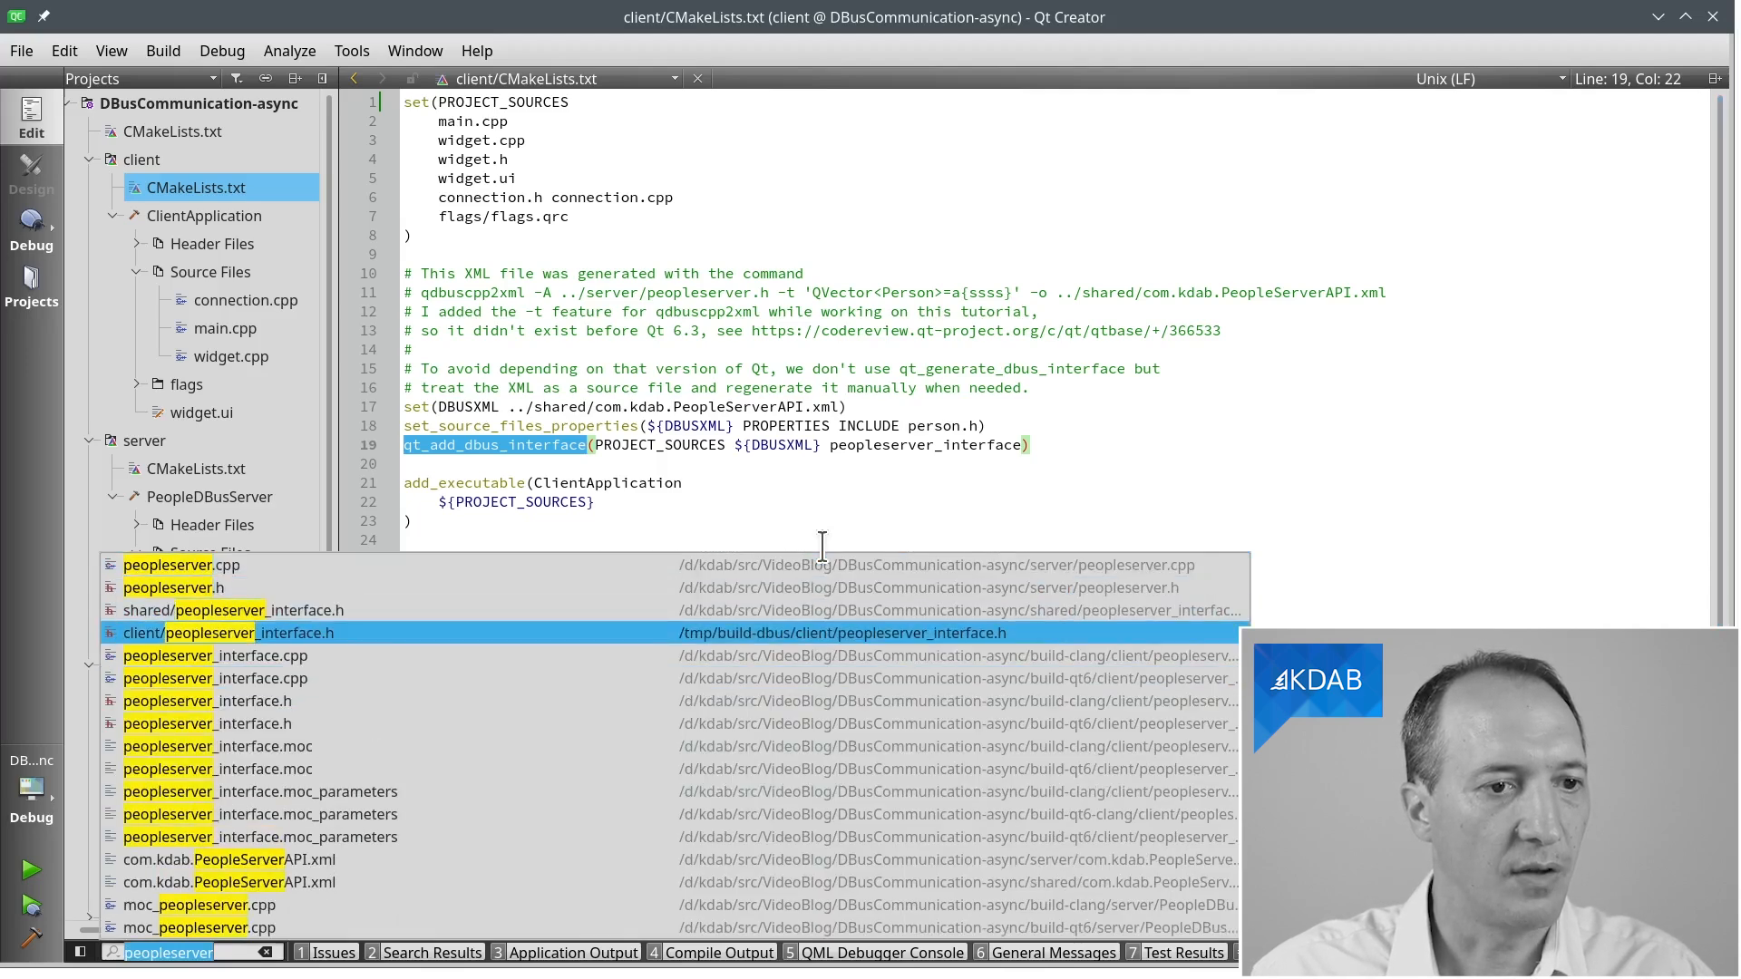
Step: Review async getFlagName and getMatches in peopleserver_interface.h, then open connection.cpp
click(227, 633)
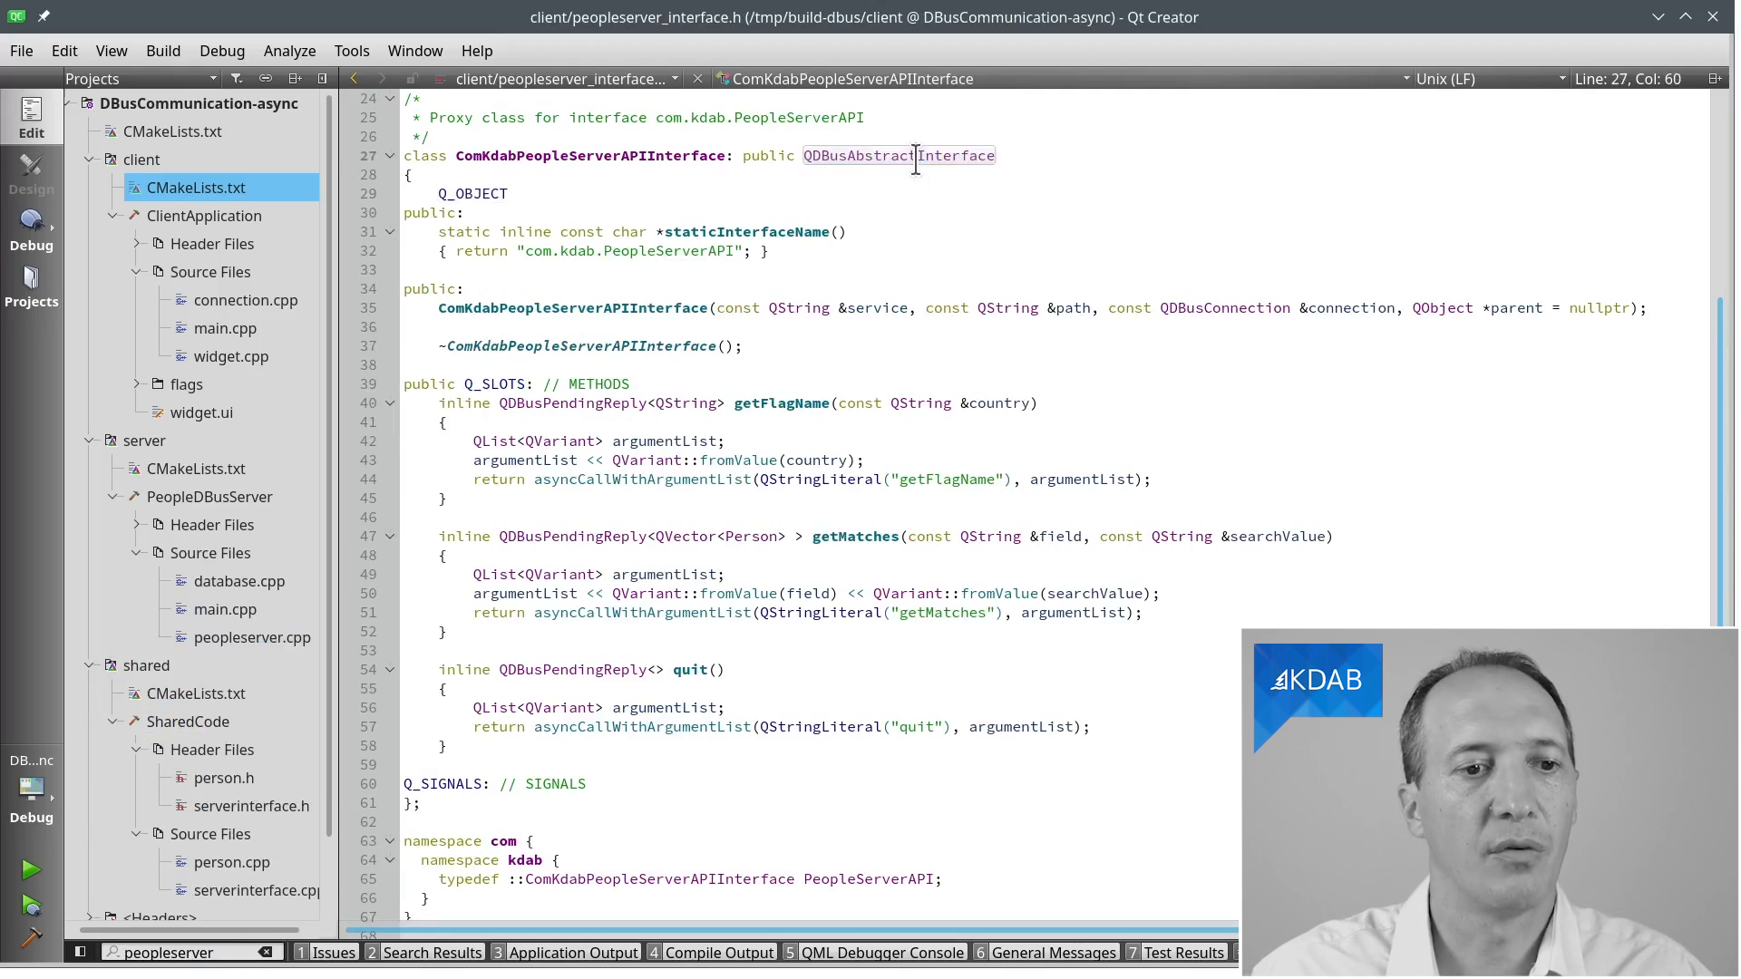
click(786, 402)
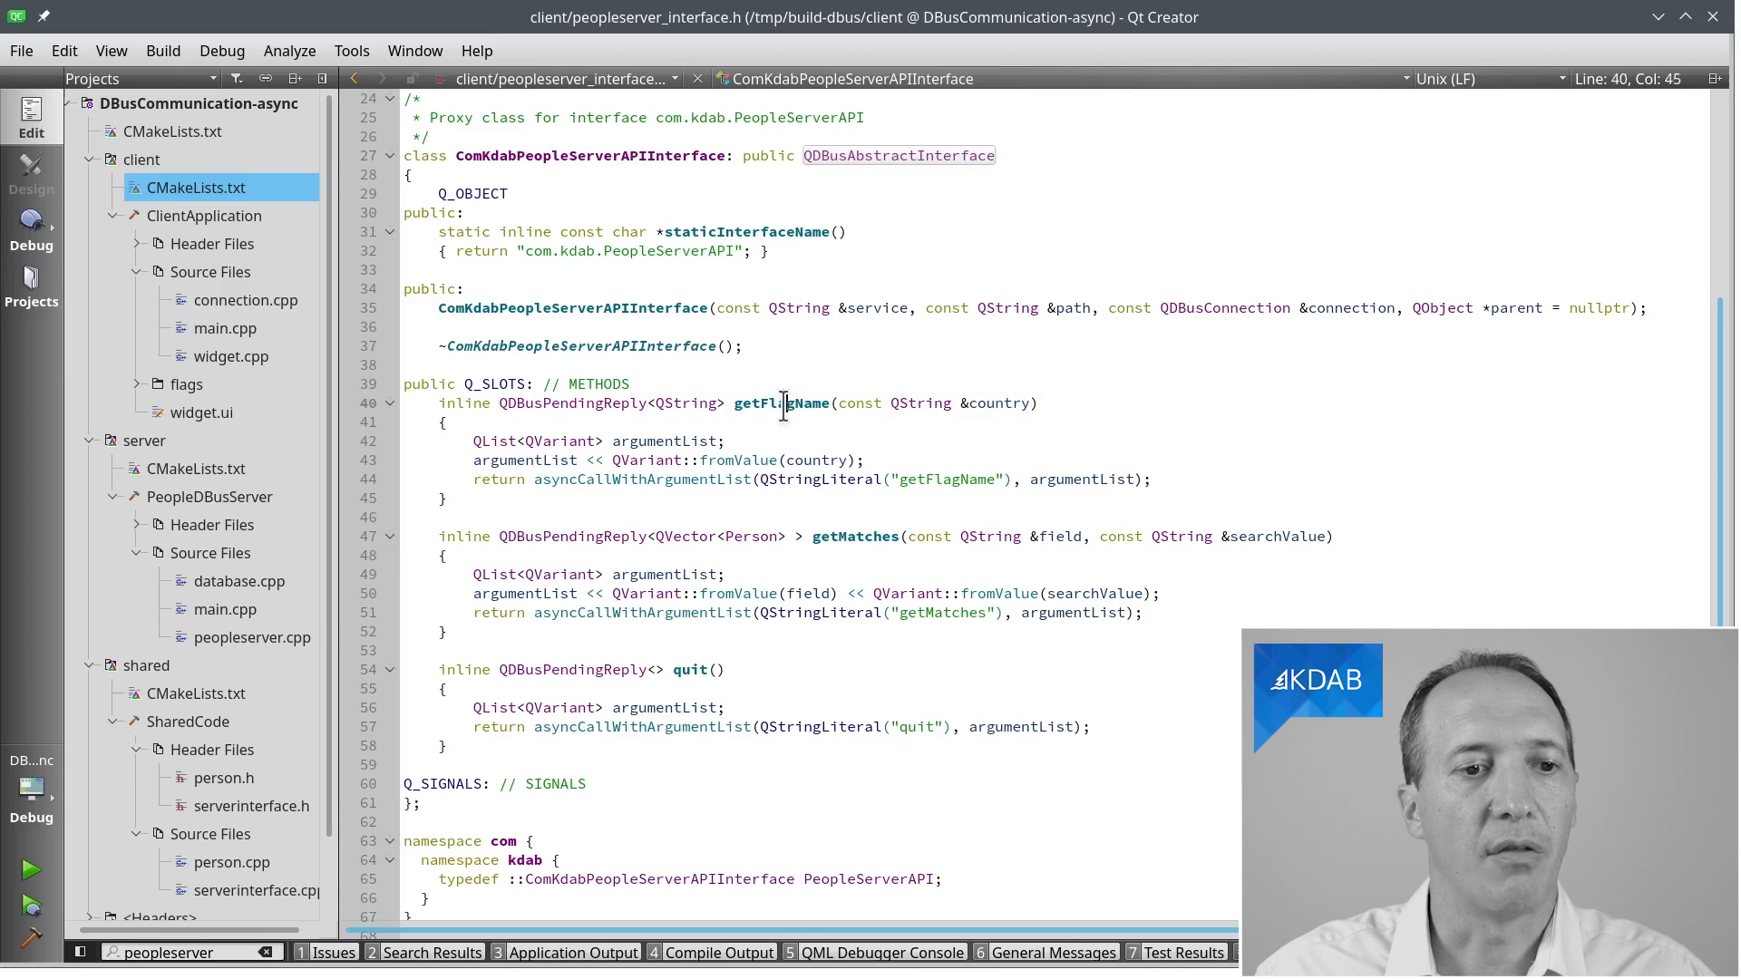
click(780, 403)
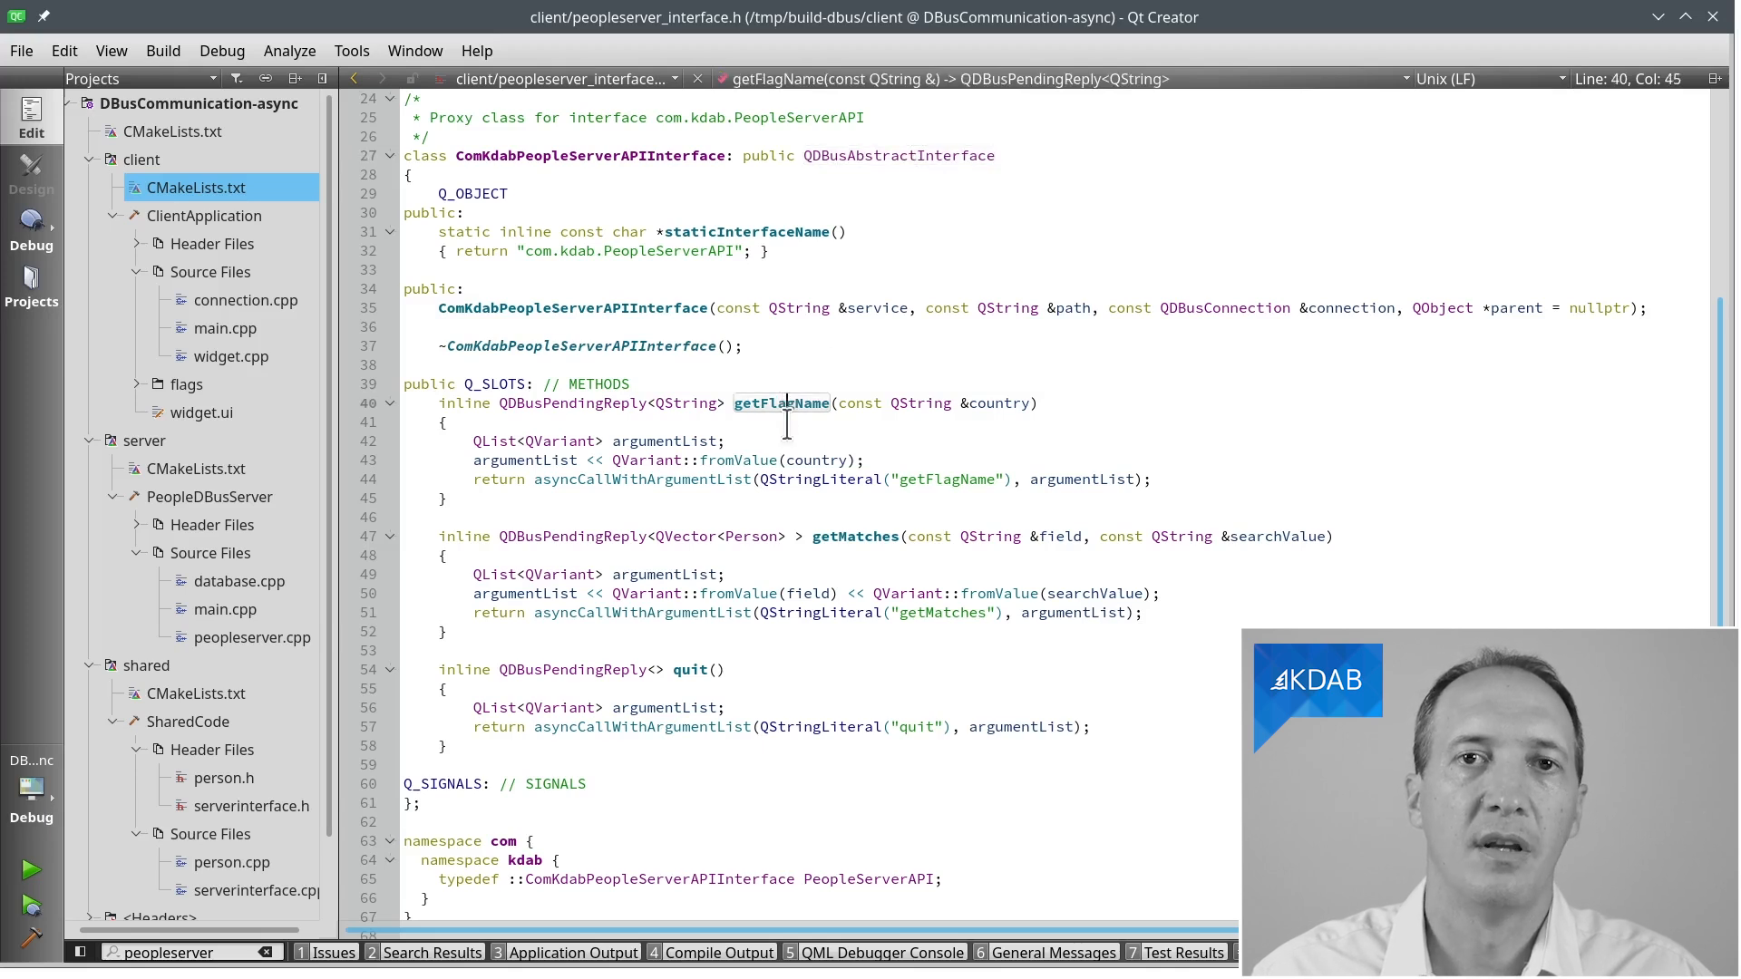
click(855, 536)
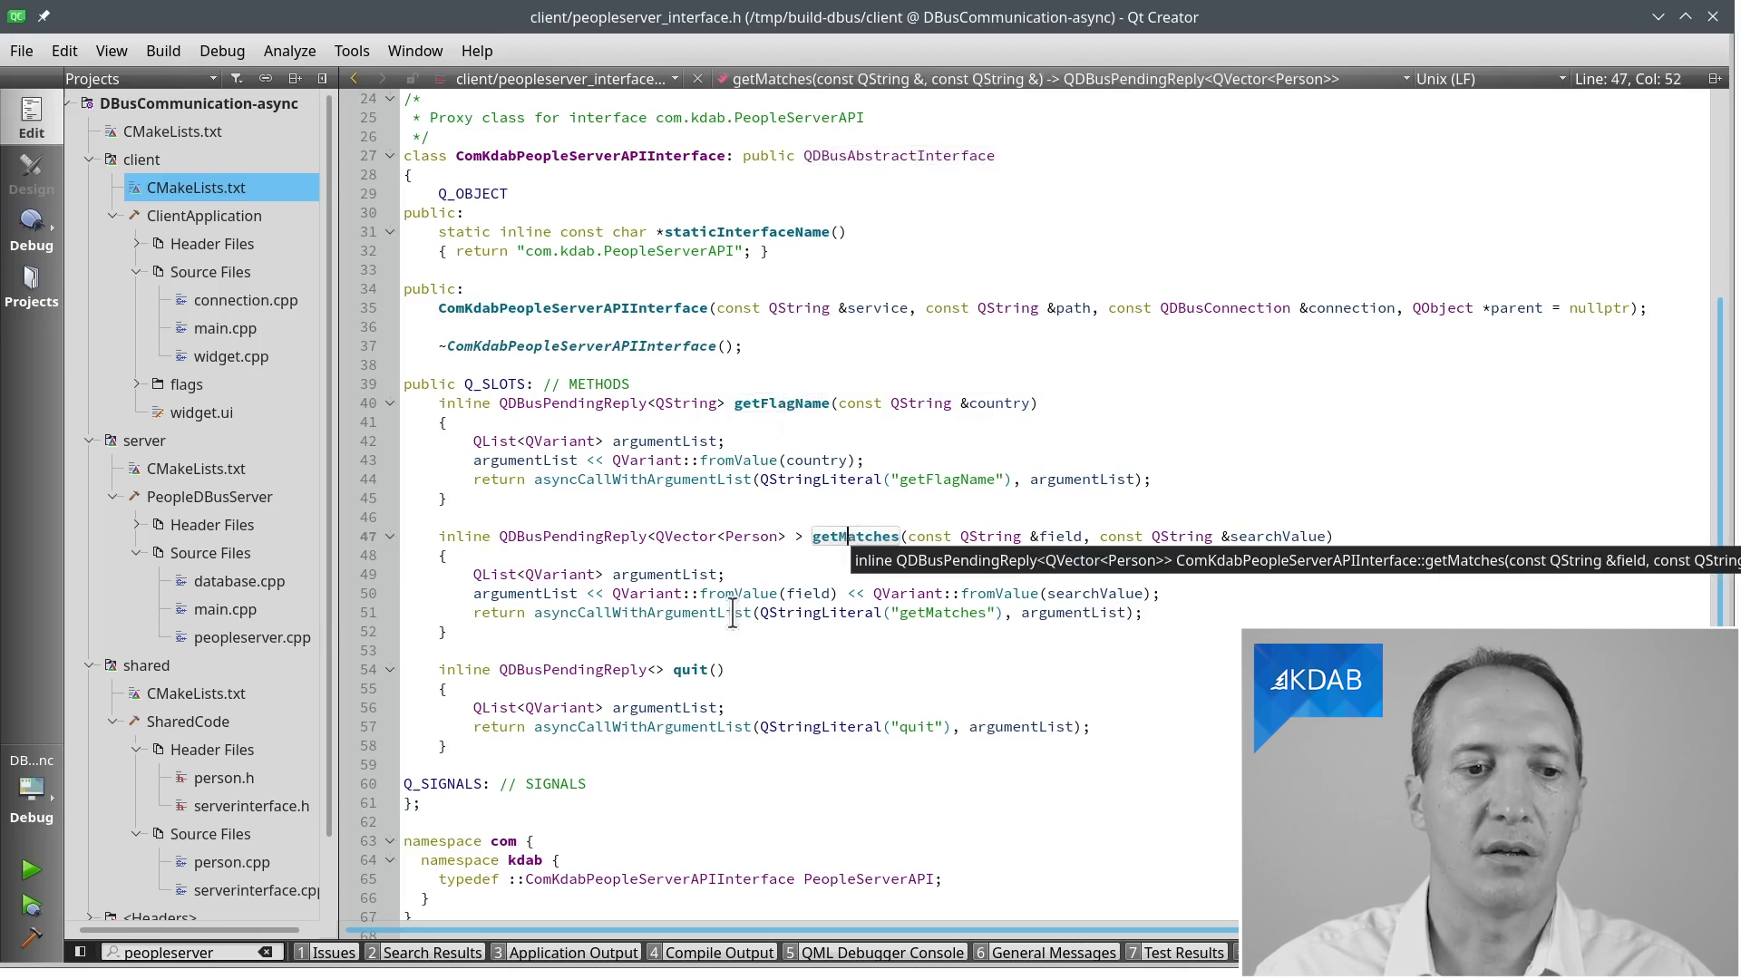
click(689, 669)
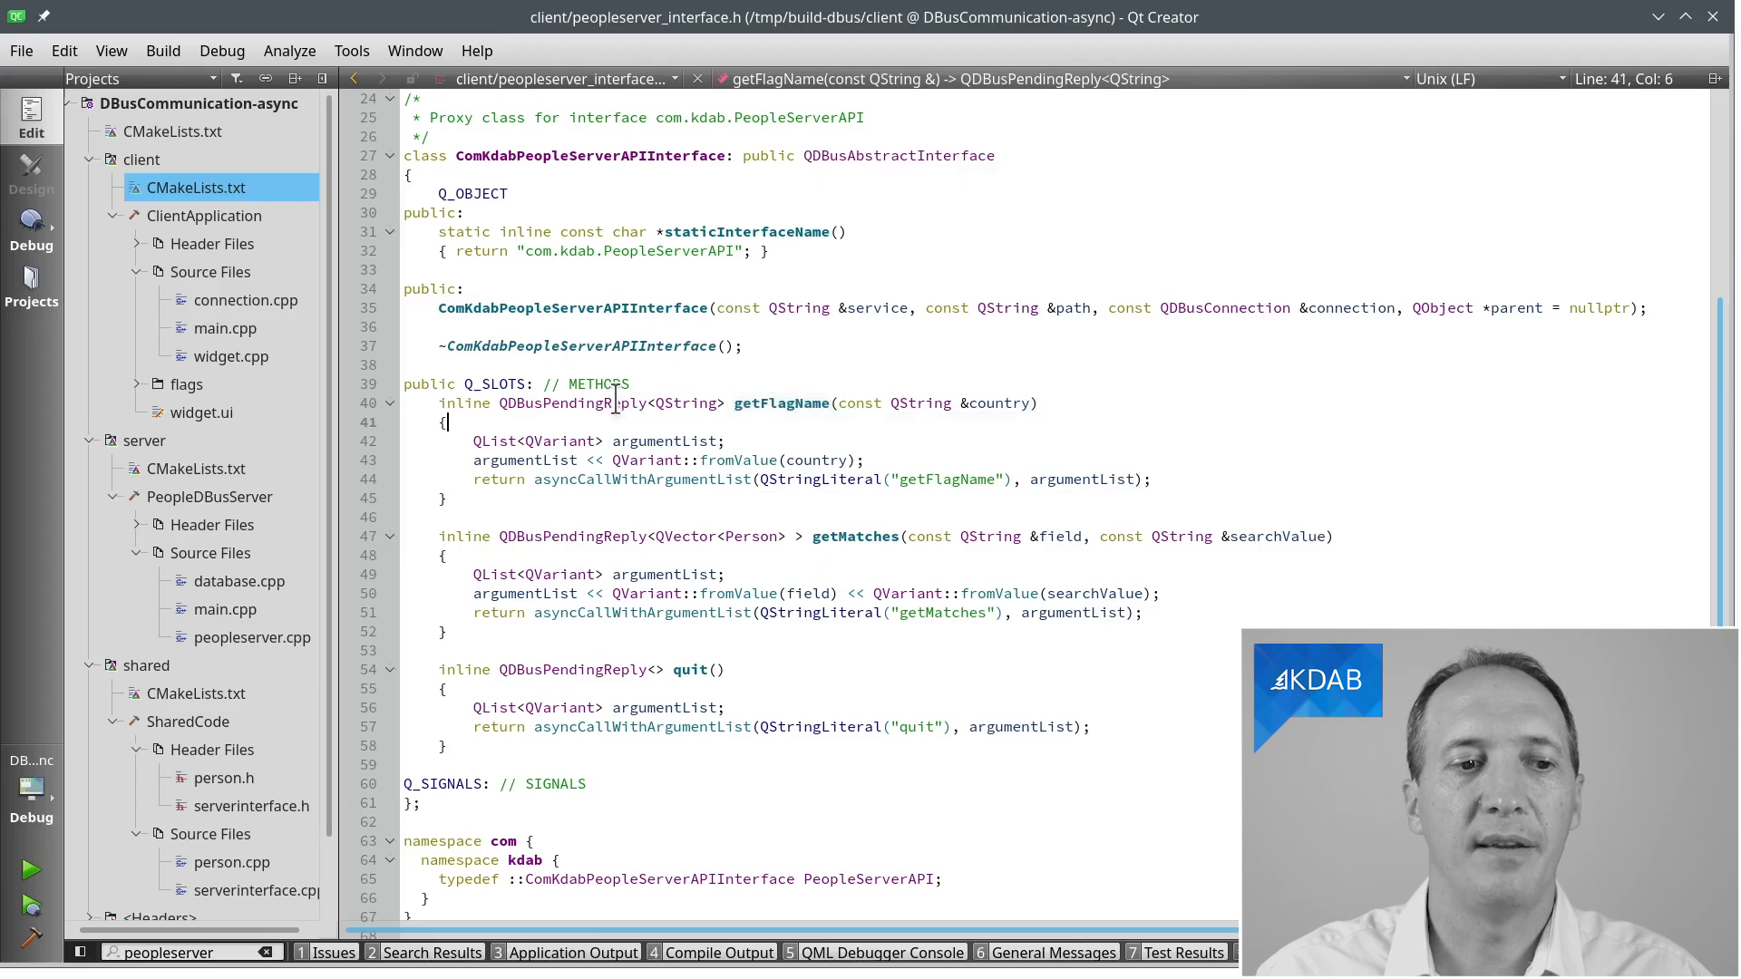
click(243, 300)
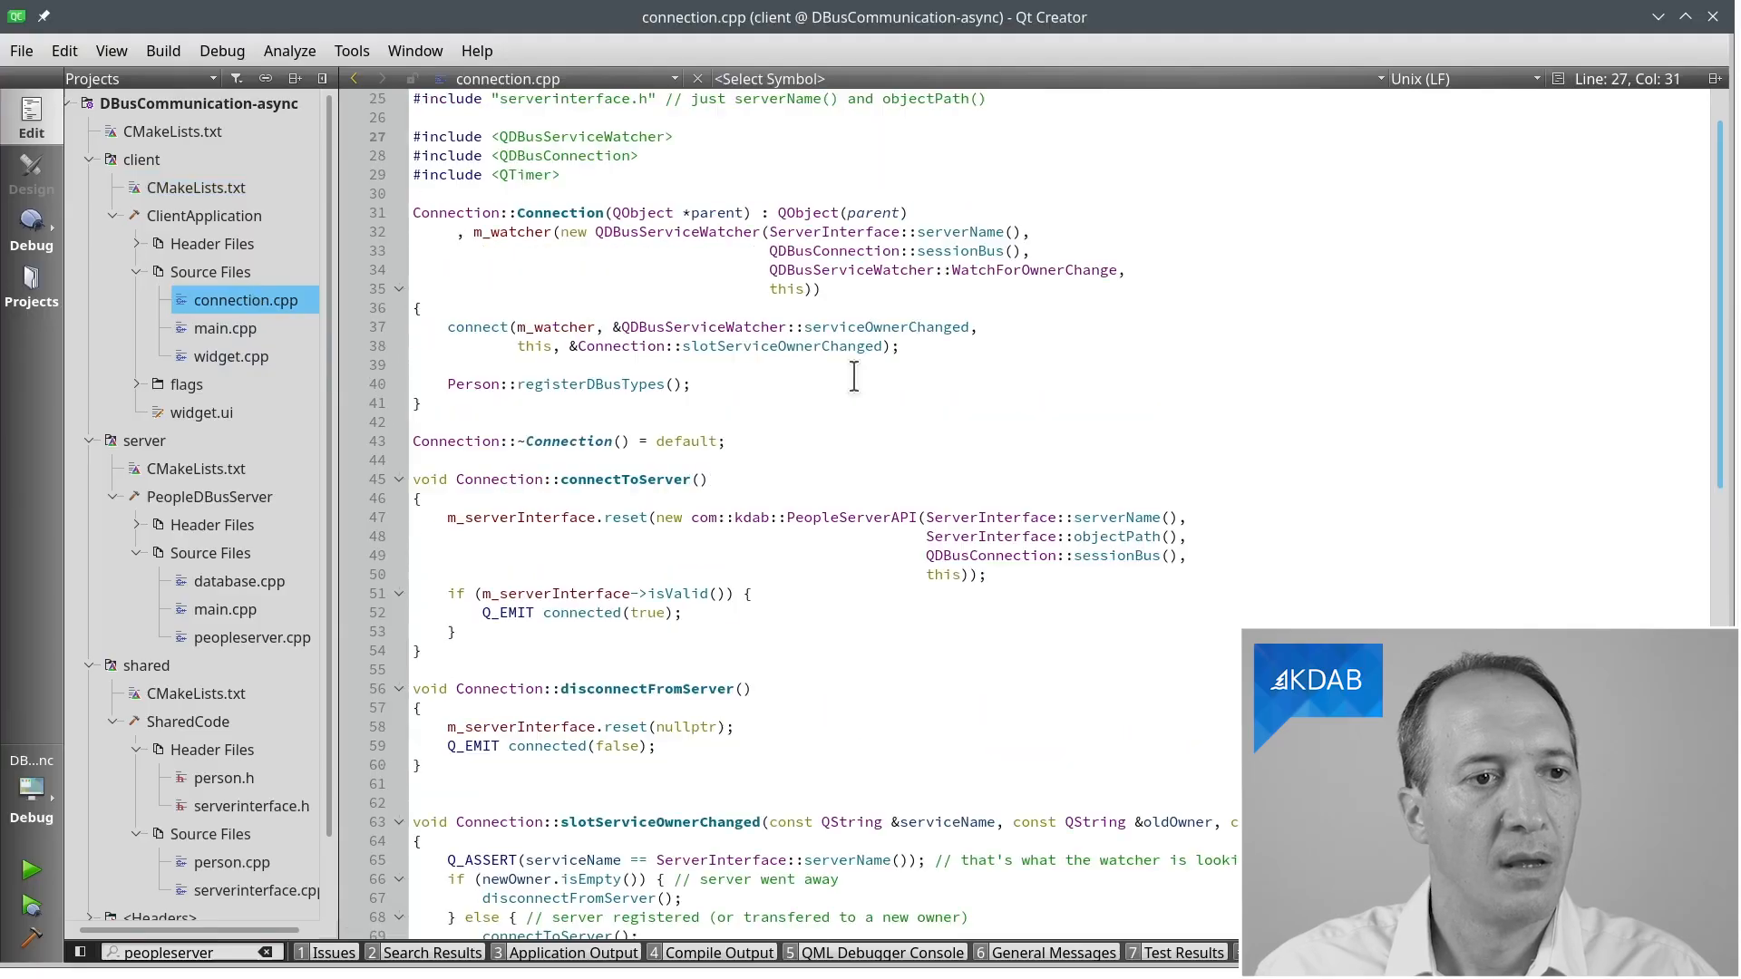
mouse_move(980, 430)
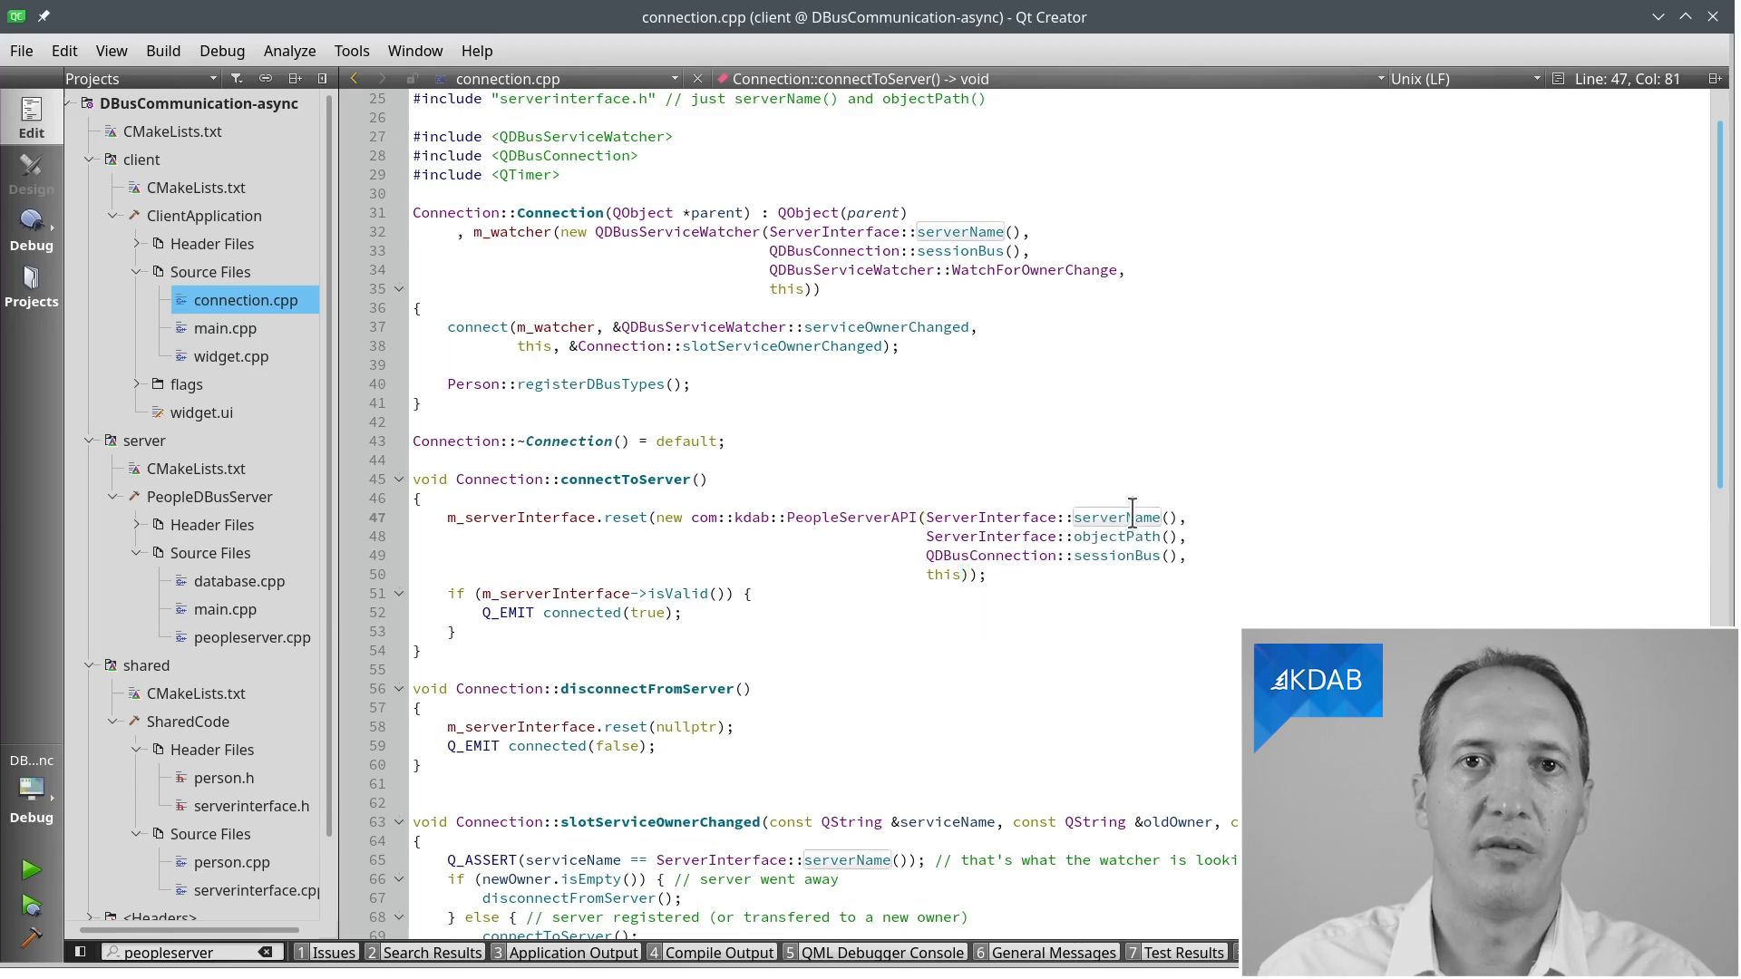
mouse_move(1116, 536)
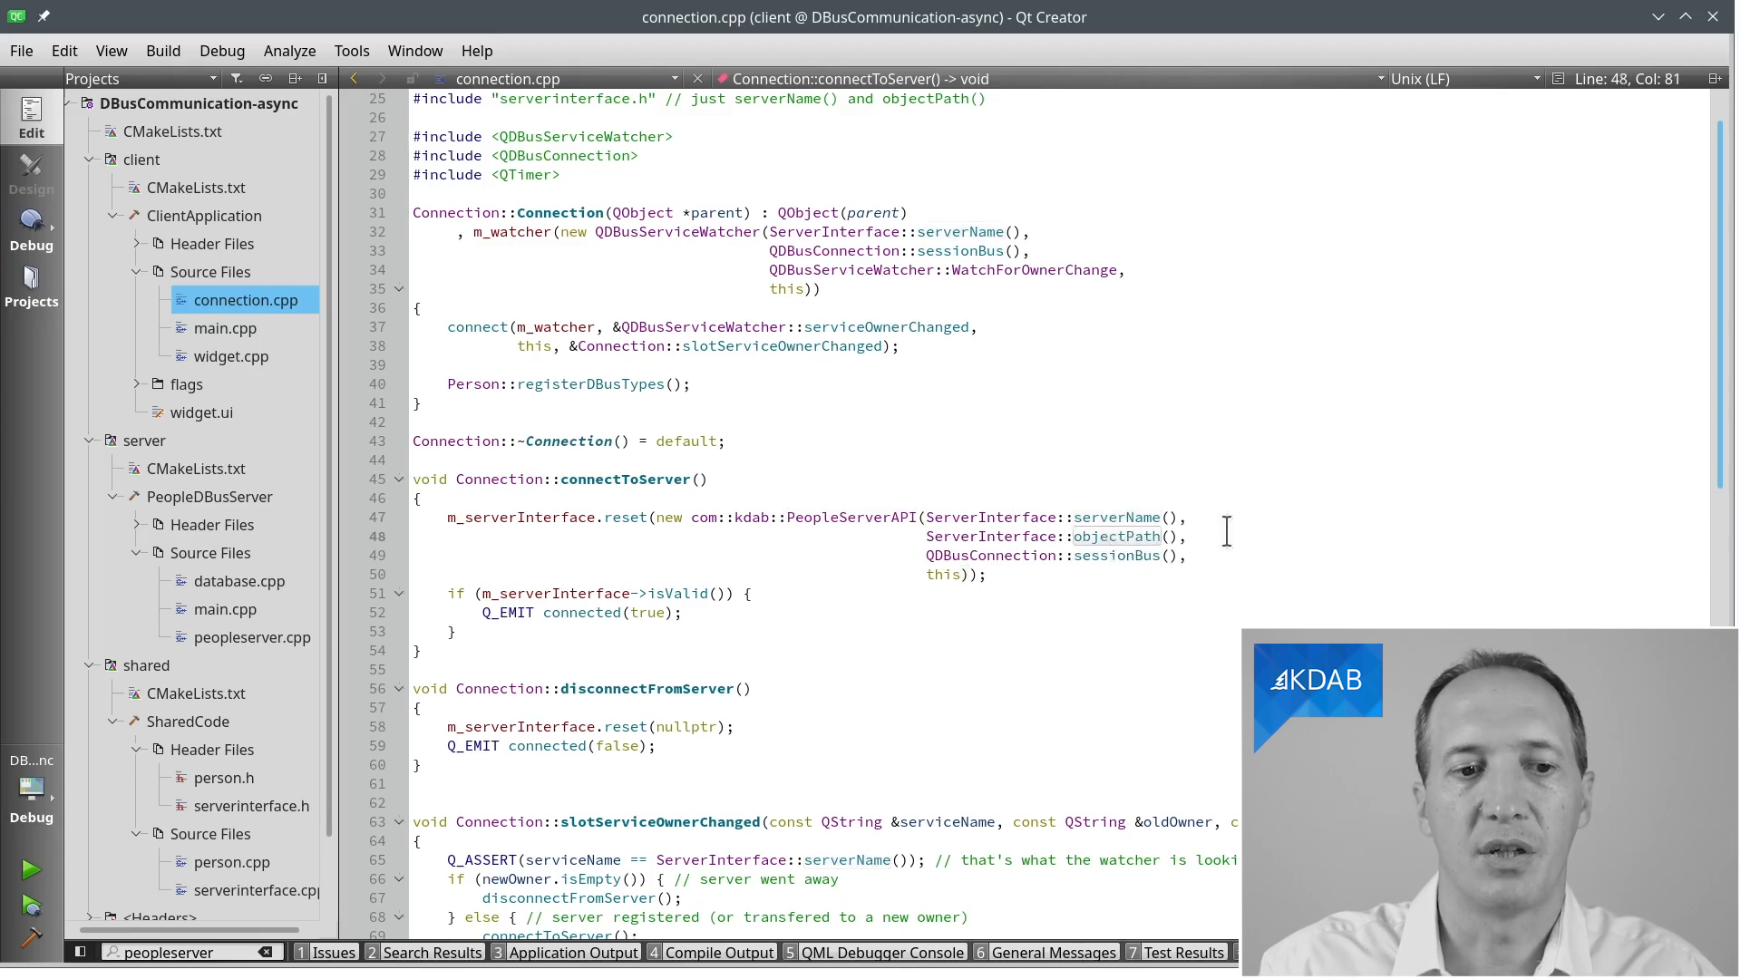
Step: Follow objectPath from connectToServer to its /PeopleServer definition in serverinterface.cpp
click(1116, 536)
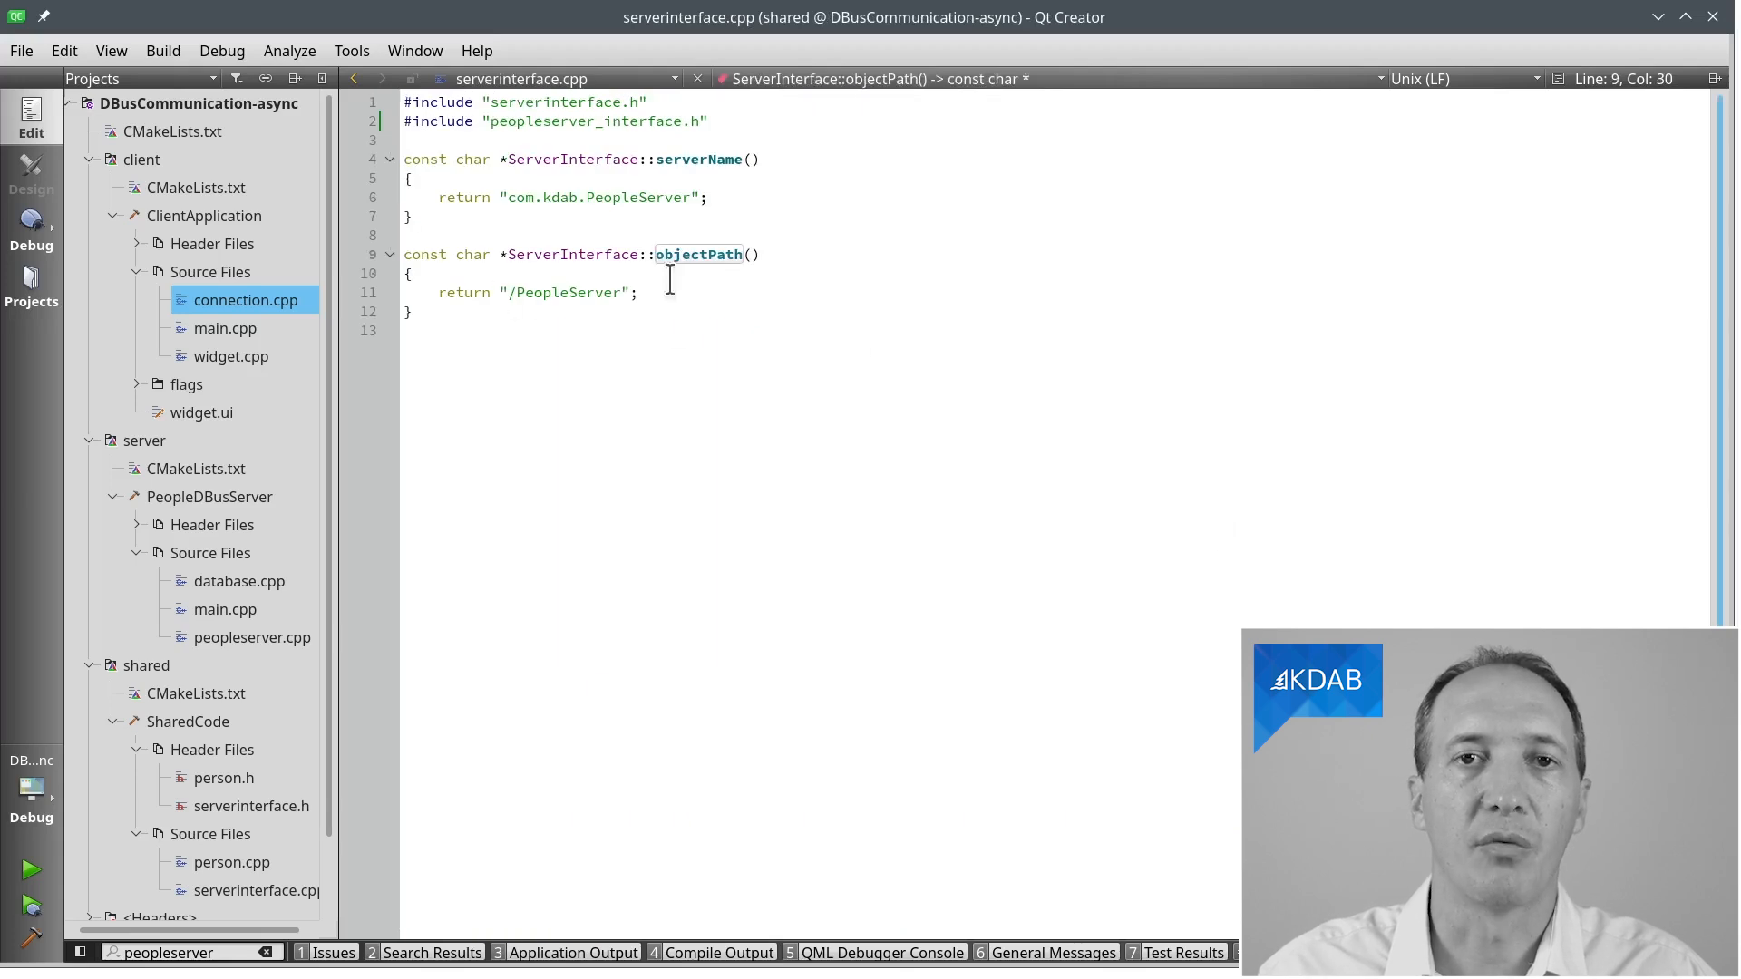
mouse_move(716, 301)
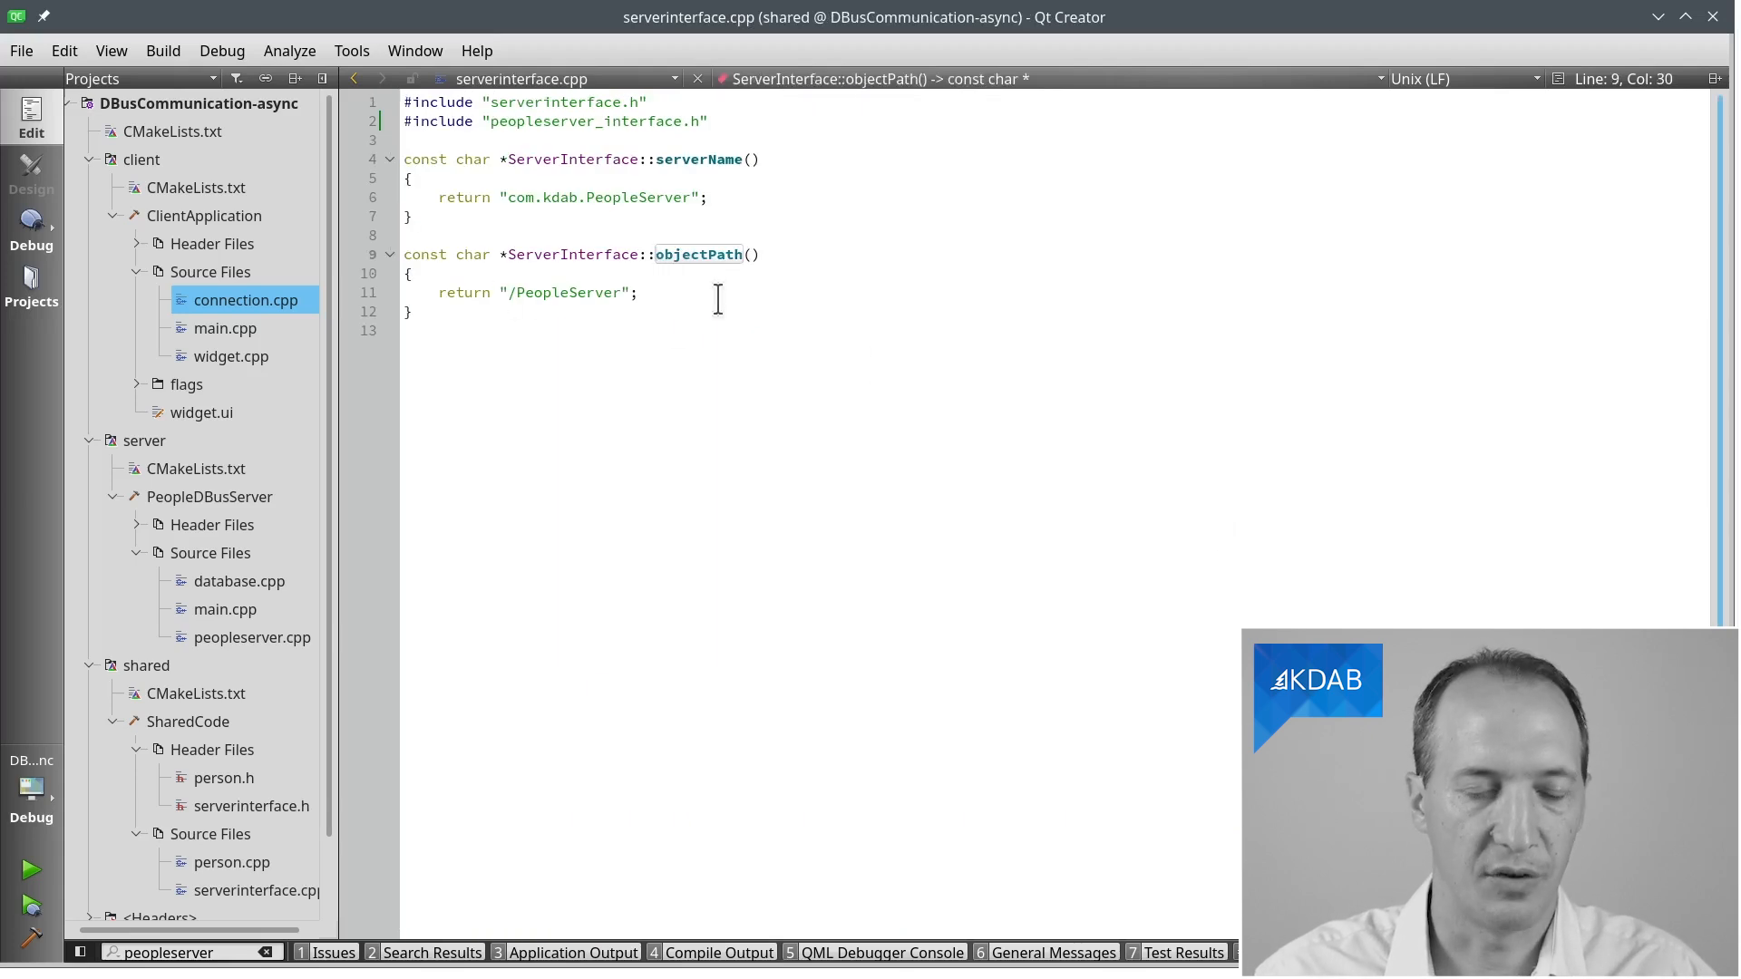
Step: Return to connection.cpp at Connection::disconnectFromServer
click(244, 300)
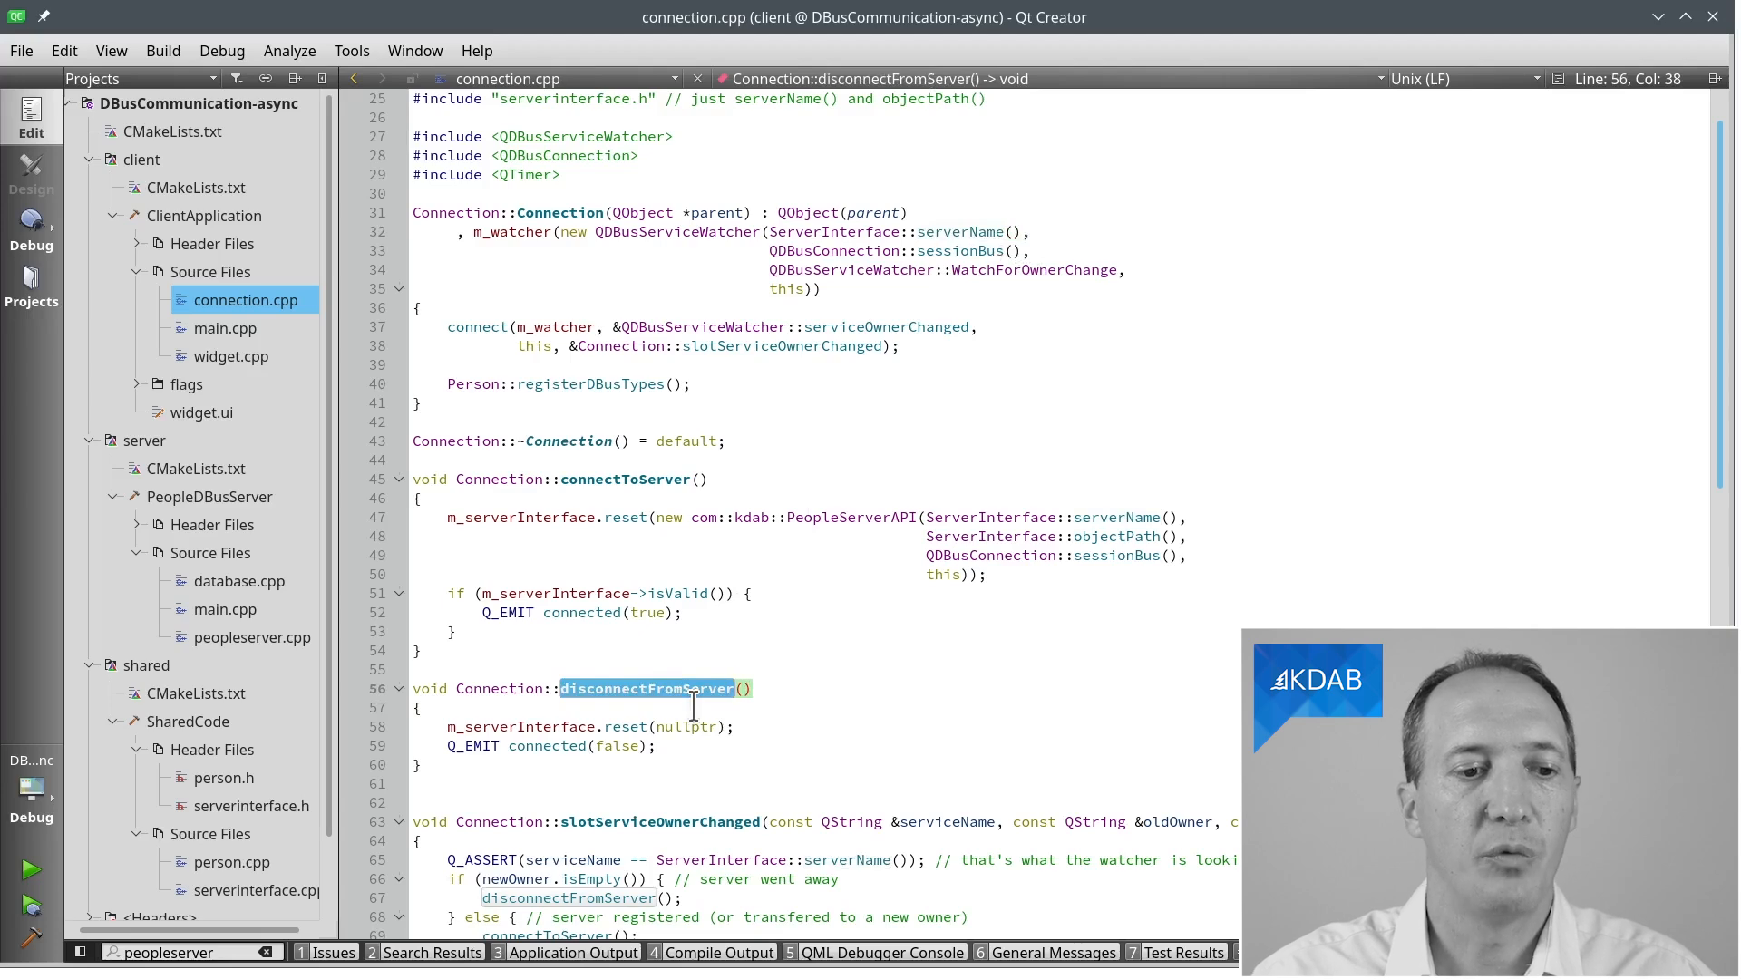
Step: Scroll to queryPersonMatches and highlight its getMatches call and QDBusPendingReply type
scroll(down, 3)
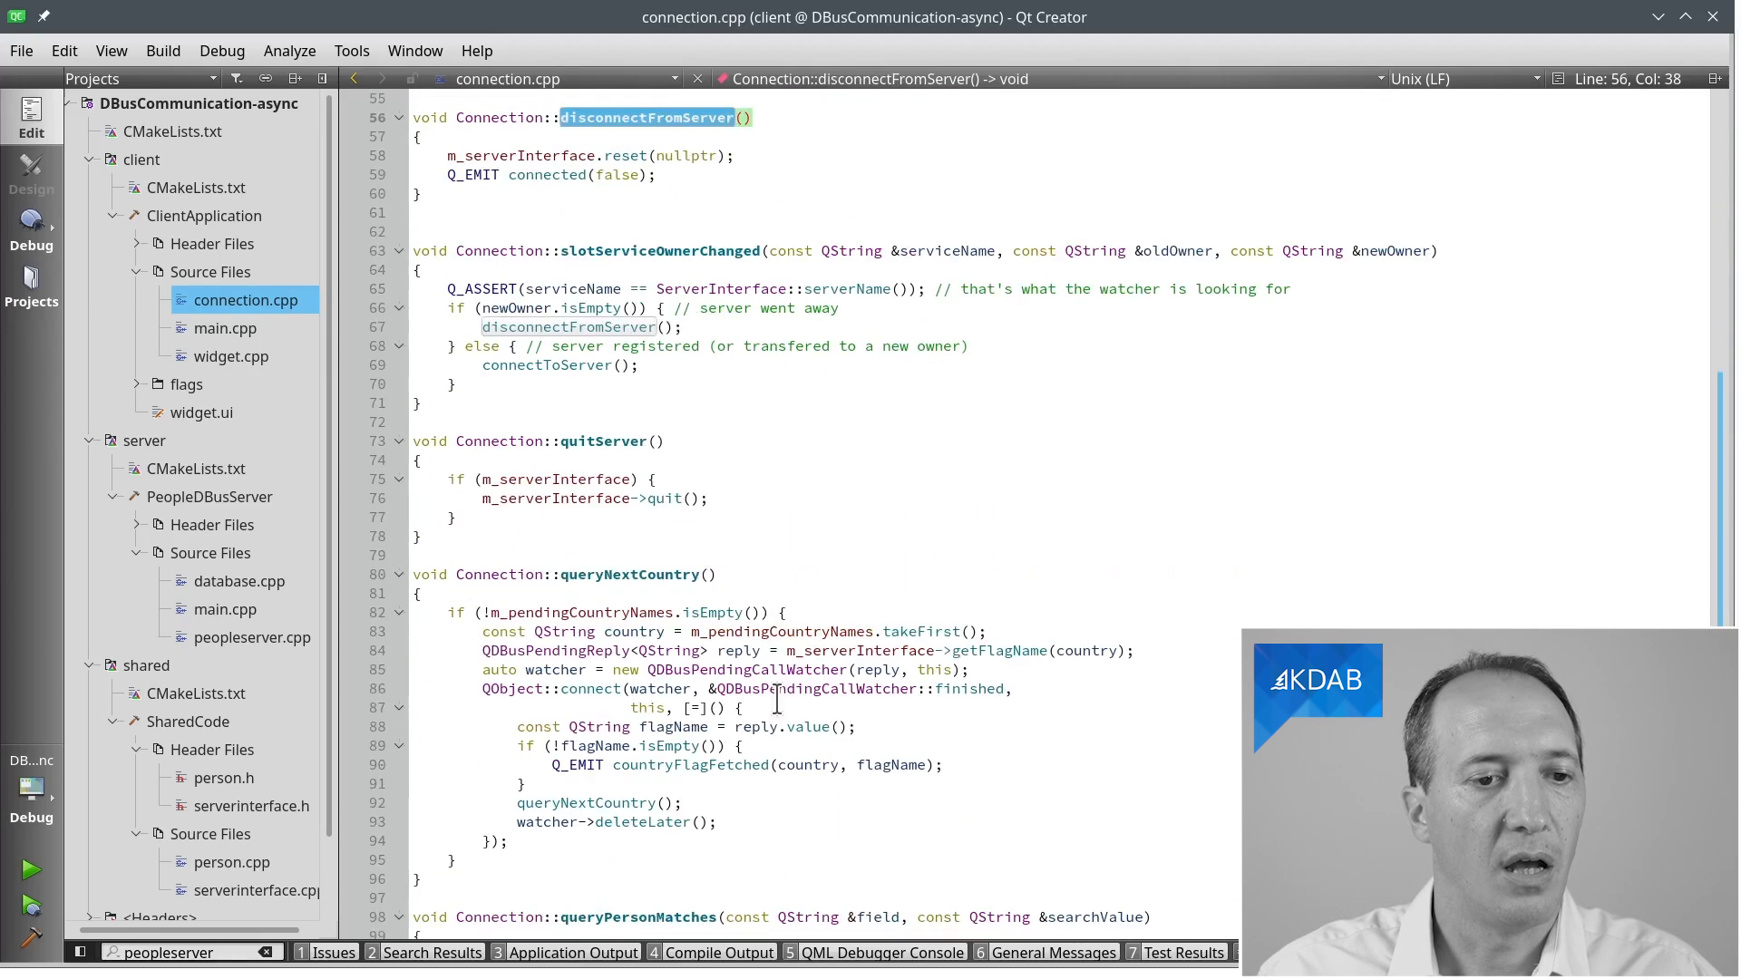
scroll(down, 3)
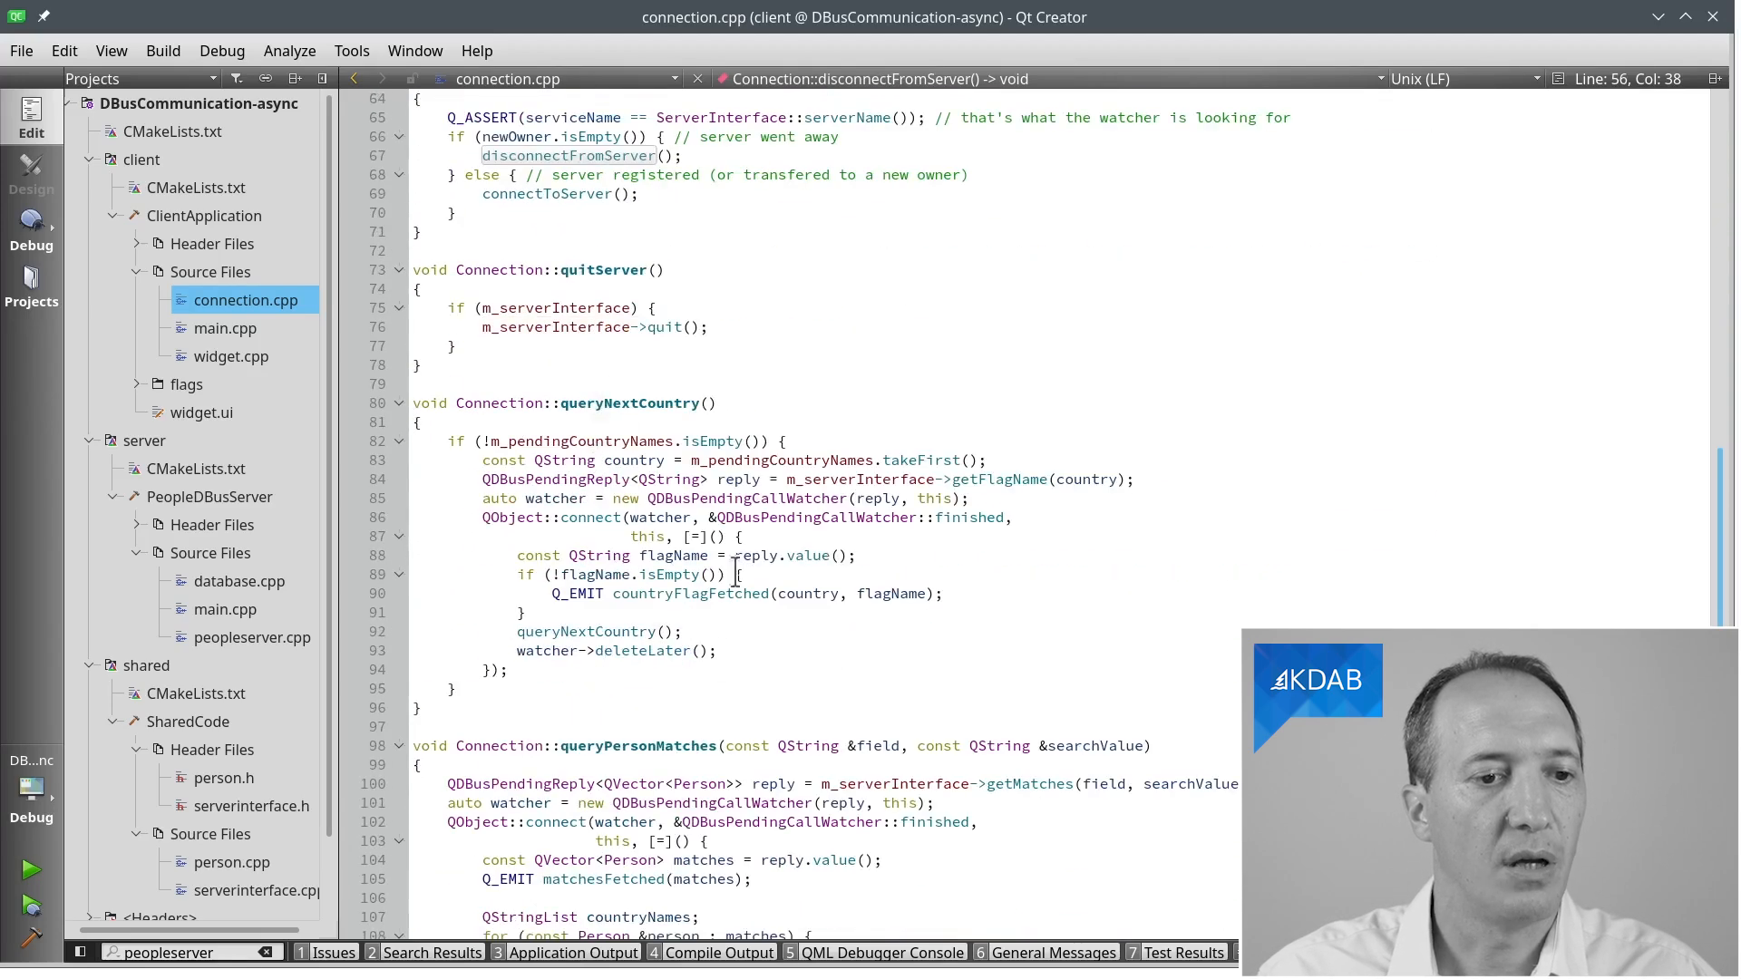
scroll(down, 3)
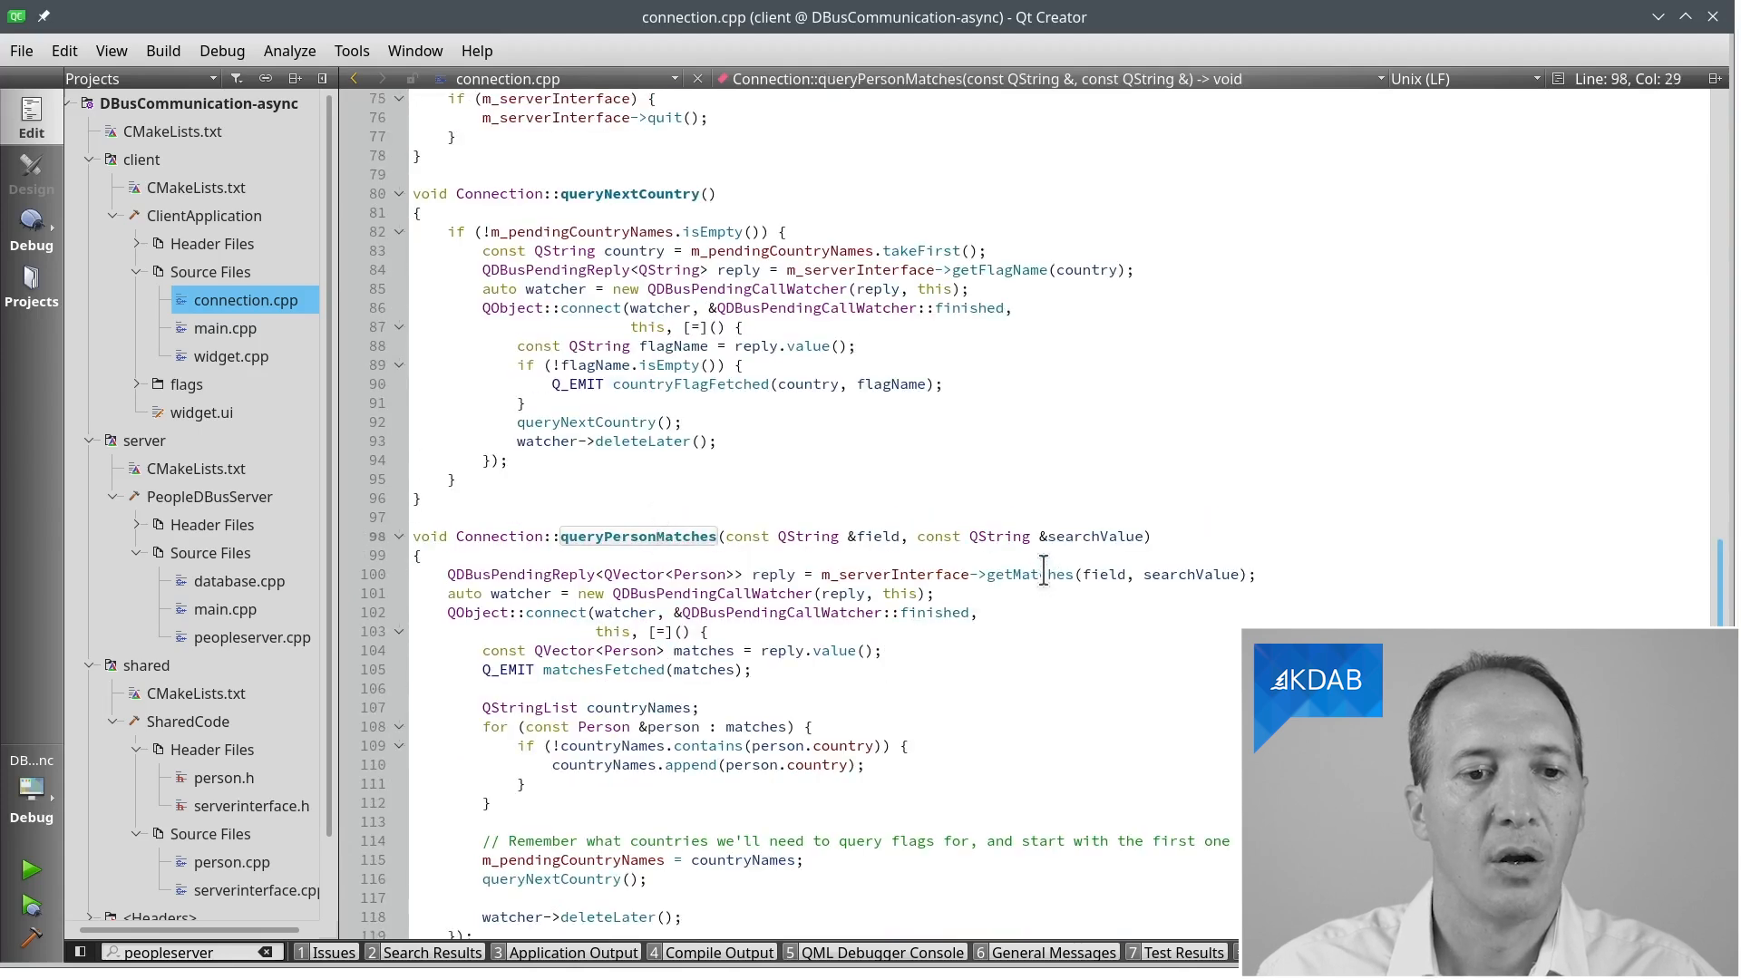
click(1027, 574)
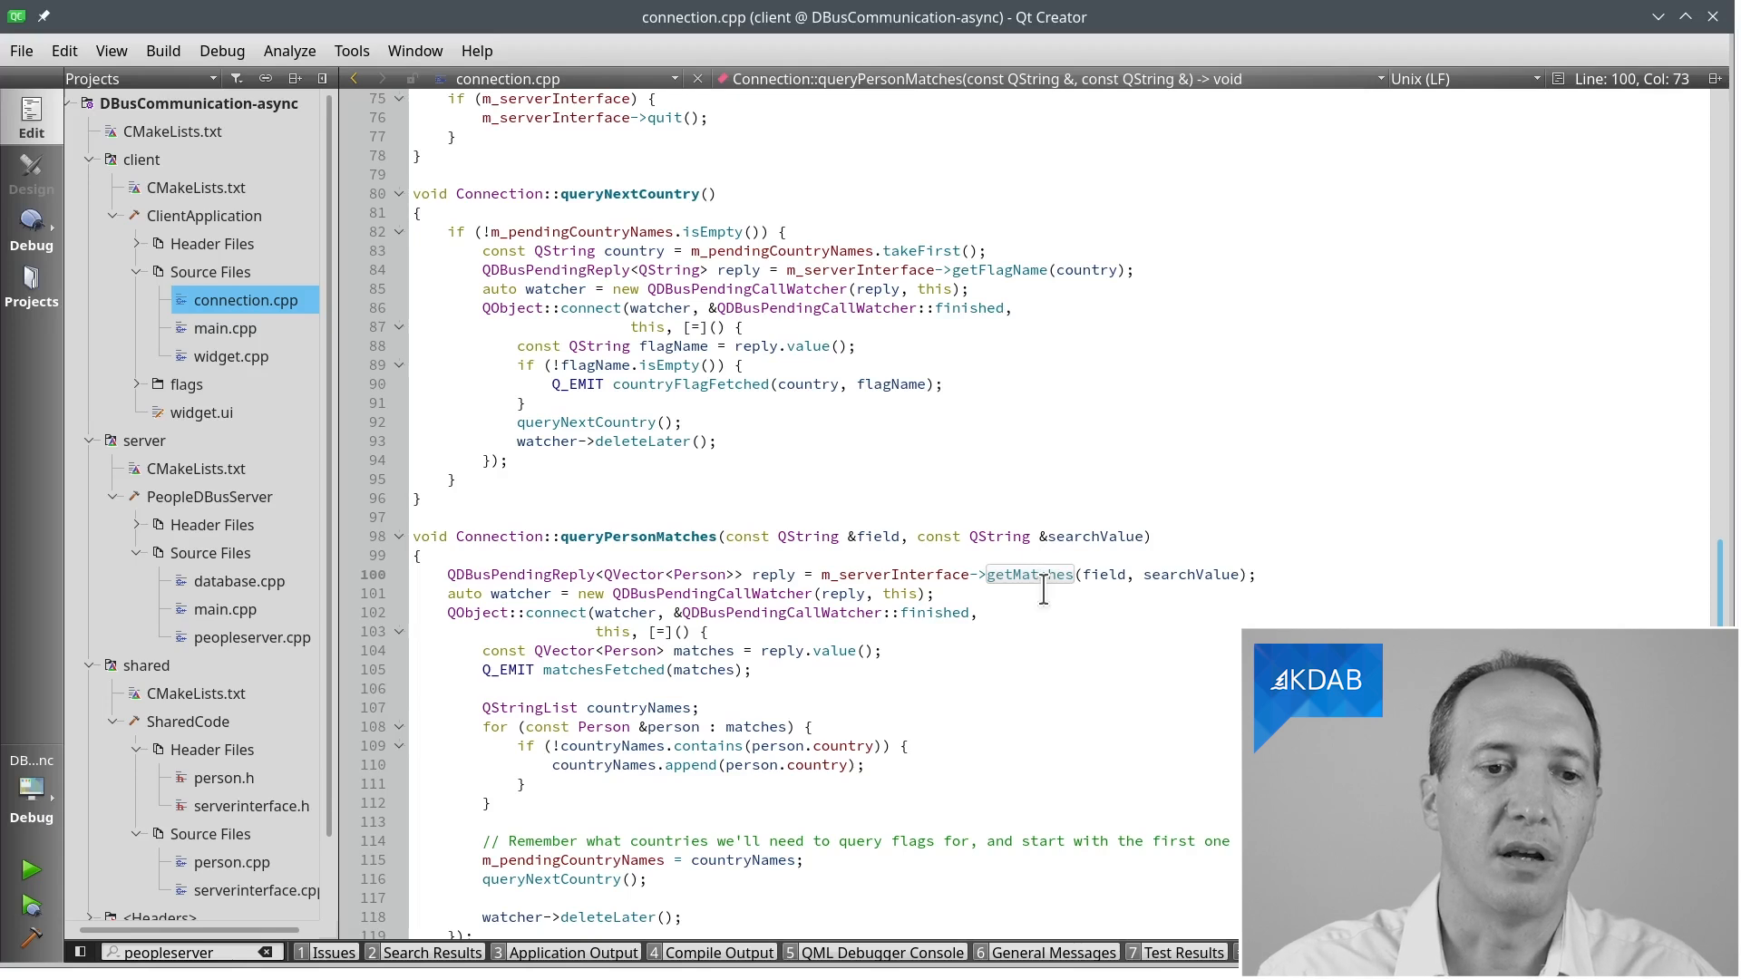
click(549, 574)
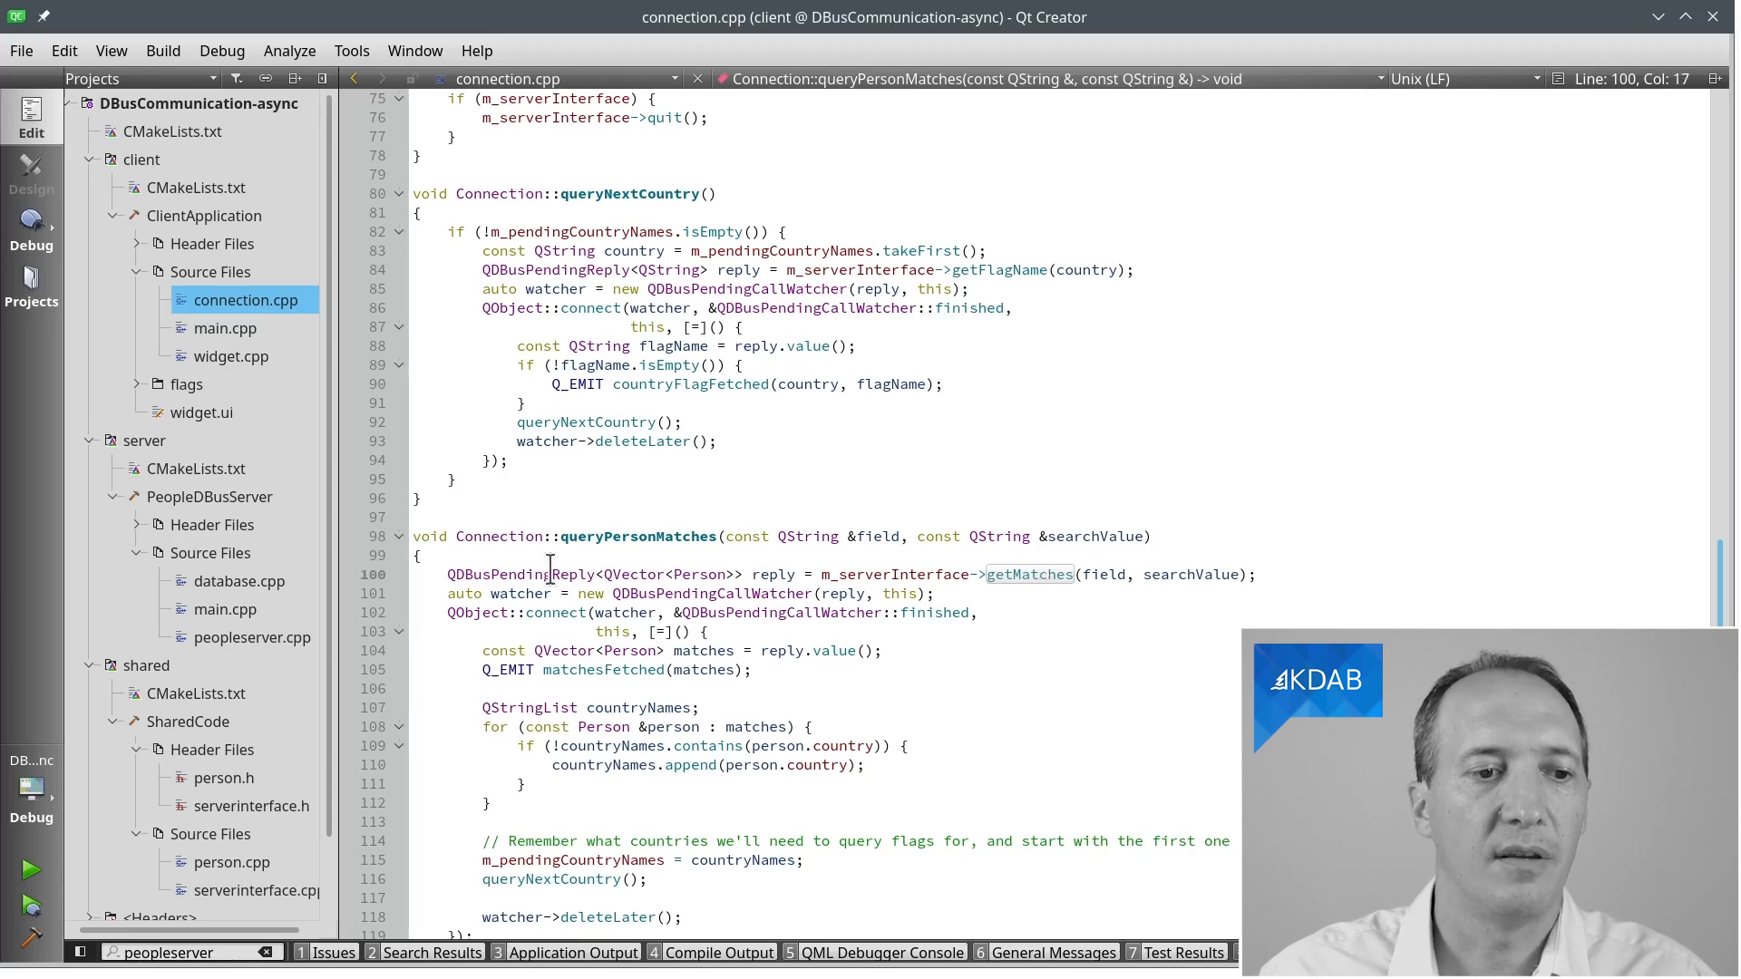
double_click(520, 573)
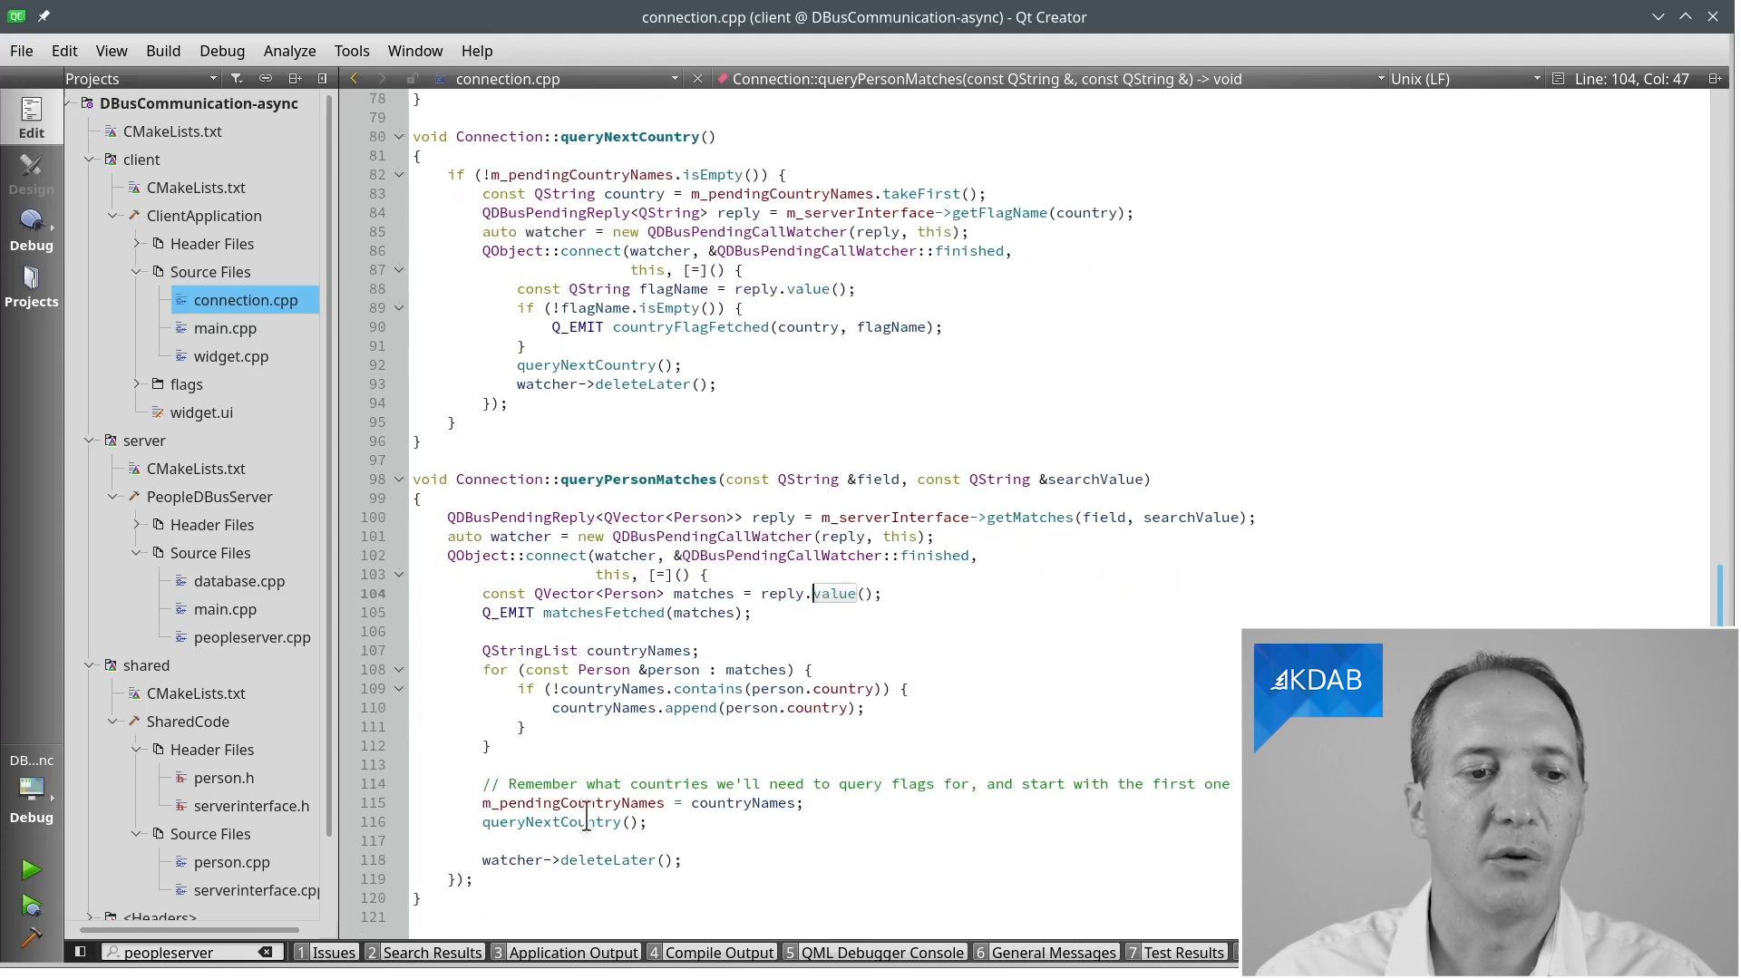
click(574, 821)
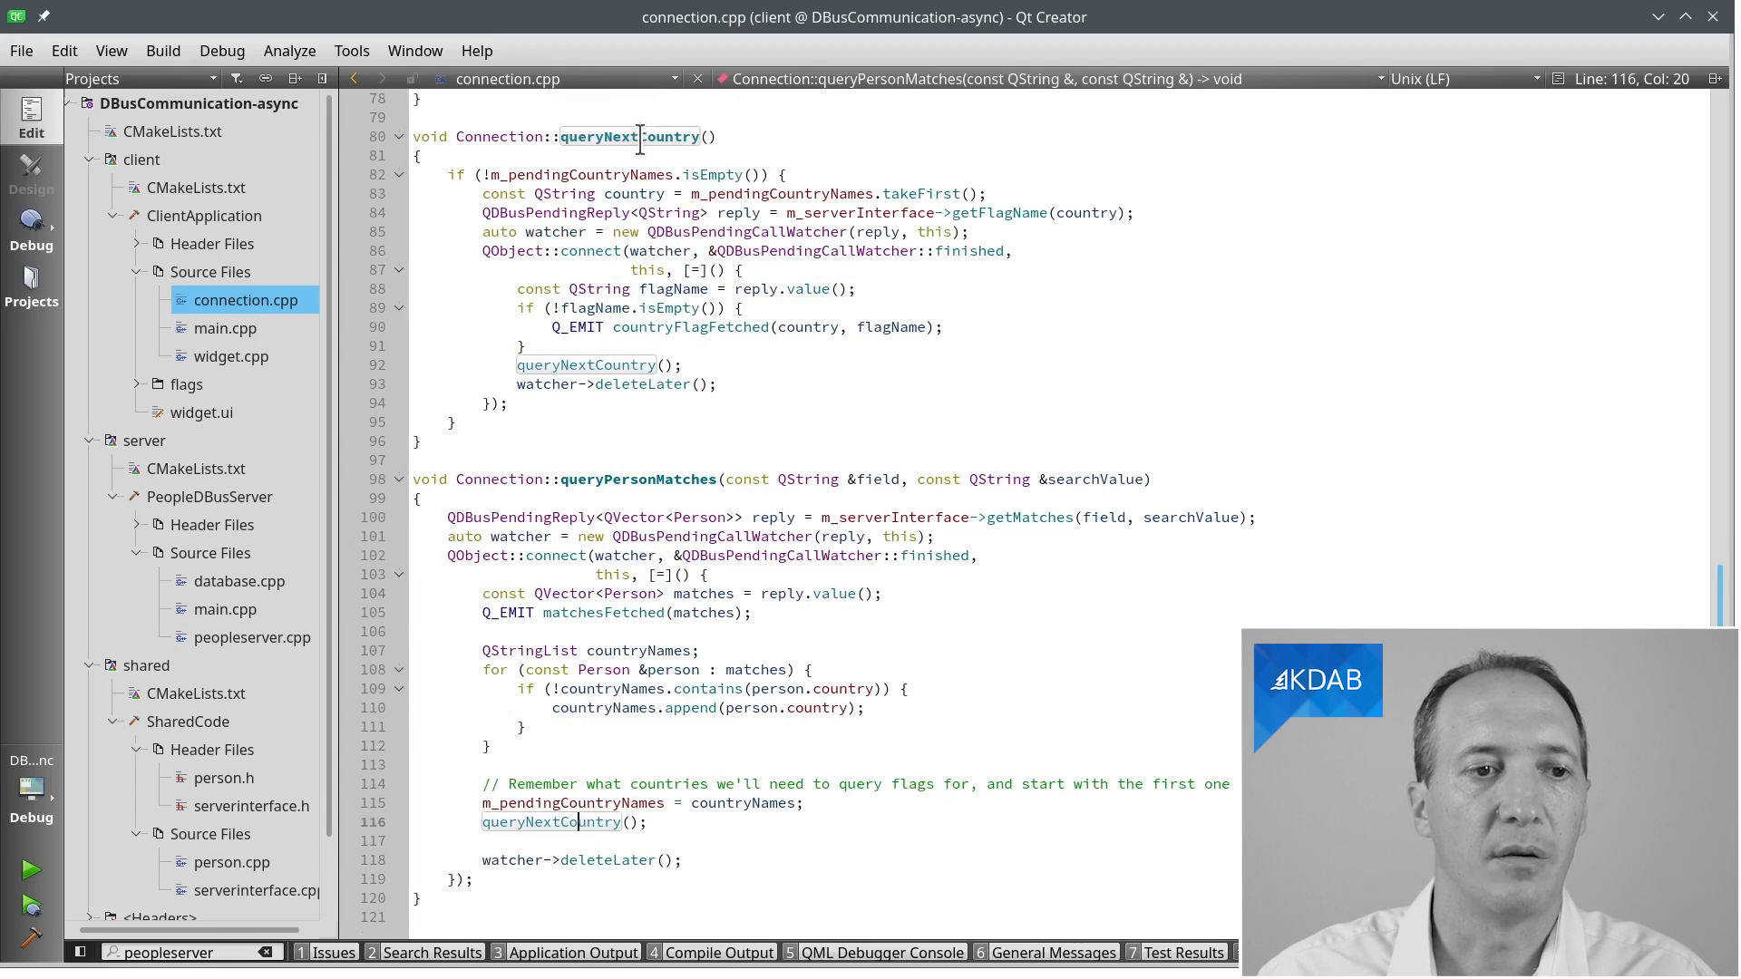
click(926, 192)
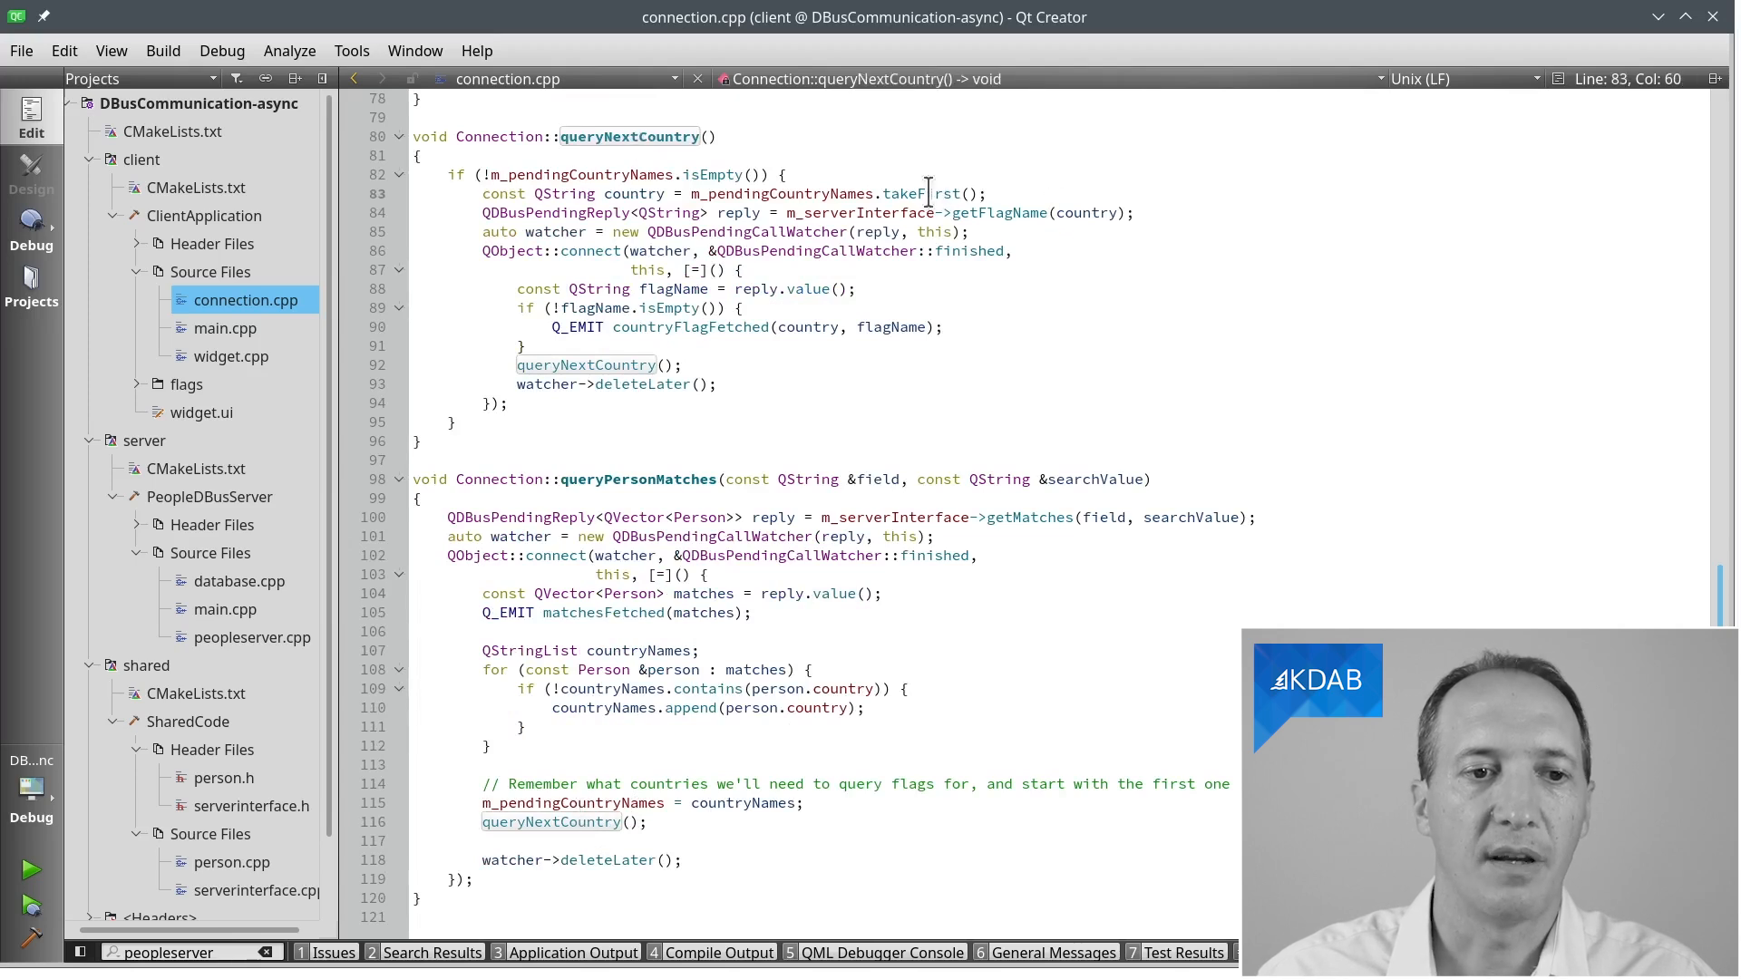
mouse_move(999, 212)
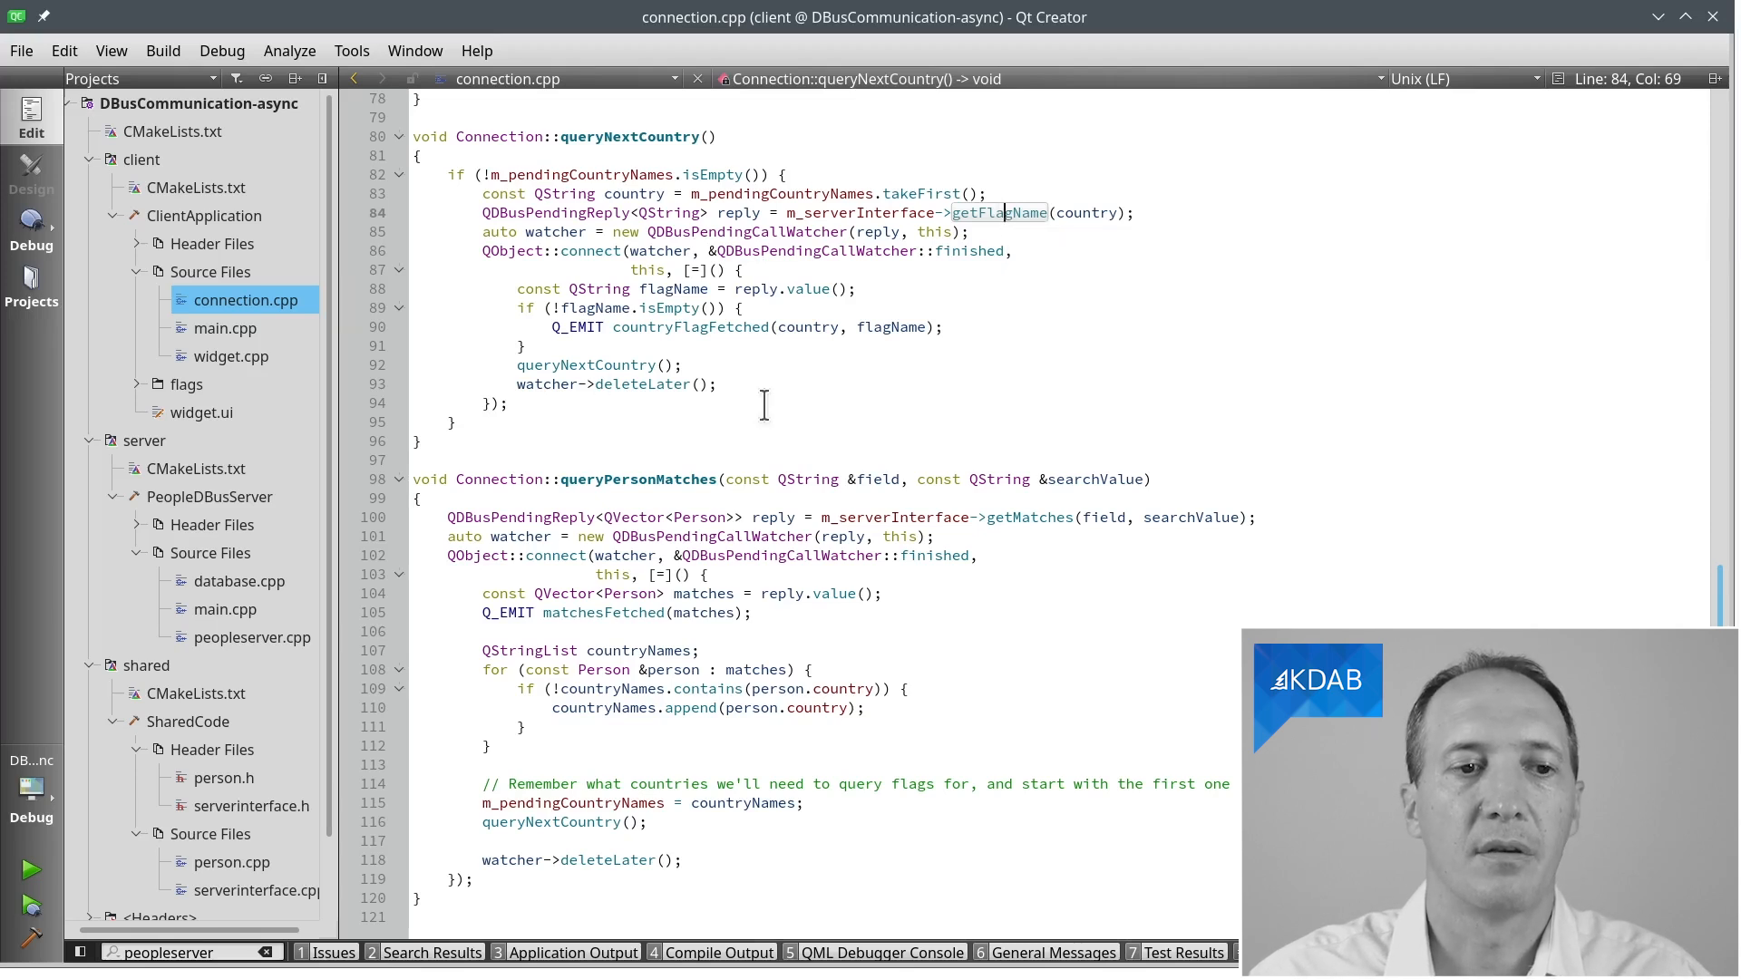
mouse_move(610, 383)
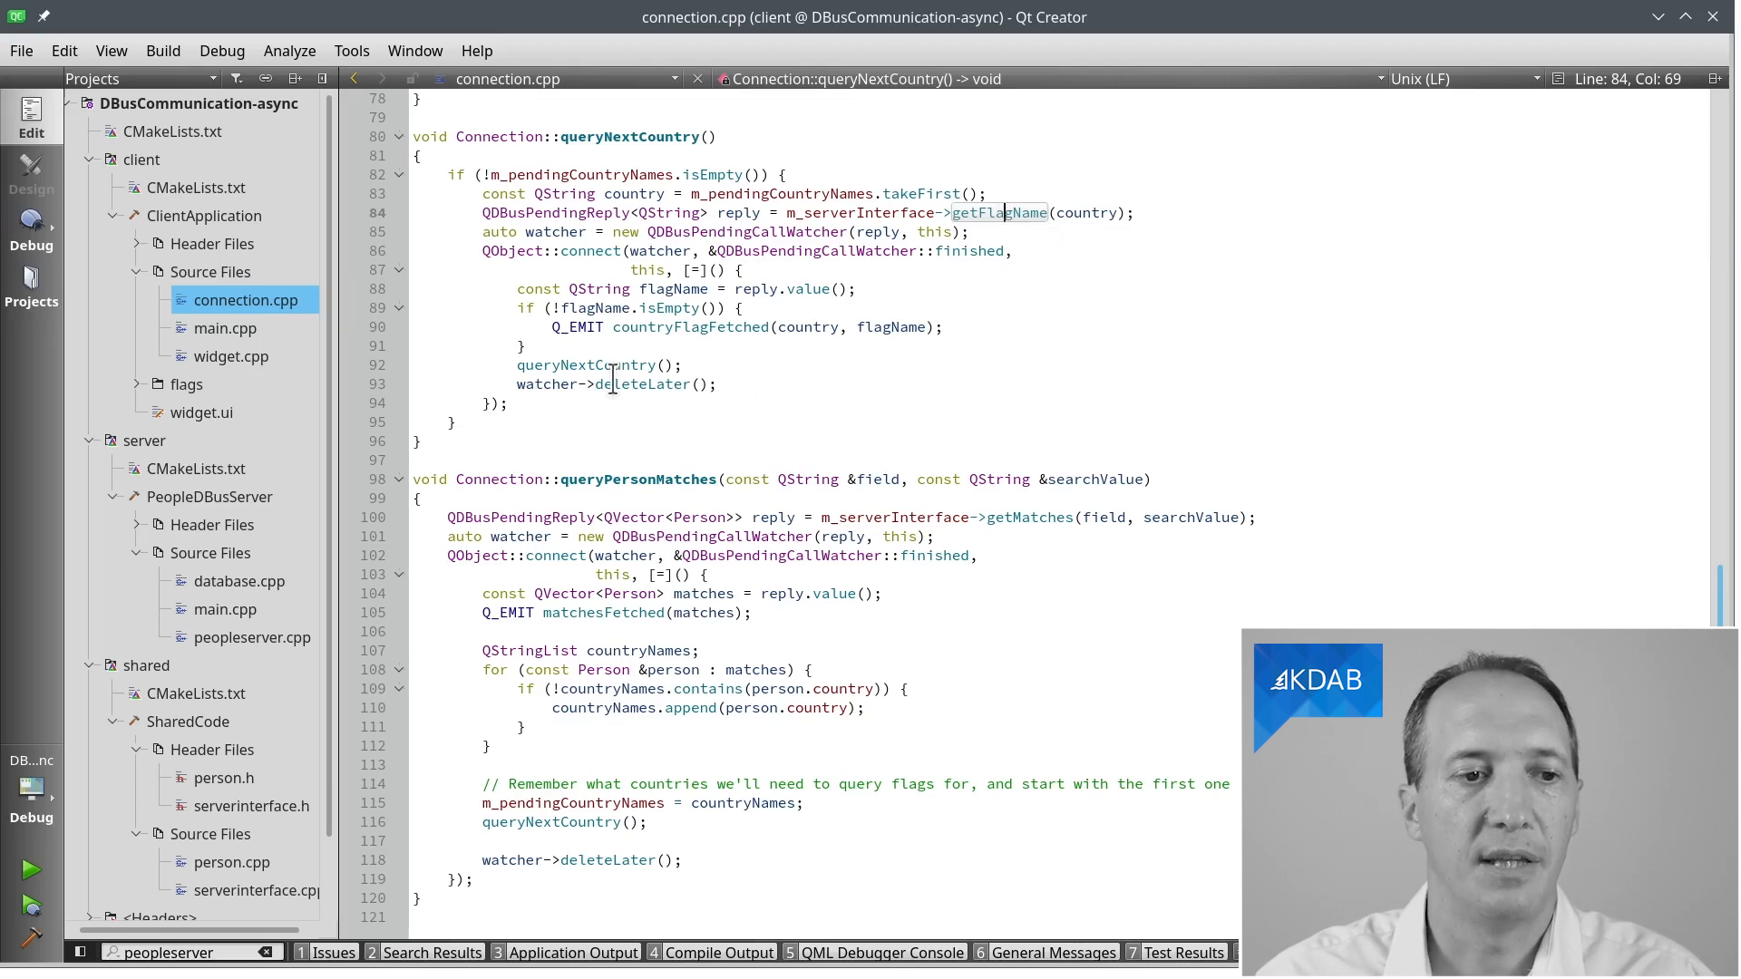
double_click(545, 384)
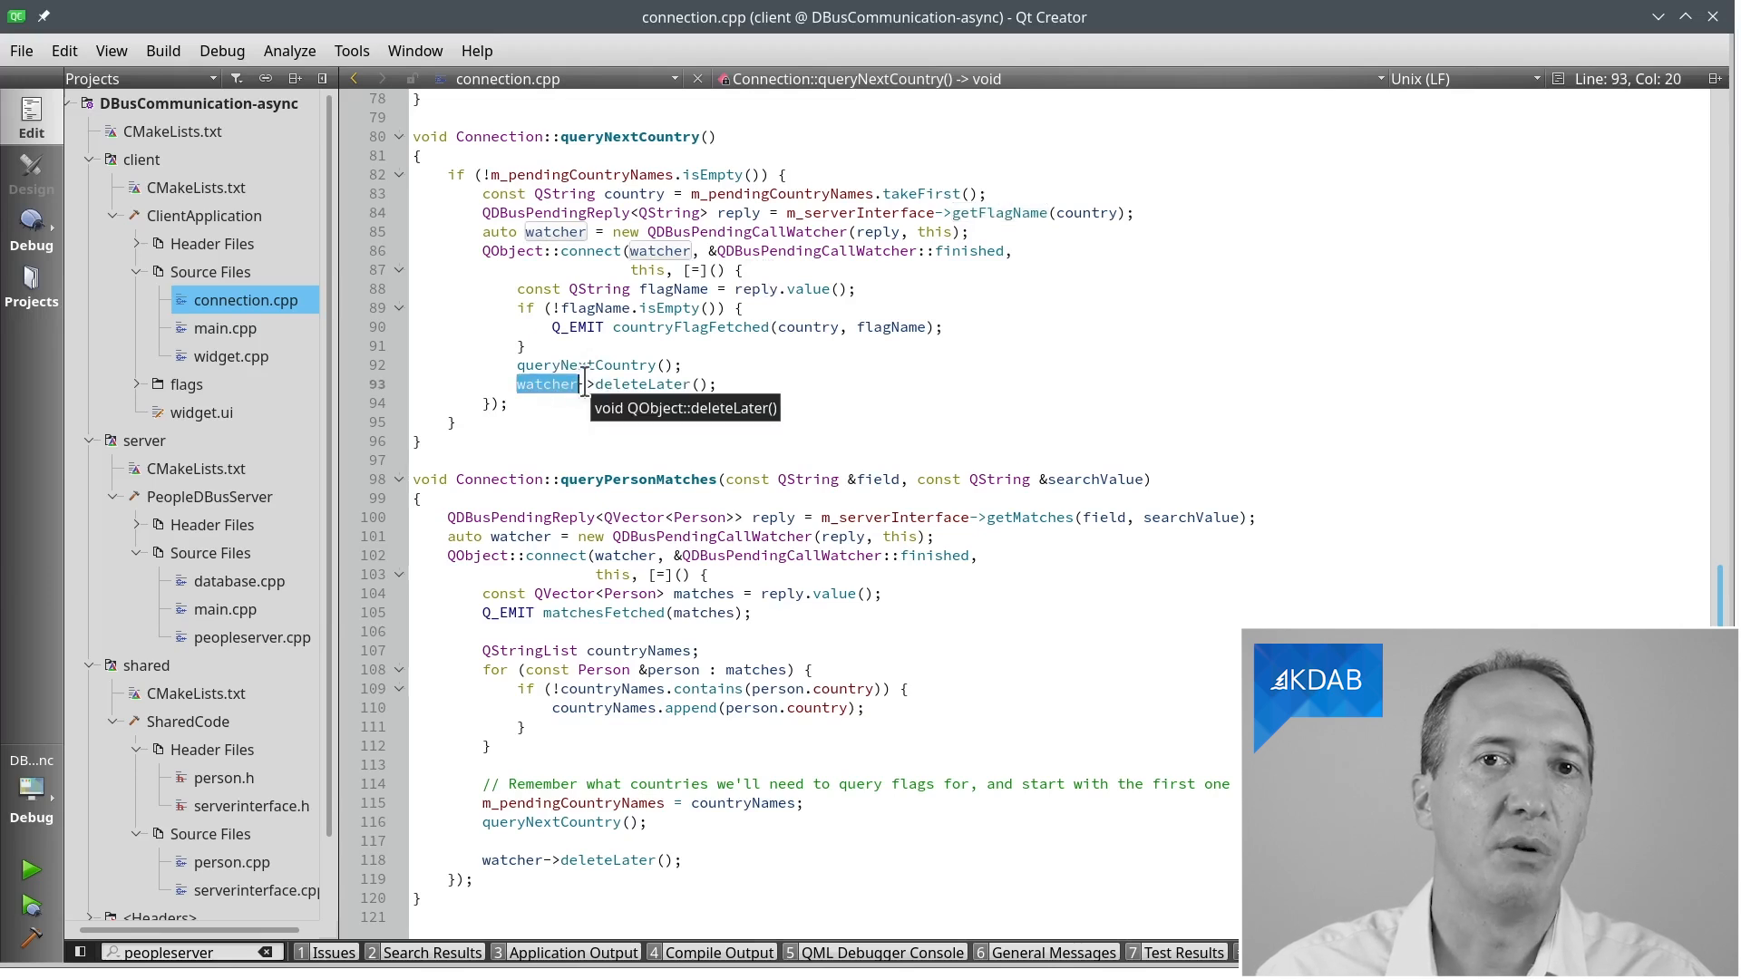
click(970, 250)
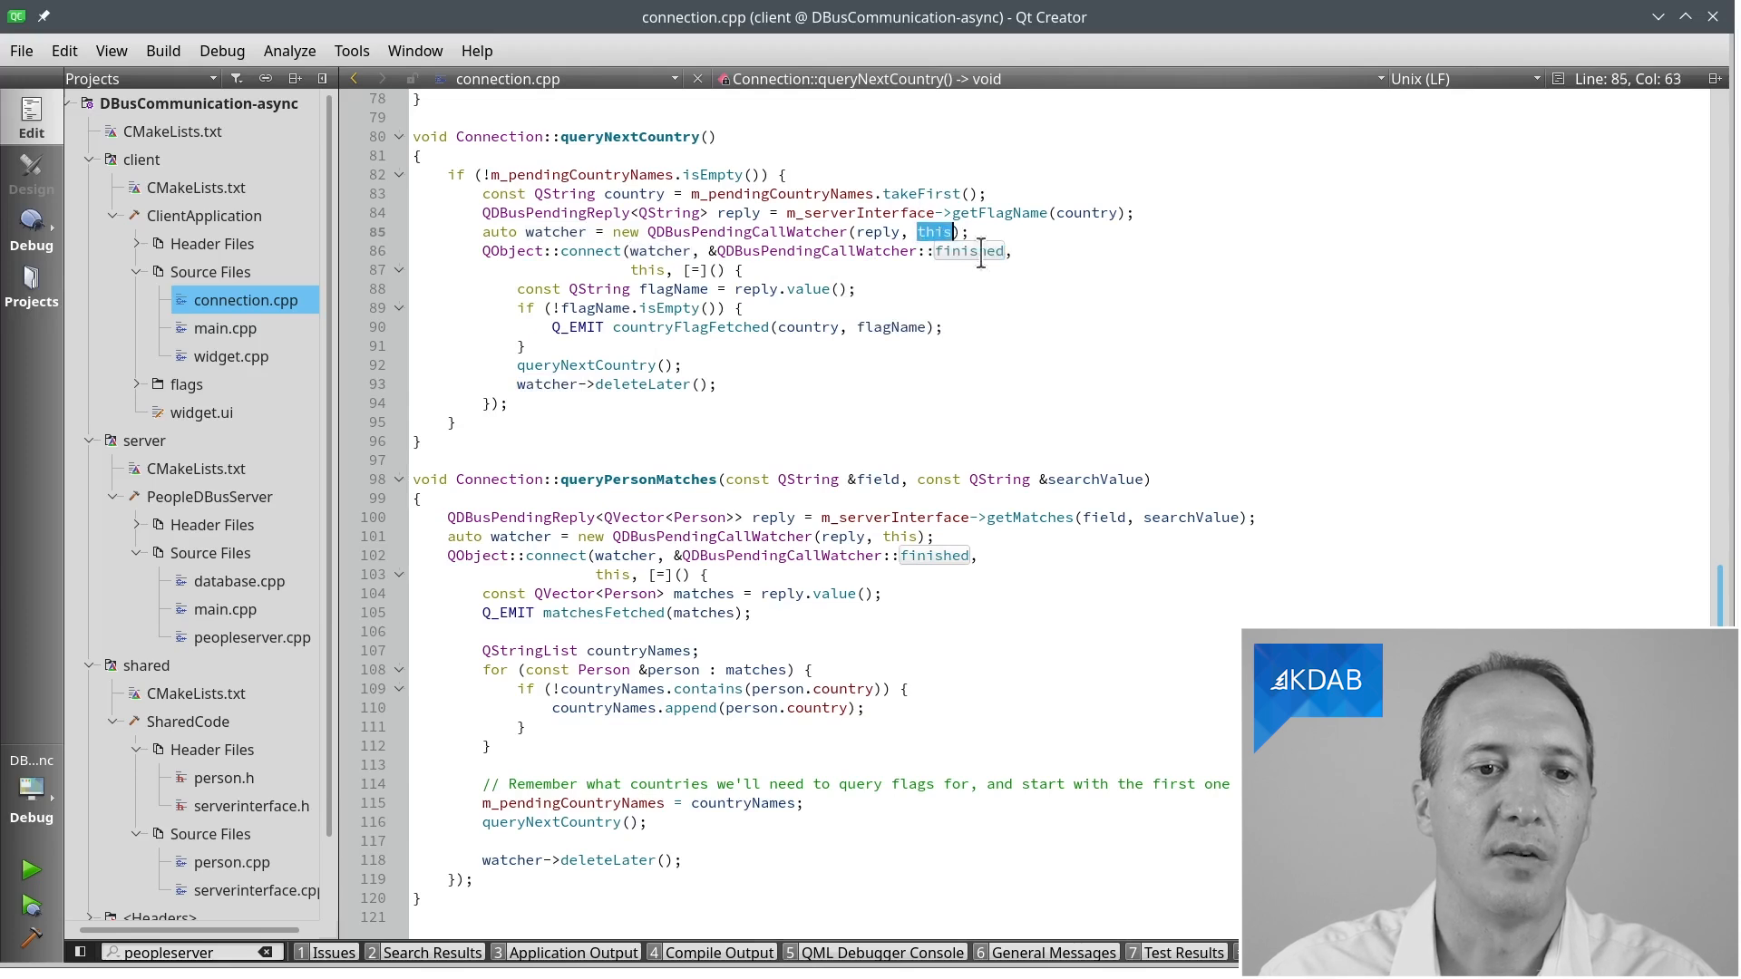
click(968, 231)
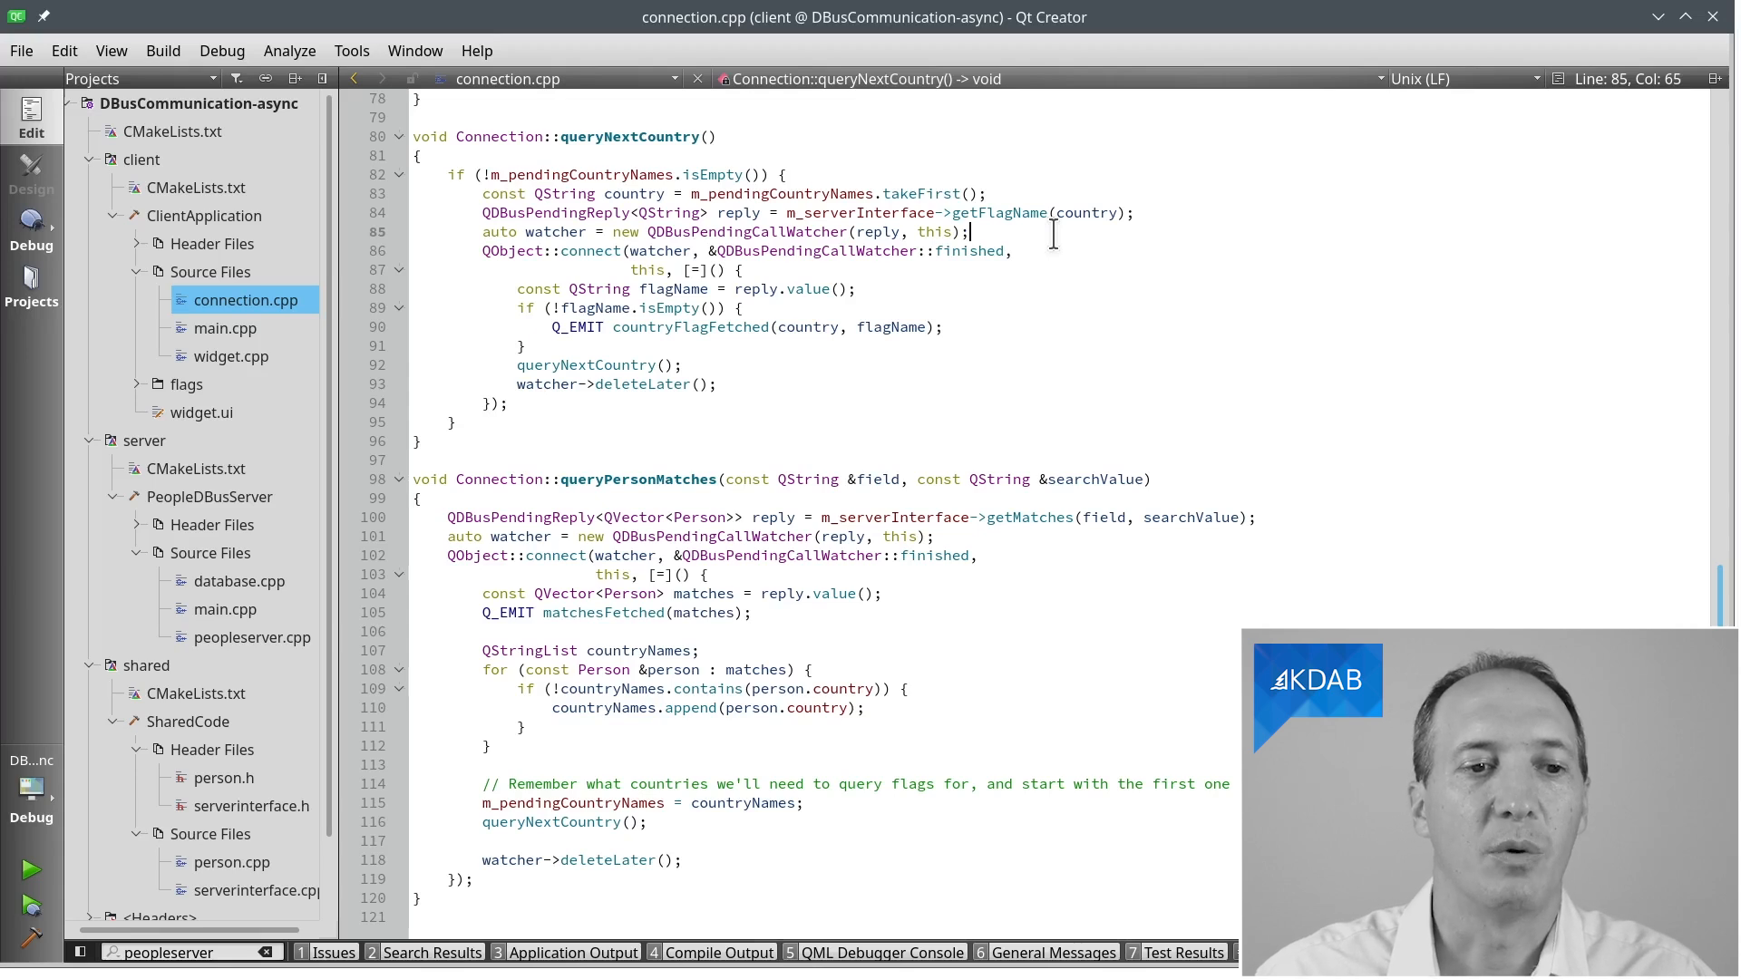
click(687, 365)
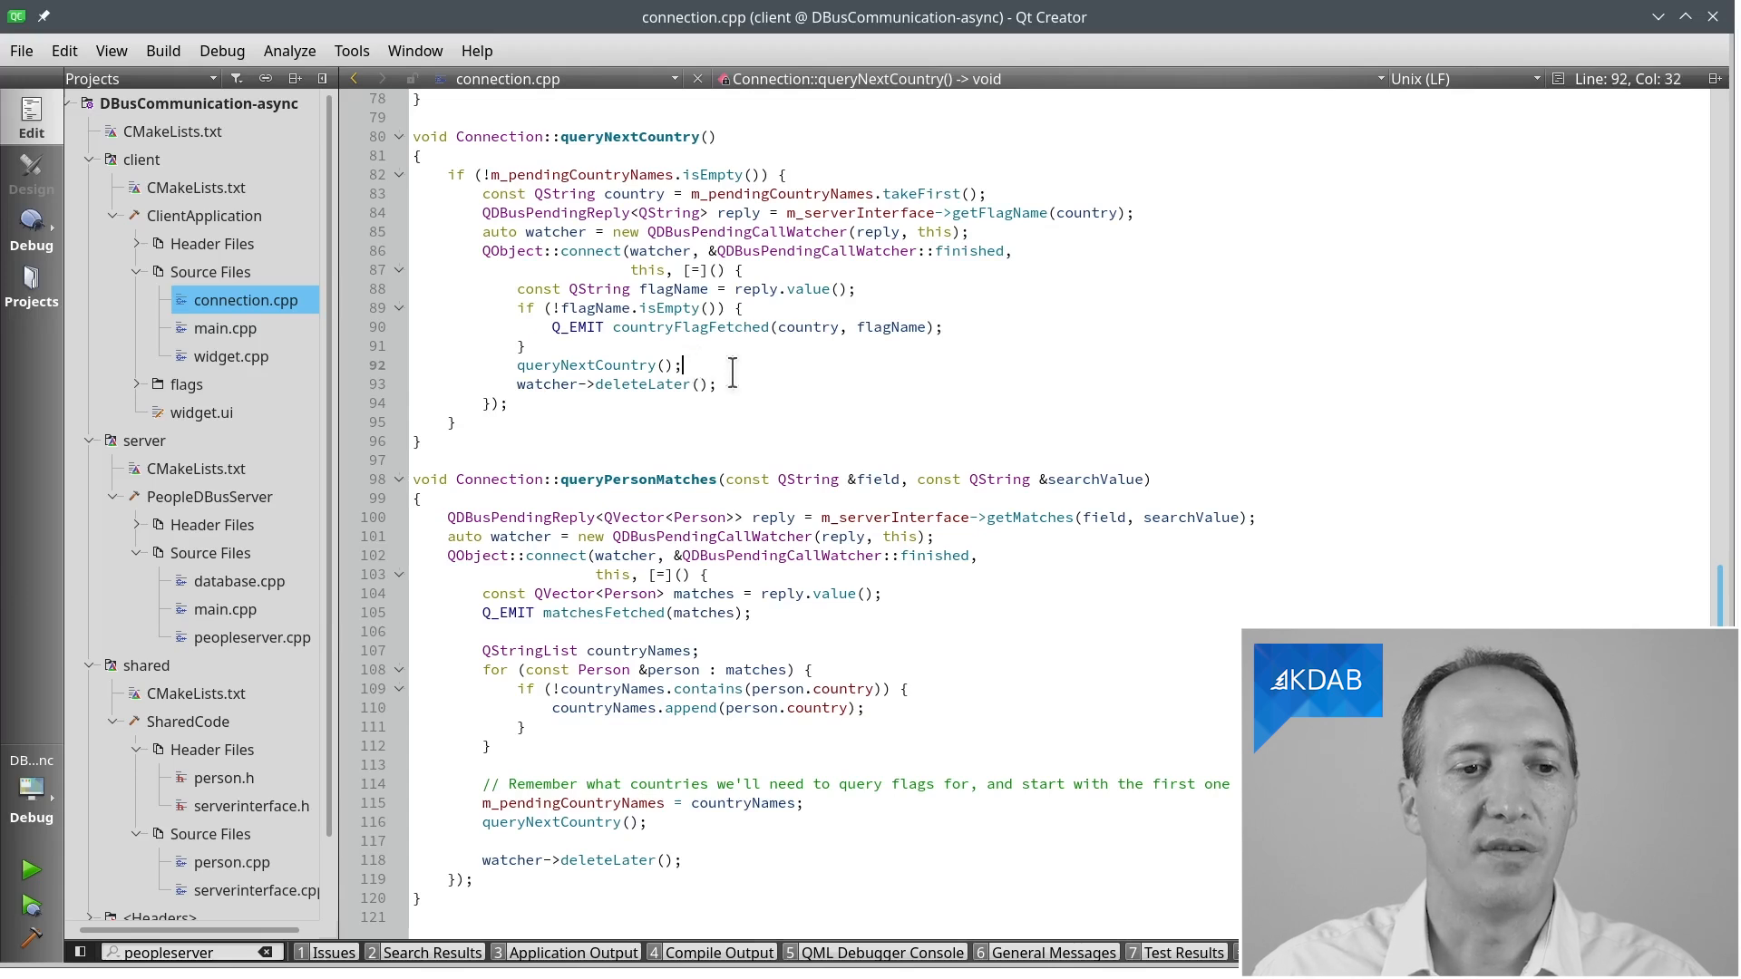
double_click(641, 384)
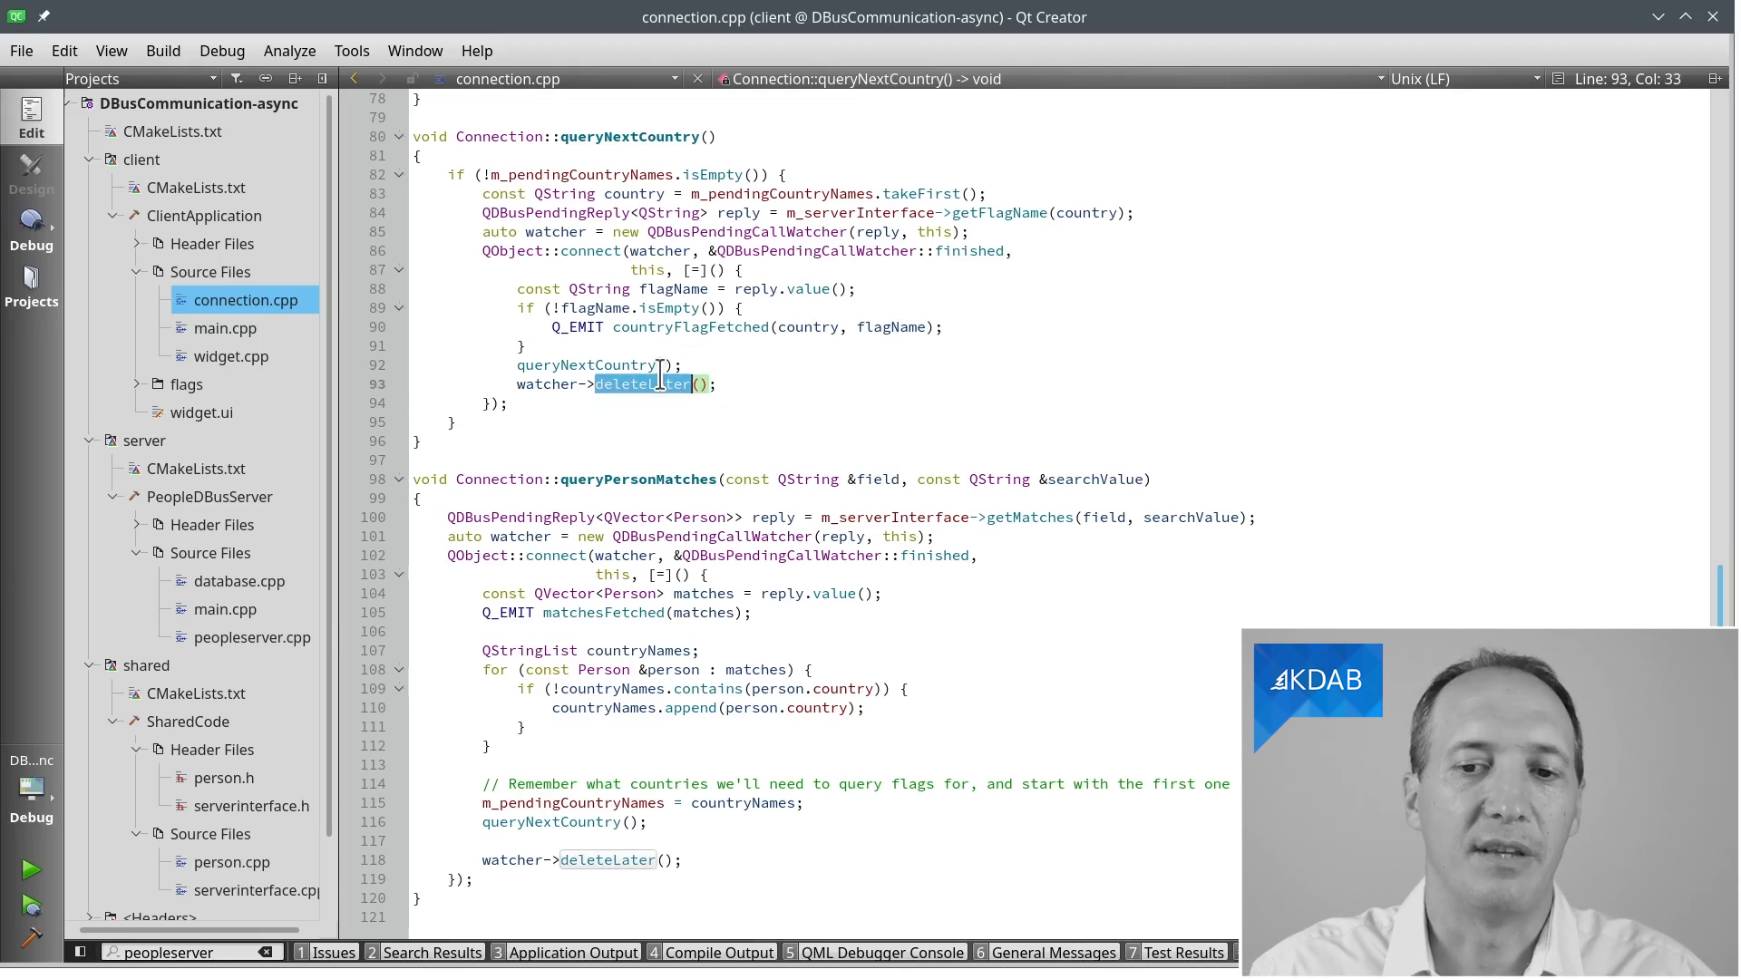